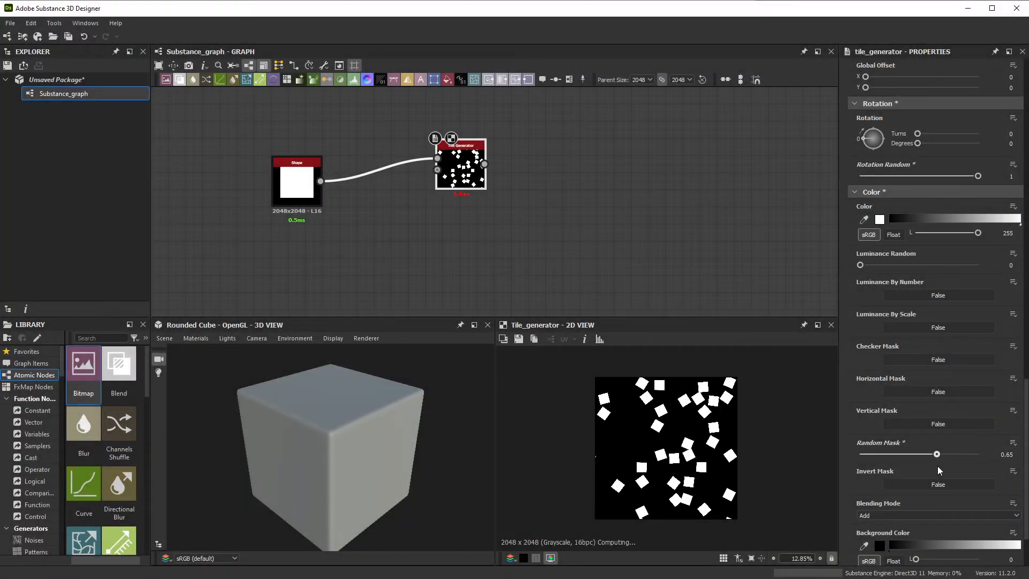
# Inspect the example graphs, tweaking the scattered squares pattern and Gaussian noise scale.
pyautogui.moveTo(937, 453); pyautogui.dragTo(891, 453)
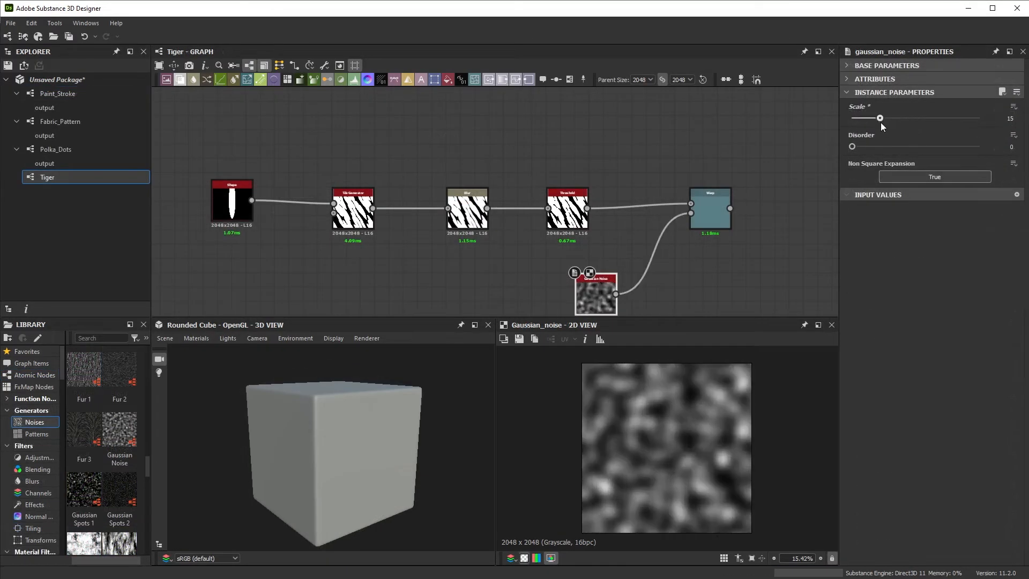
pyautogui.click(709, 208)
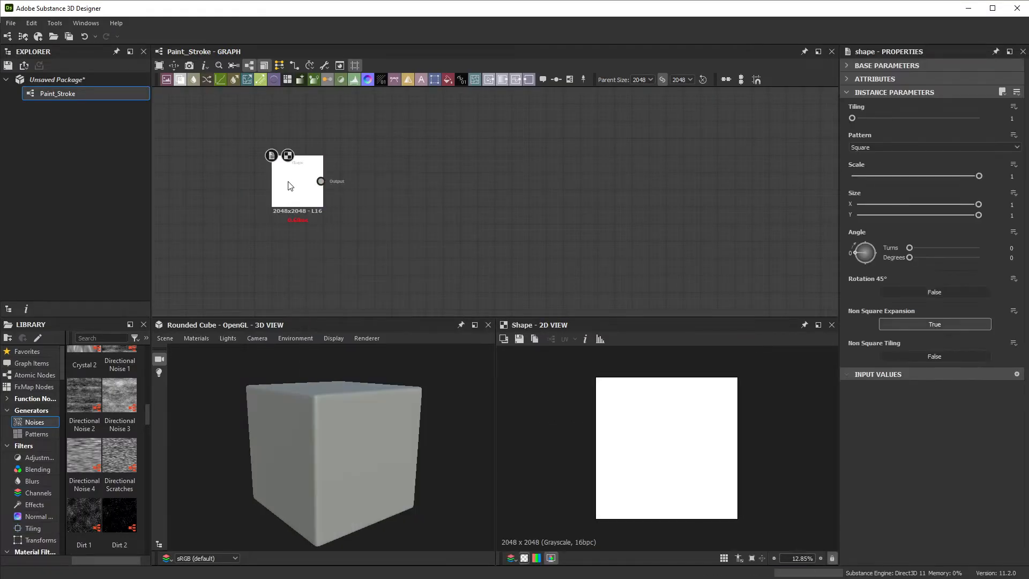
# Set the Shape to Brick pattern with Pattern Specific 0.4 and Size X 0.29 for a soft narrow bar.
pyautogui.click(934, 147)
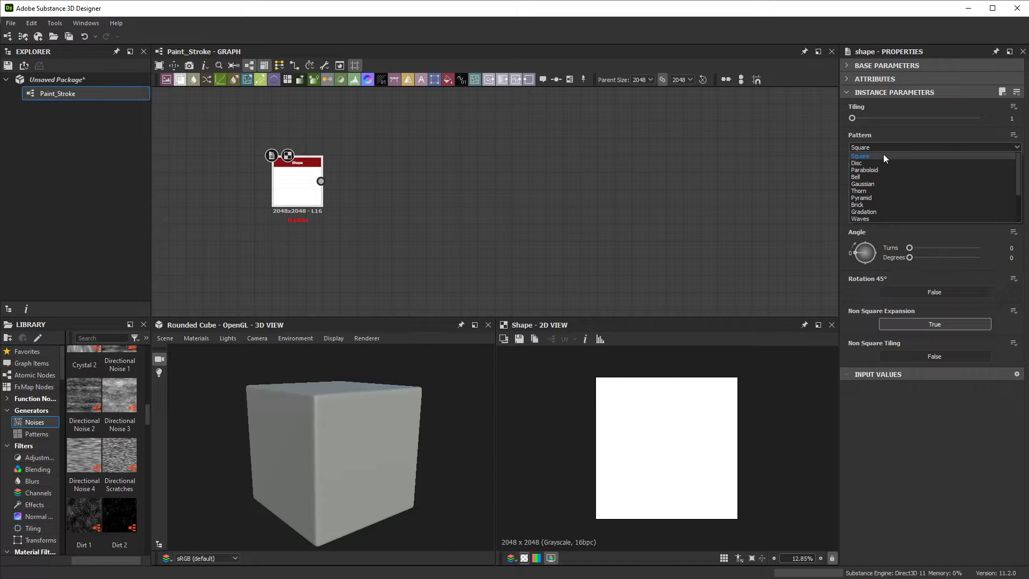
pyautogui.click(855, 204)
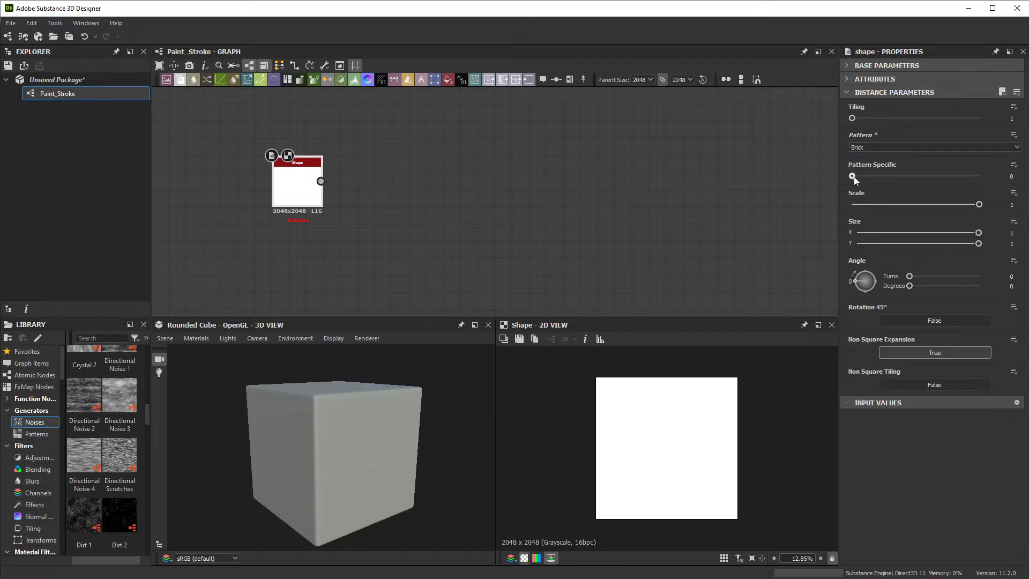
pyautogui.moveTo(852, 175); pyautogui.dragTo(902, 176)
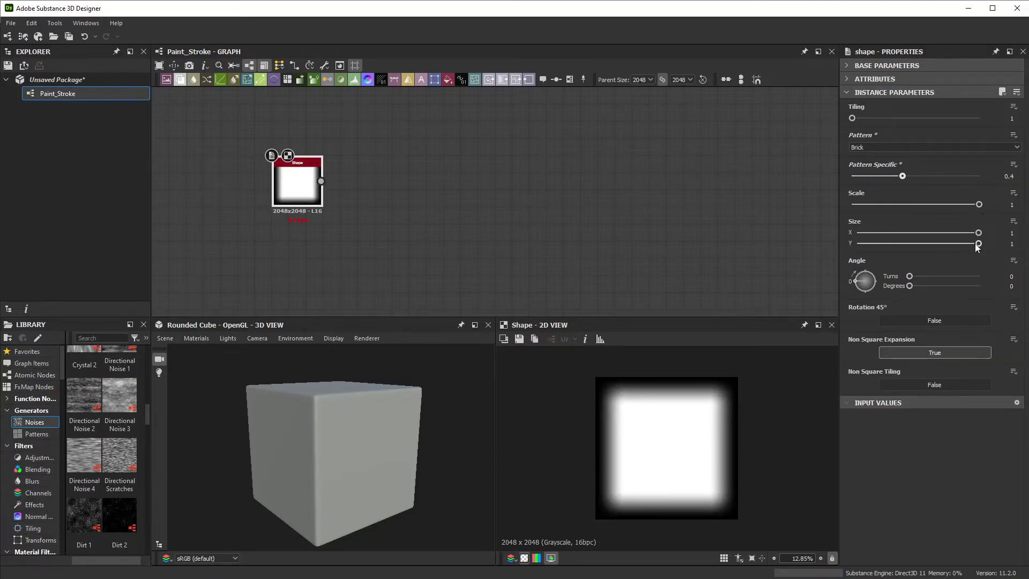
pyautogui.moveTo(978, 232); pyautogui.dragTo(891, 233)
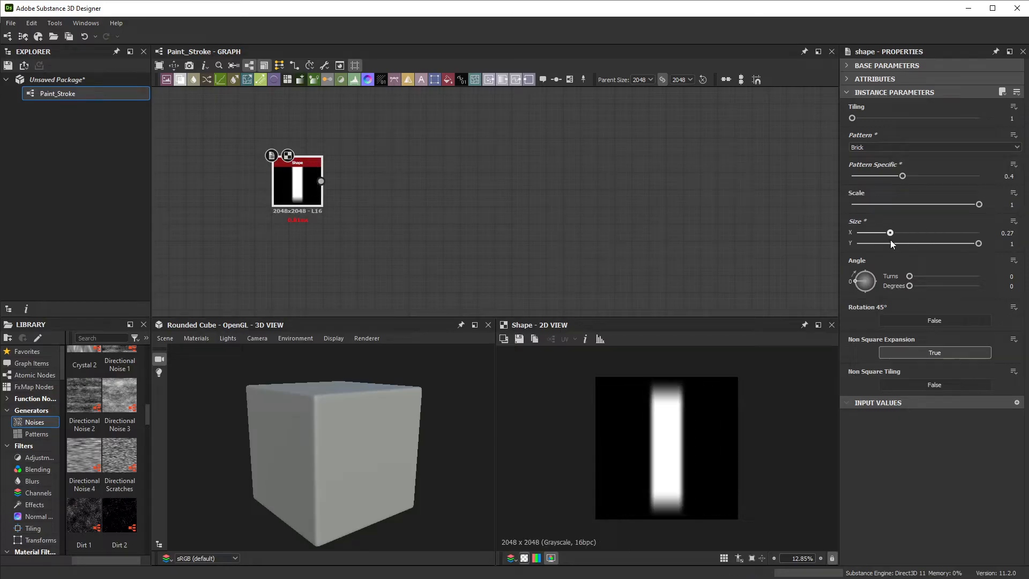
pyautogui.moveTo(890, 233); pyautogui.dragTo(894, 233)
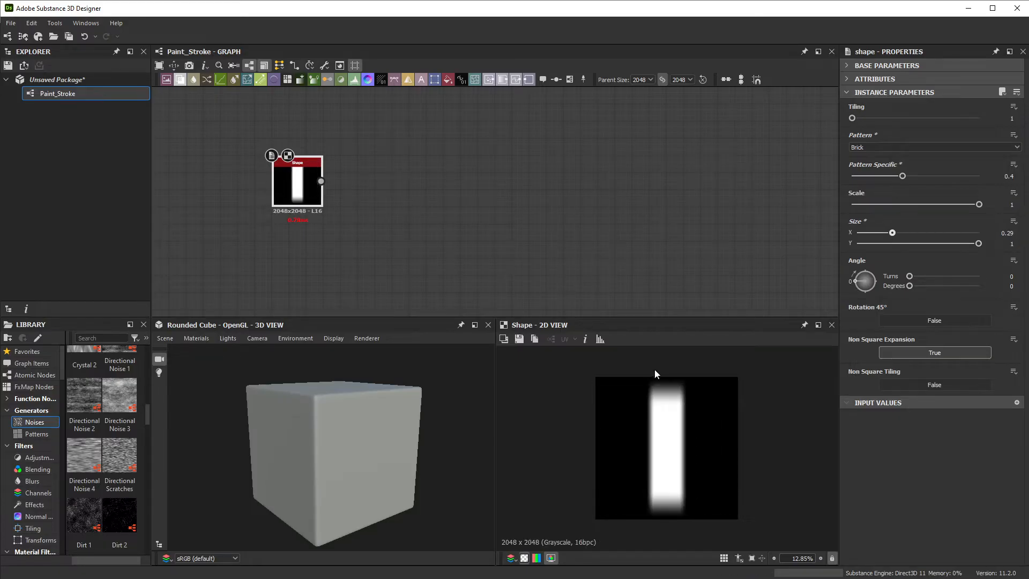
pyautogui.moveTo(678, 354)
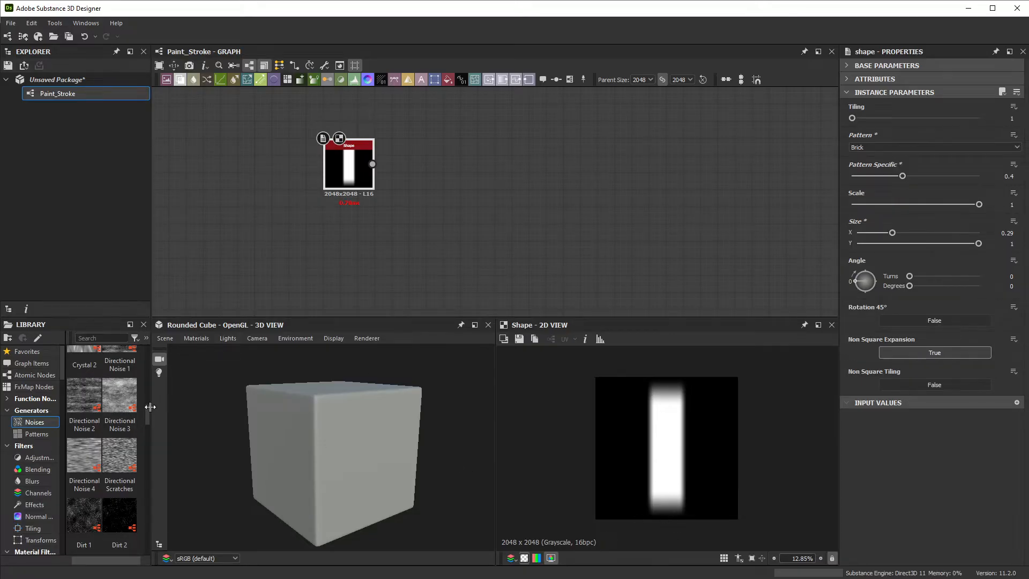
pyautogui.scroll(-3)
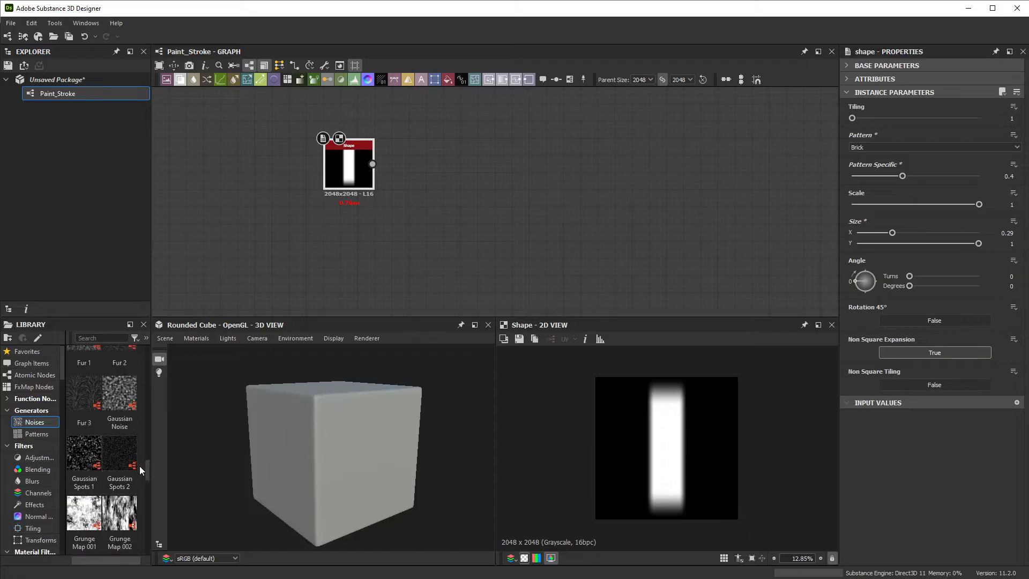
pyautogui.scroll(-3)
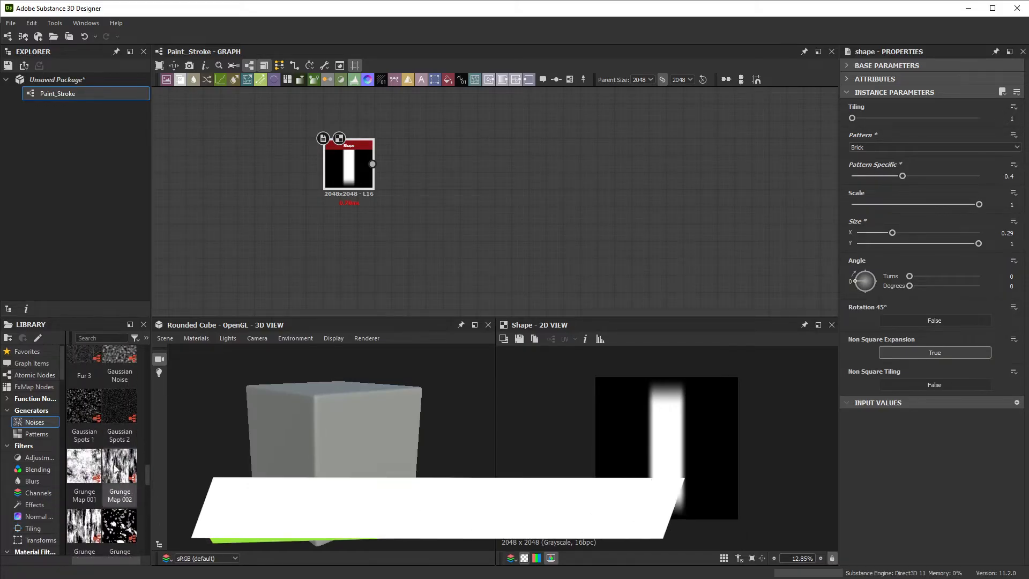
# Blend Grunge Map 002 with the bar using Multiply blending mode.
pyautogui.moveTo(119, 466); pyautogui.dragTo(347, 257)
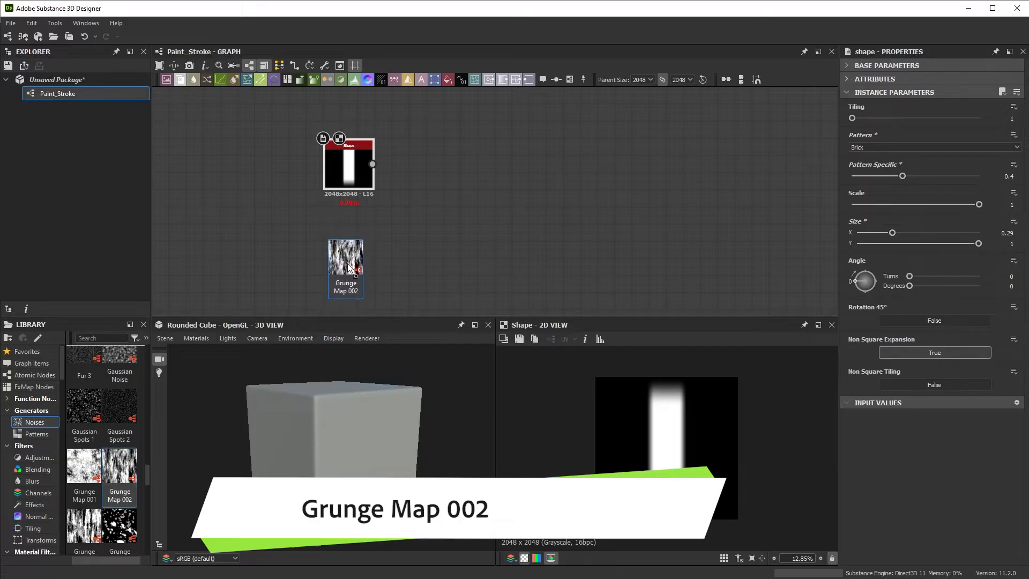
pyautogui.click(348, 263)
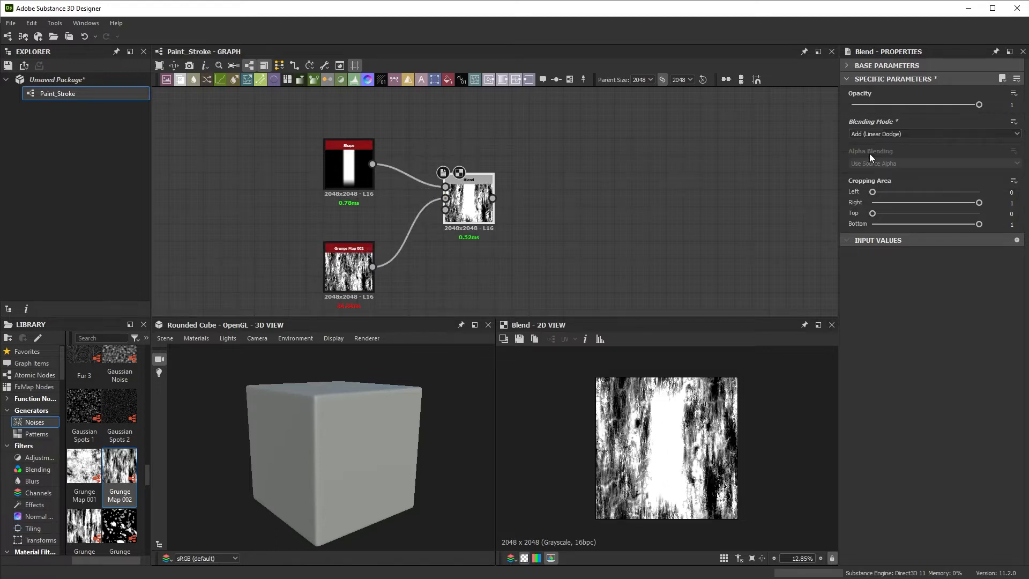
pyautogui.click(935, 134)
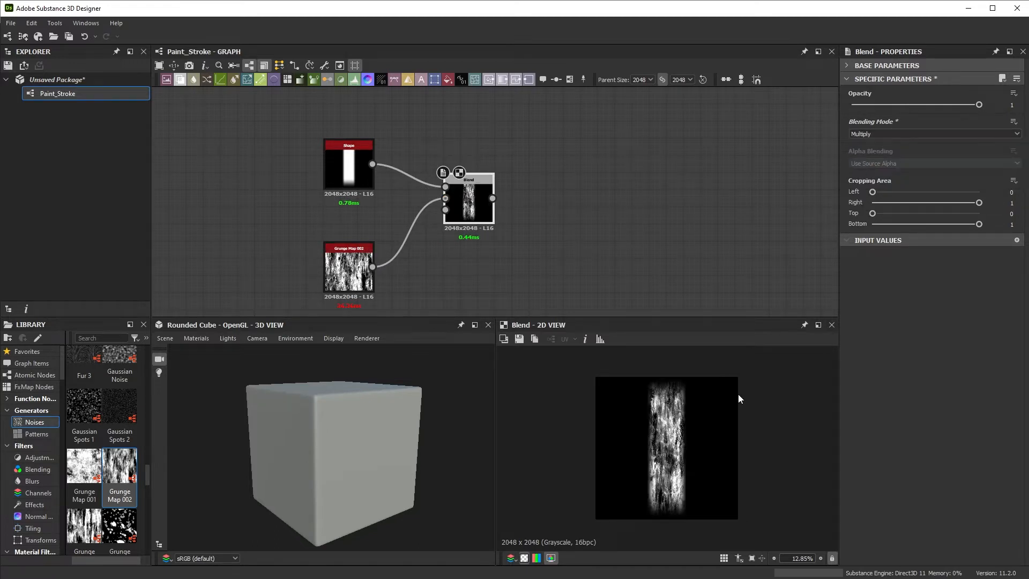
pyautogui.moveTo(682, 462)
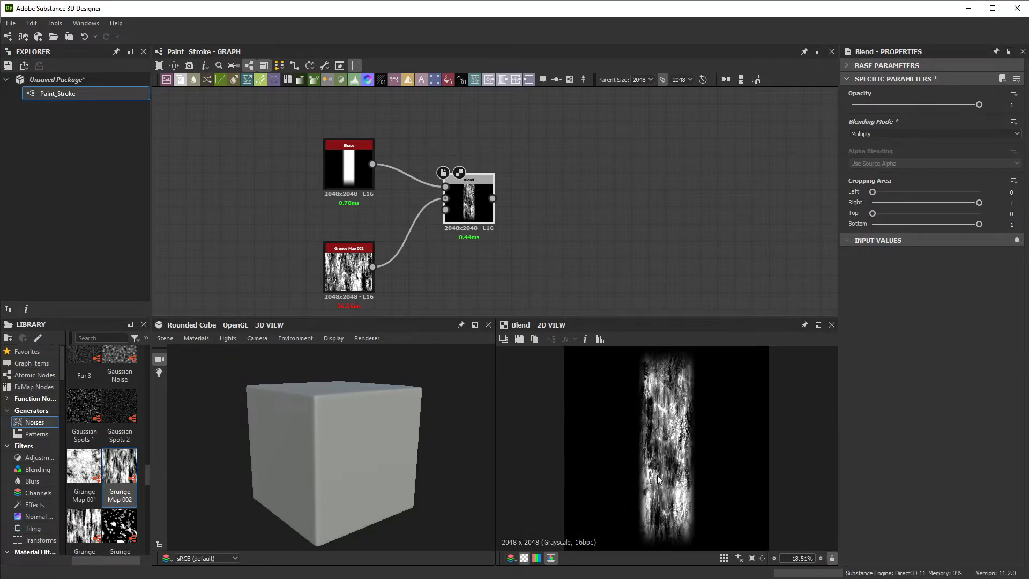
pyautogui.write('contr')
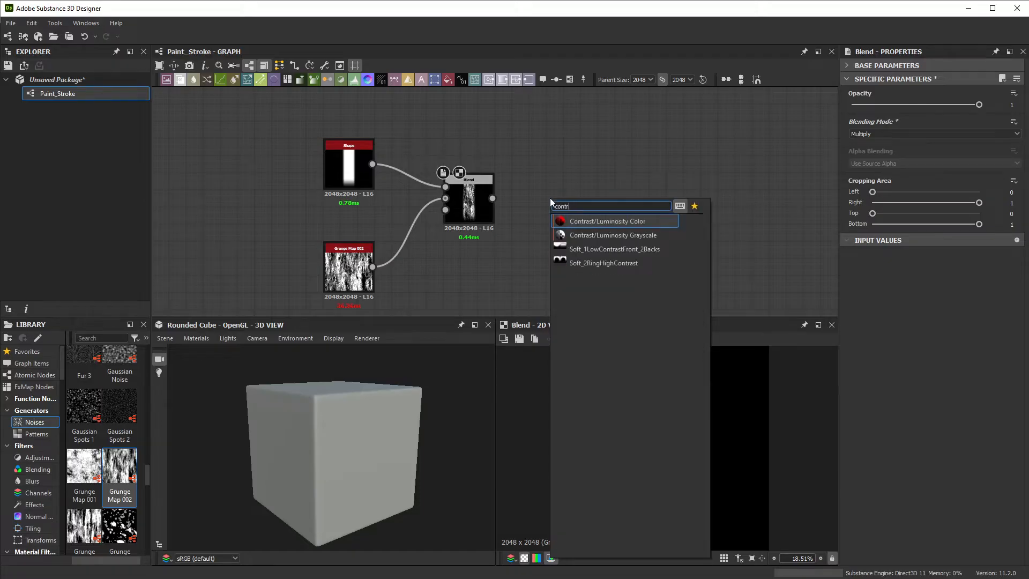
pyautogui.moveTo(612, 235)
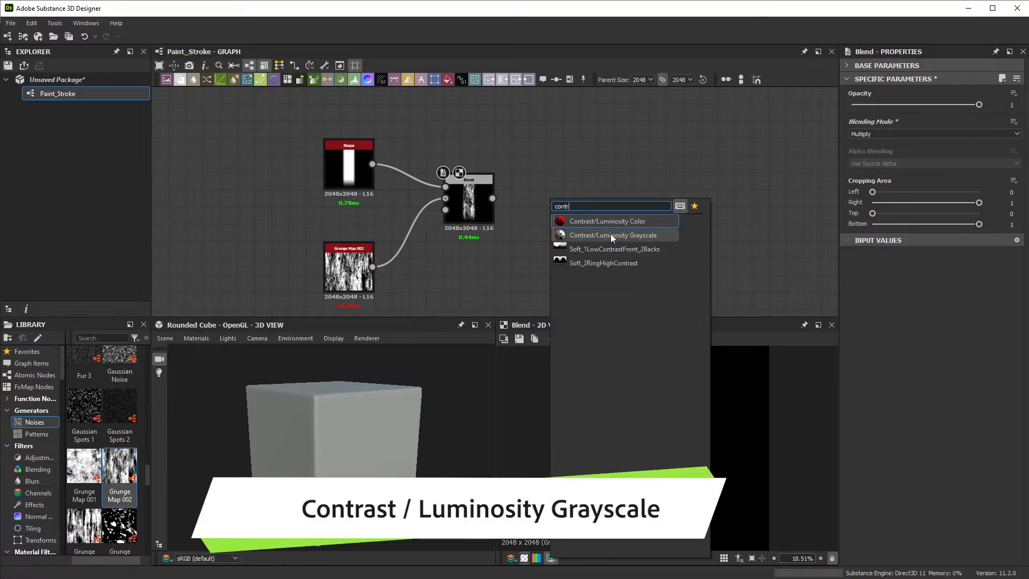
pyautogui.click(613, 234)
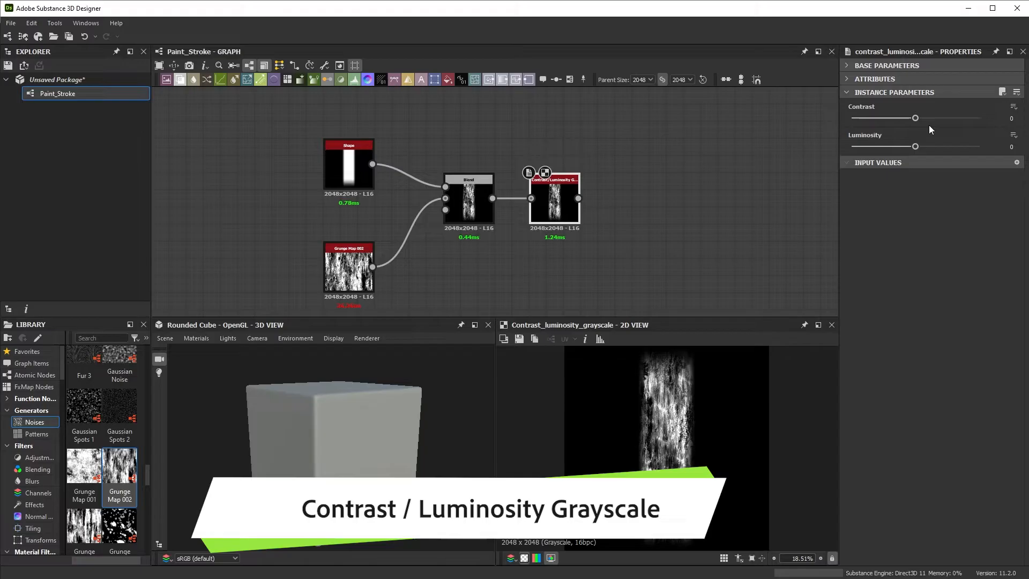
pyautogui.moveTo(914, 118); pyautogui.dragTo(961, 118)
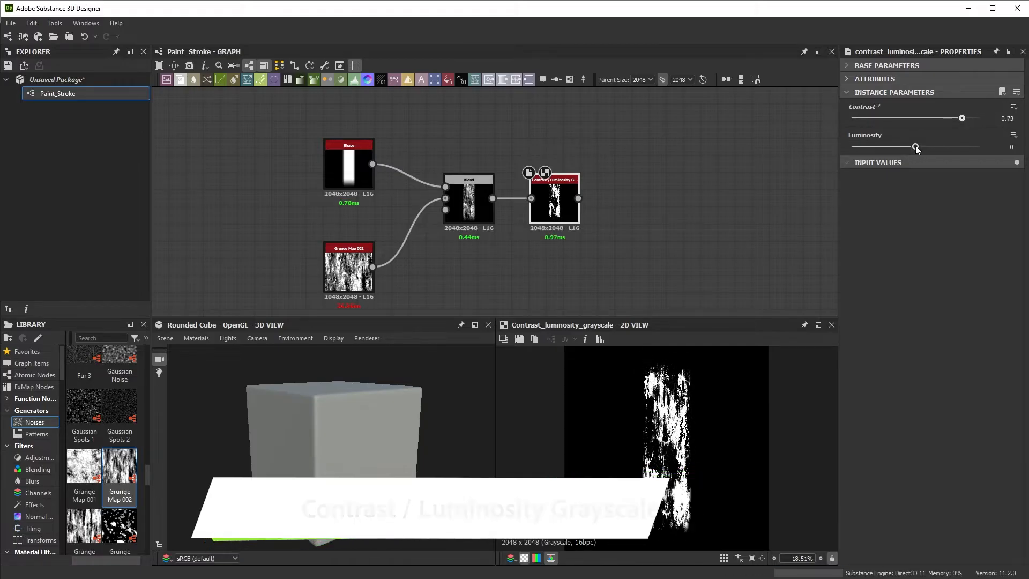
pyautogui.moveTo(915, 146); pyautogui.dragTo(928, 147)
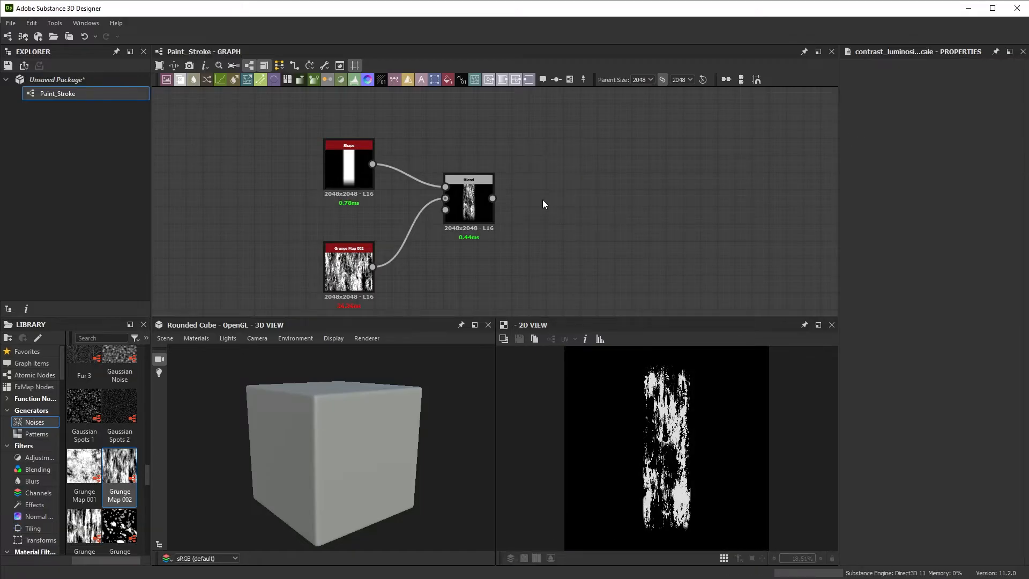
# Add a Levels node after the Blend and tighten its range to sharpen the stripe.
pyautogui.write('leve')
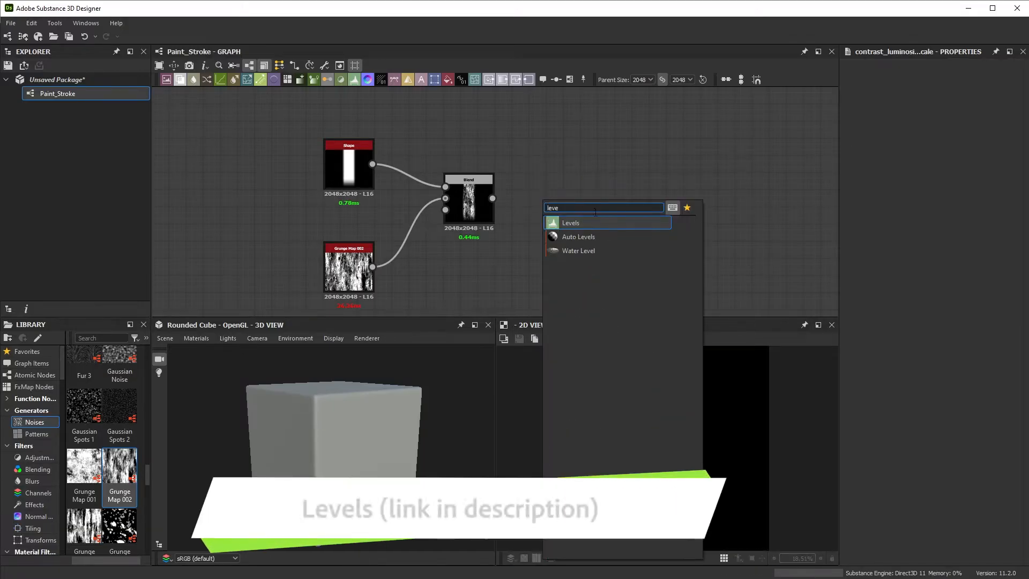
pyautogui.click(570, 223)
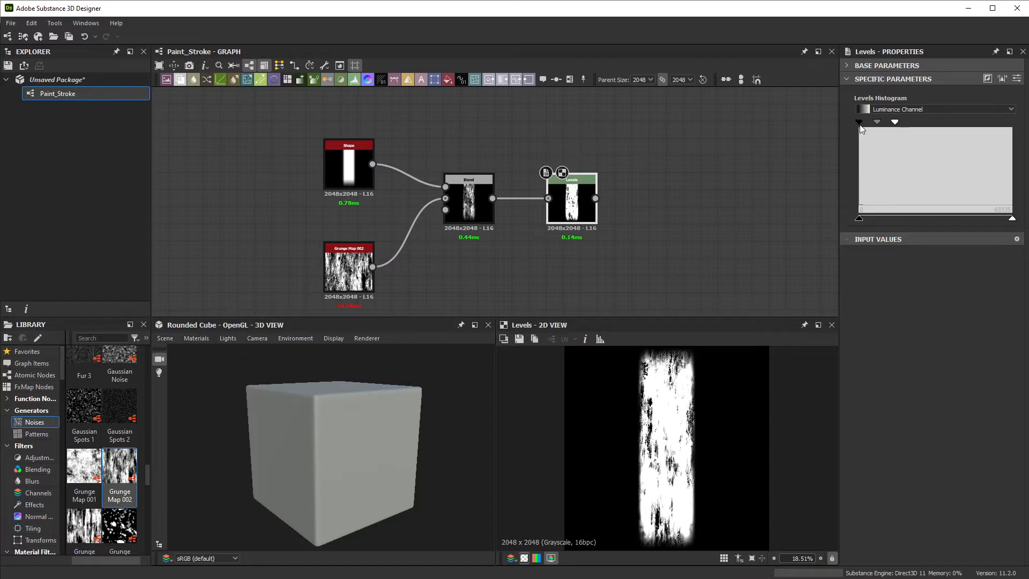
pyautogui.moveTo(857, 122); pyautogui.dragTo(882, 122)
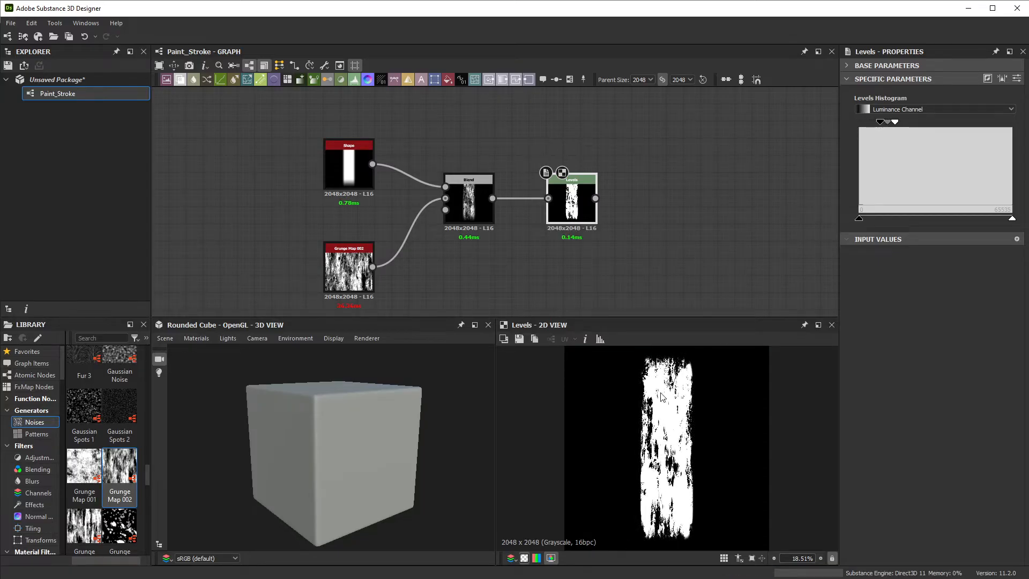
pyautogui.click(468, 198)
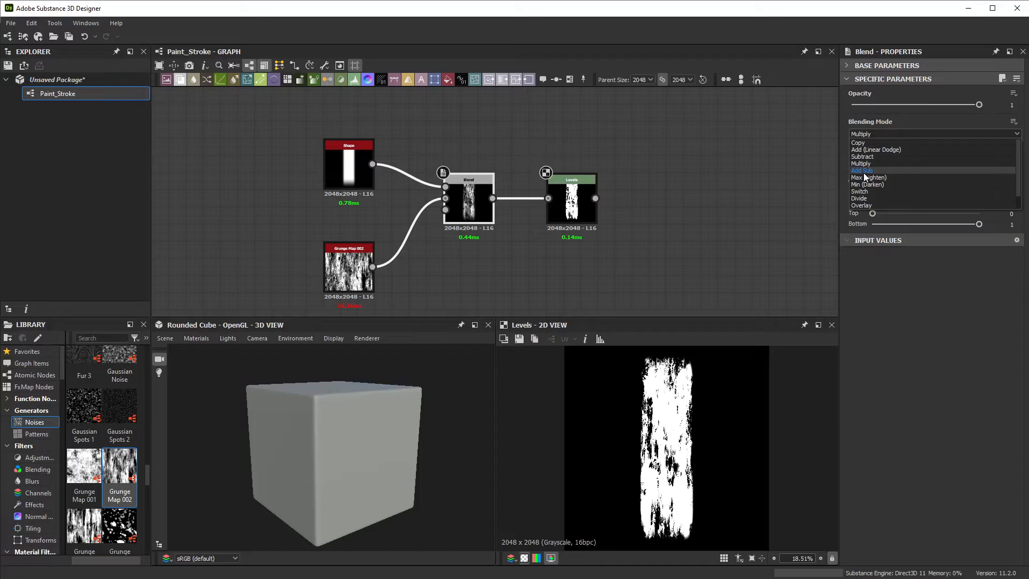
# Choose a different blending mode on the Blend node combining bar and grunge.
pyautogui.click(862, 169)
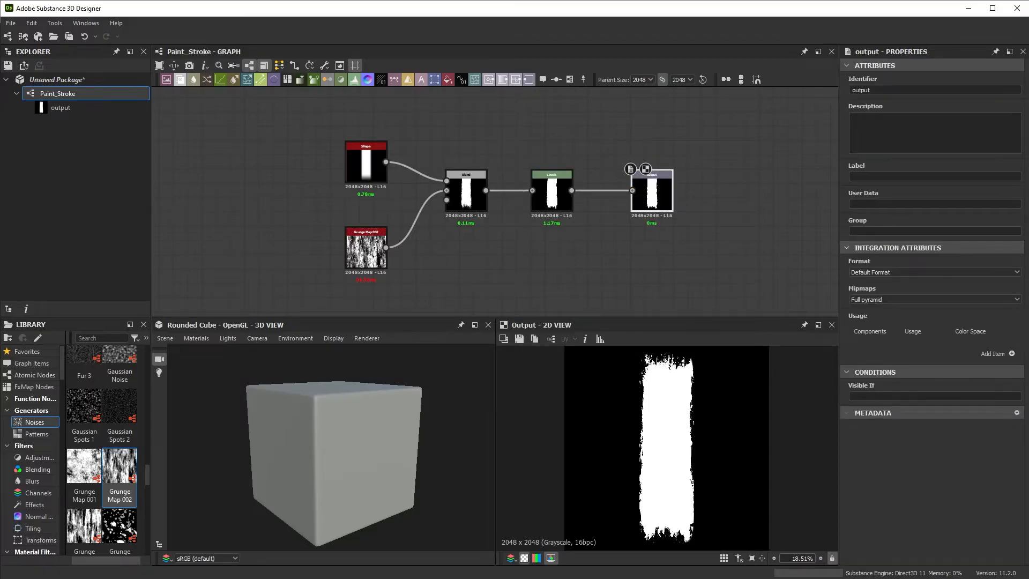
# Create a new Fabric_Pattern graph in the package and add a Gradient Linear 2 node.
pyautogui.rightClick(52, 80)
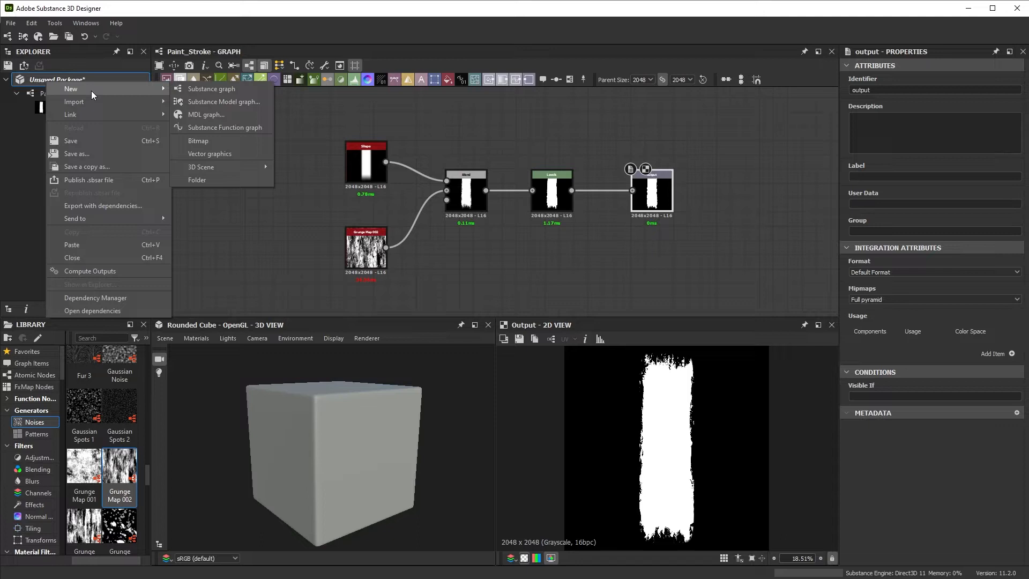
pyautogui.click(212, 87)
pyautogui.write('Fabric_Pattern')
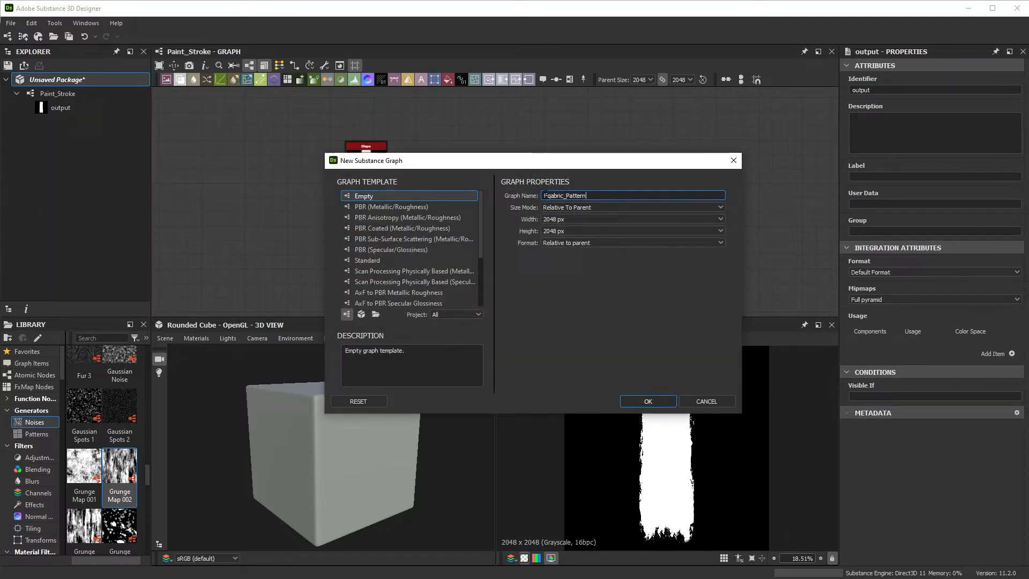
pyautogui.click(647, 401)
pyautogui.write('gradi')
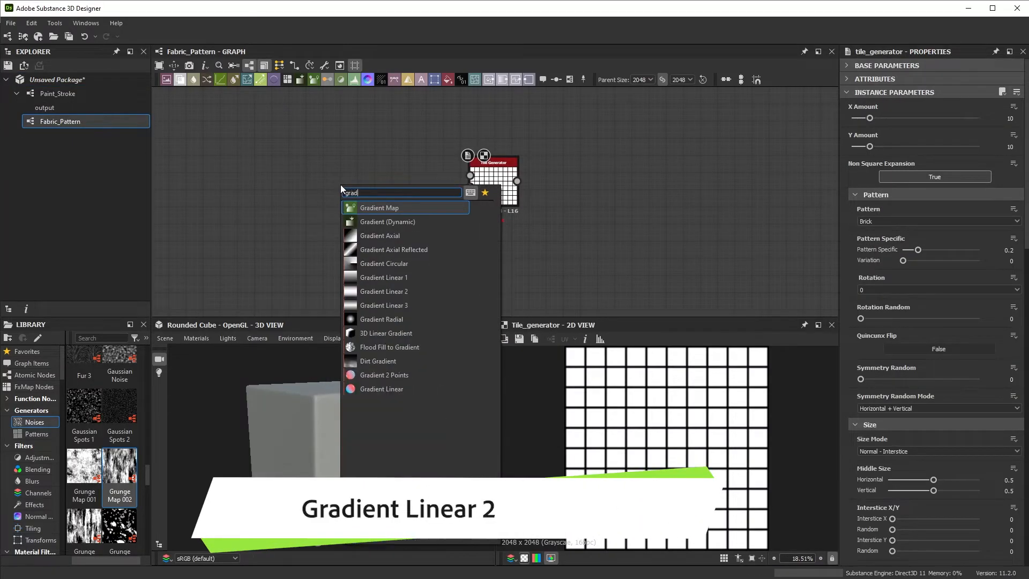
pyautogui.moveTo(398, 291)
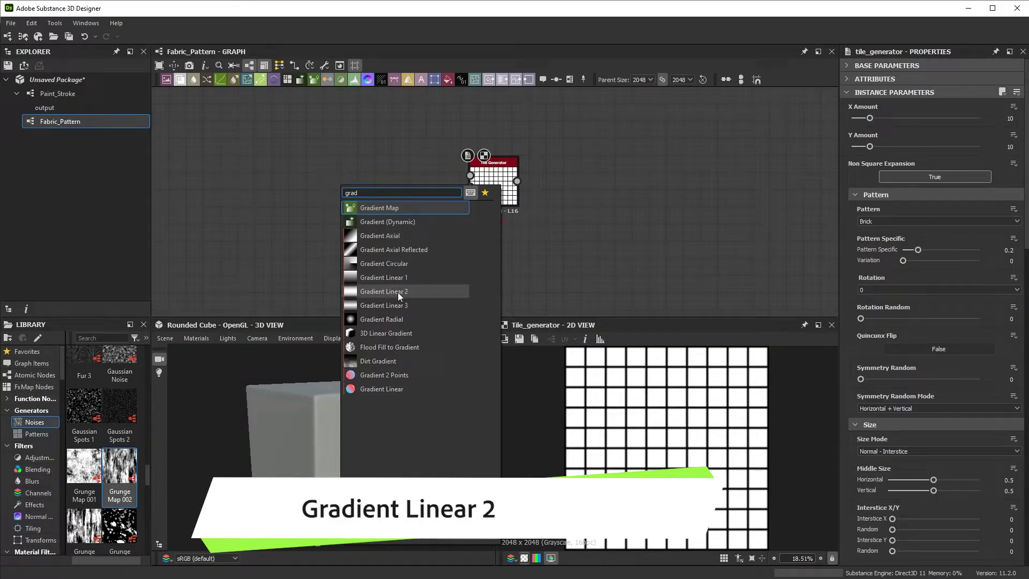
pyautogui.click(384, 292)
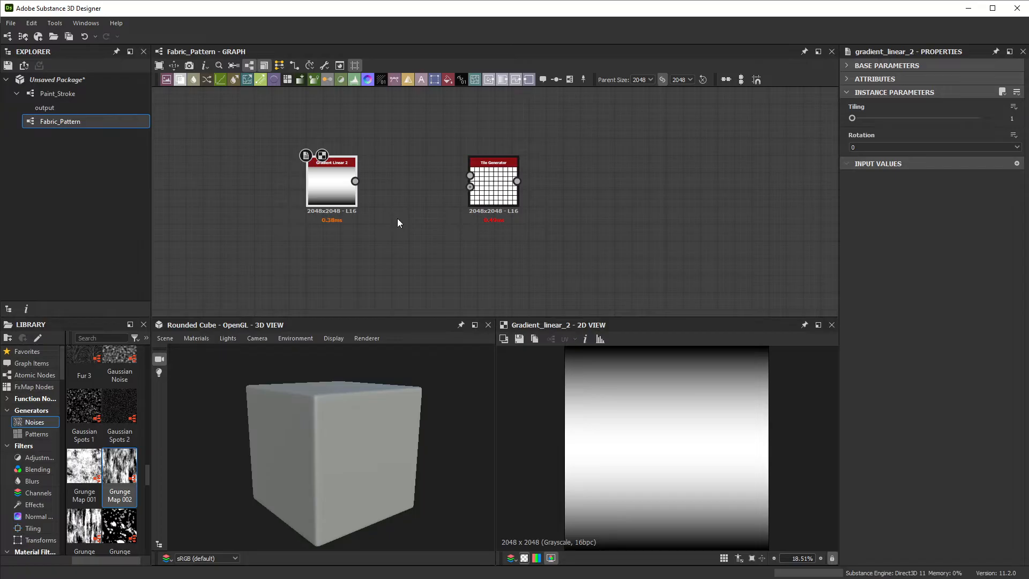
# Feed the gradient into the Tile Generator as Image Input with 10×10 tiles and Checker Mask.
pyautogui.moveTo(355, 181); pyautogui.dragTo(469, 175)
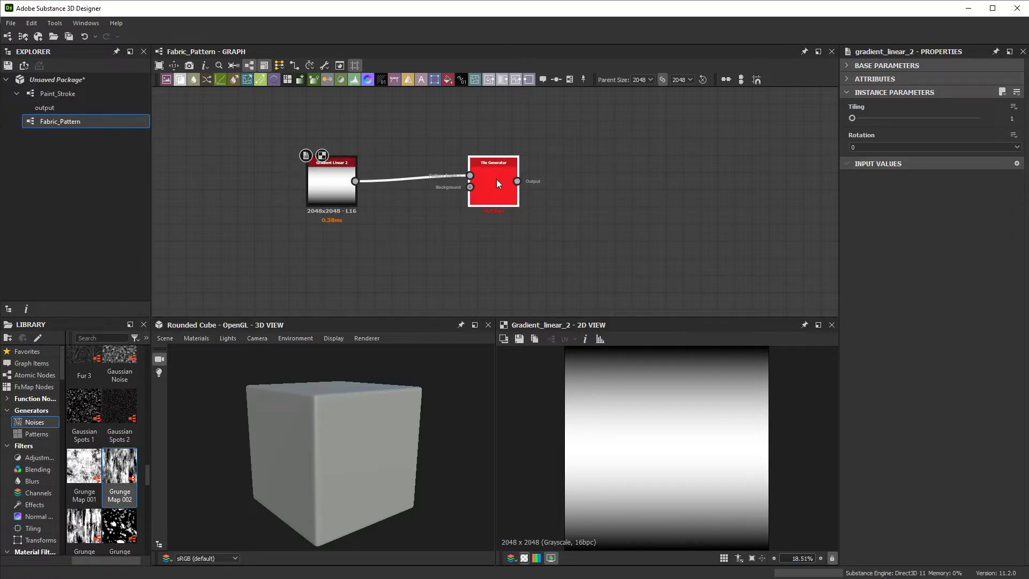
pyautogui.click(494, 182)
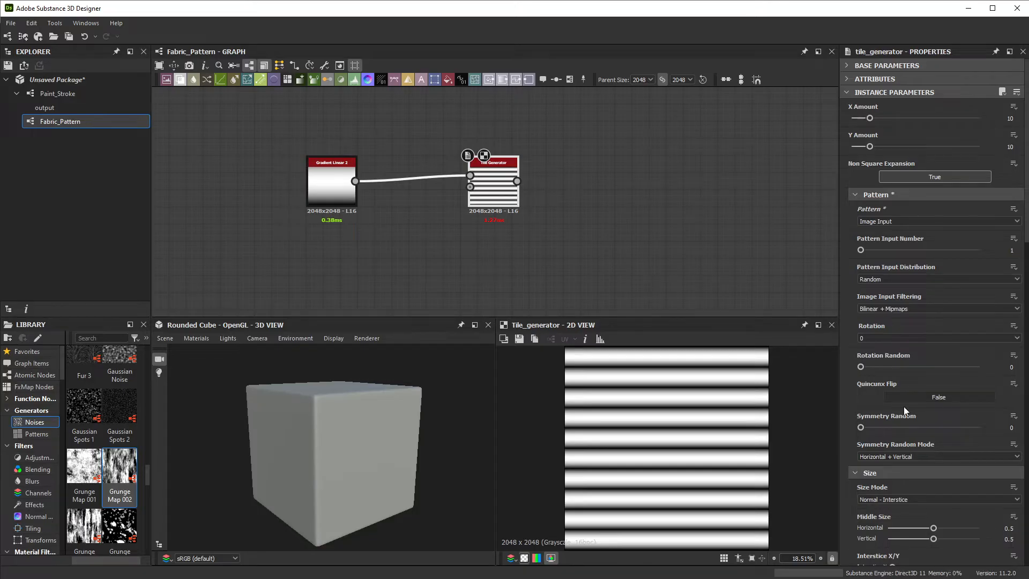
pyautogui.scroll(-3)
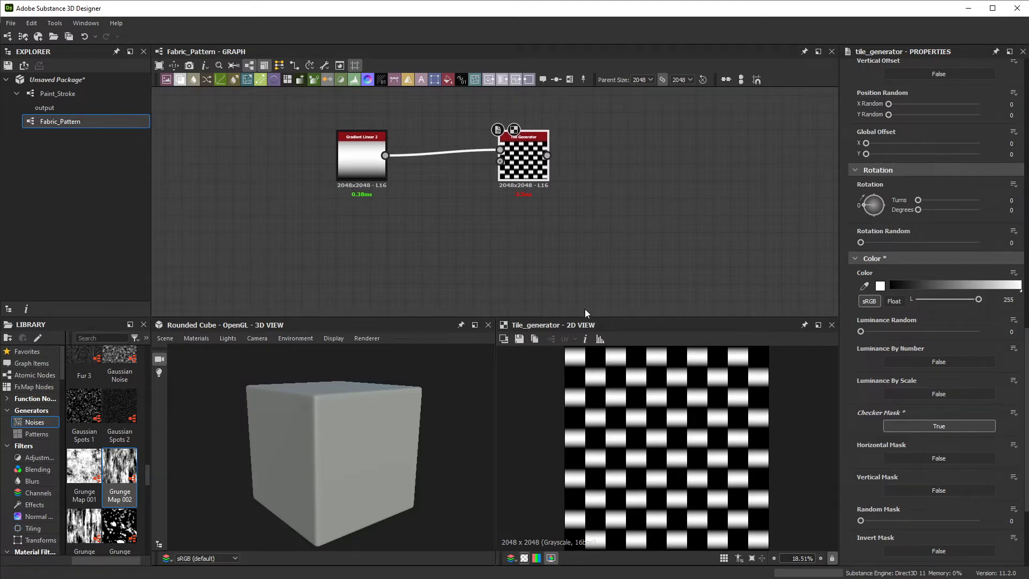
pyautogui.moveTo(605, 427)
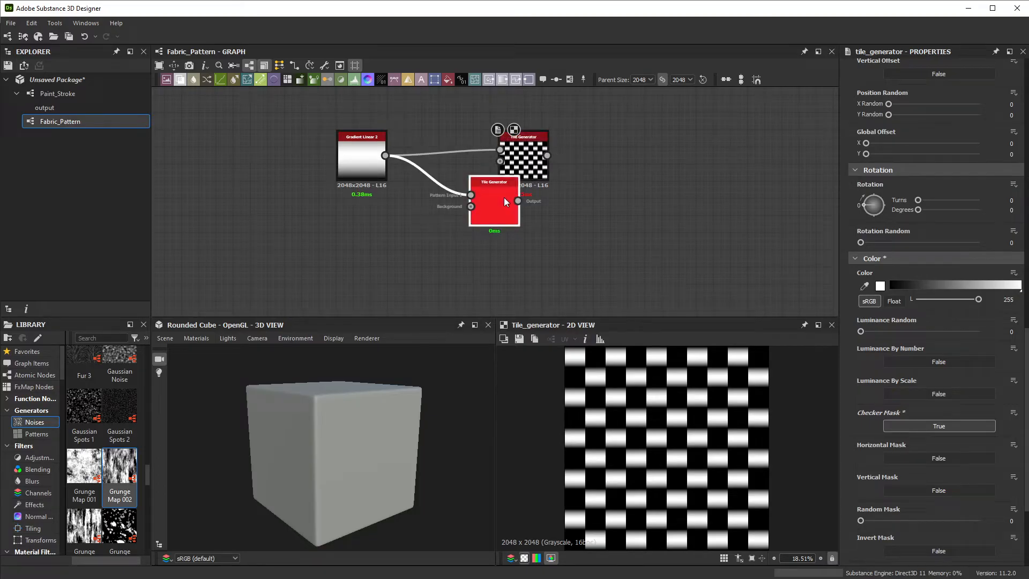
# Place the duplicated Tile Generator below the original and rotate its tiles 0.25 turns.
pyautogui.moveTo(494, 200); pyautogui.dragTo(533, 258)
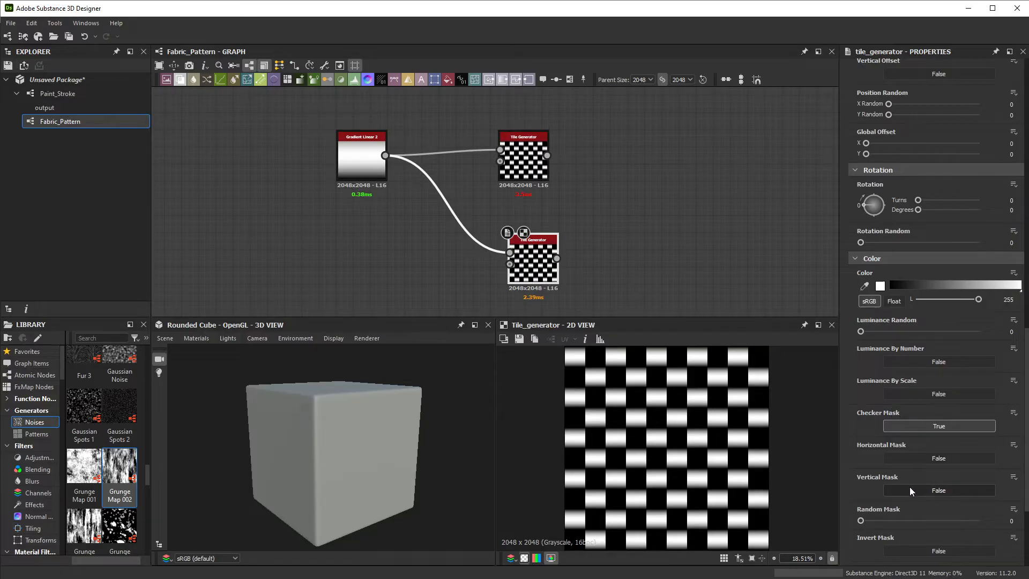
pyautogui.click(939, 551)
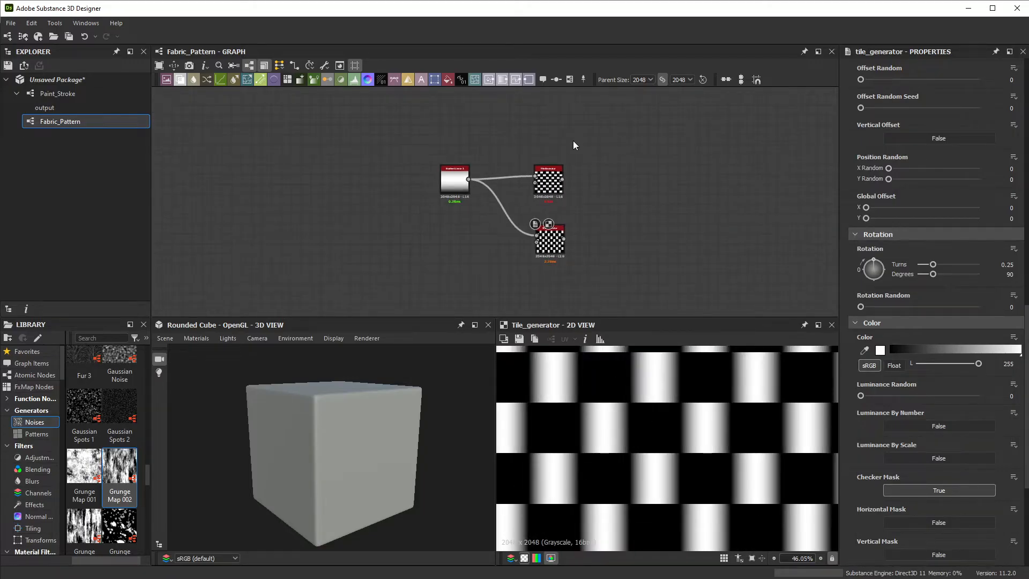
# Add an Anisotropic Noise node from the Noises library and raise its Y Amount to 360.
pyautogui.scroll(-3)
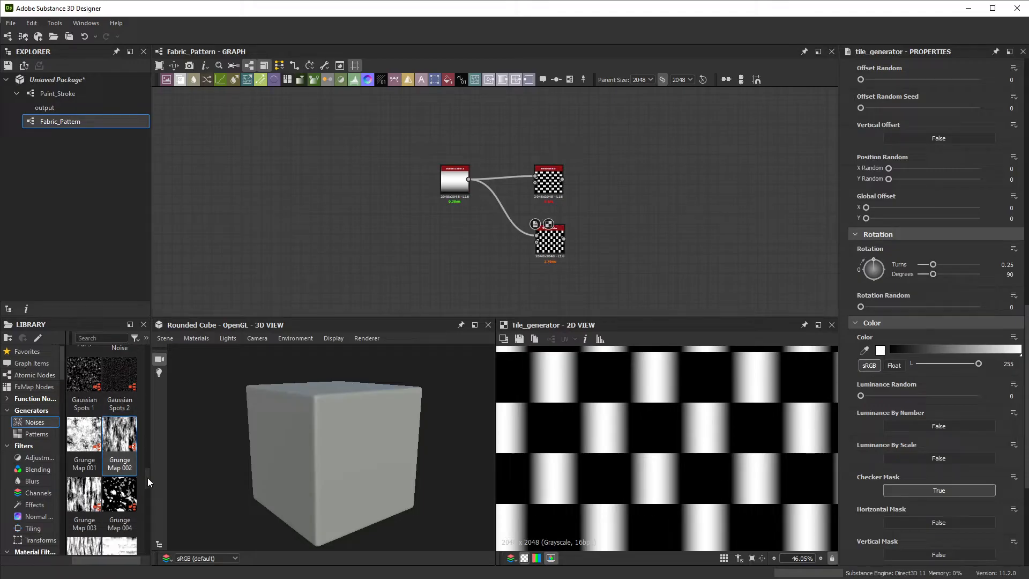
pyautogui.scroll(-3)
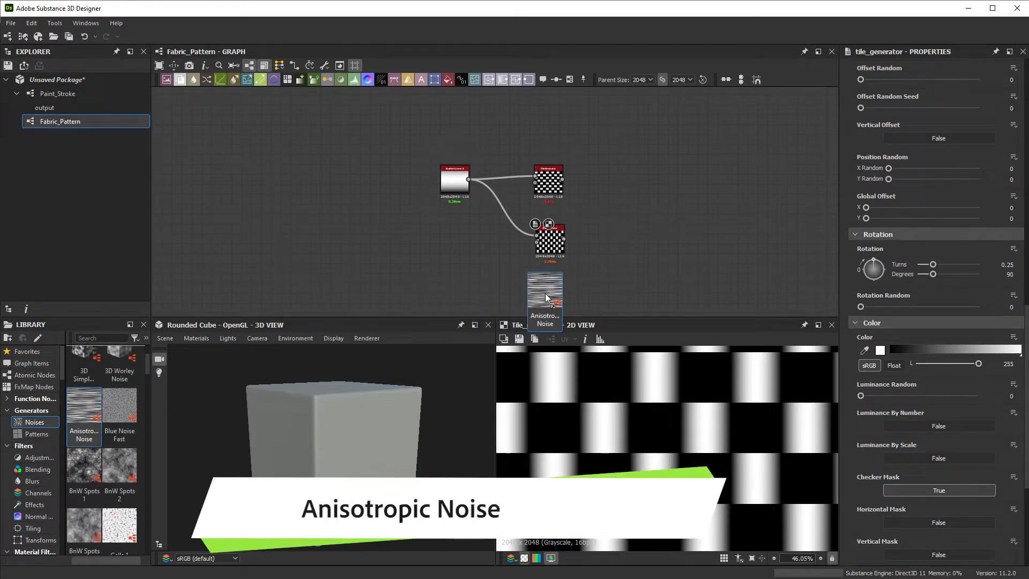
pyautogui.click(544, 289)
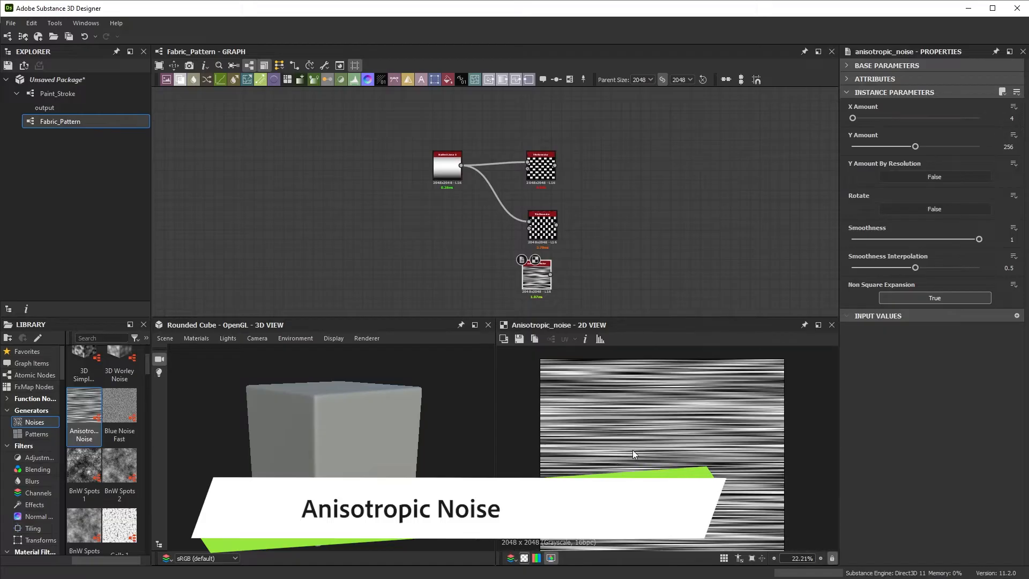
pyautogui.moveTo(916, 146); pyautogui.dragTo(940, 145)
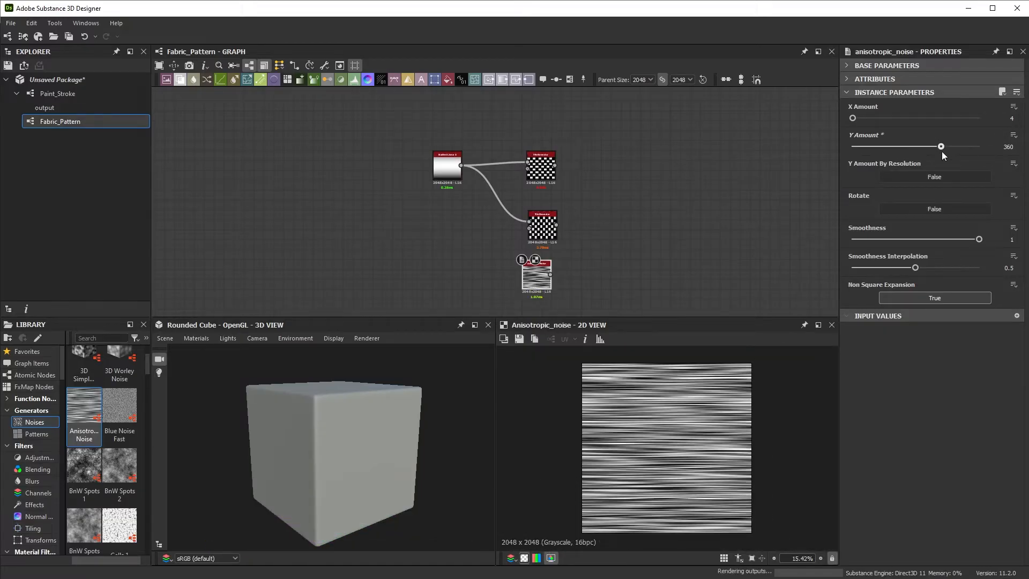
pyautogui.moveTo(940, 146); pyautogui.dragTo(977, 146)
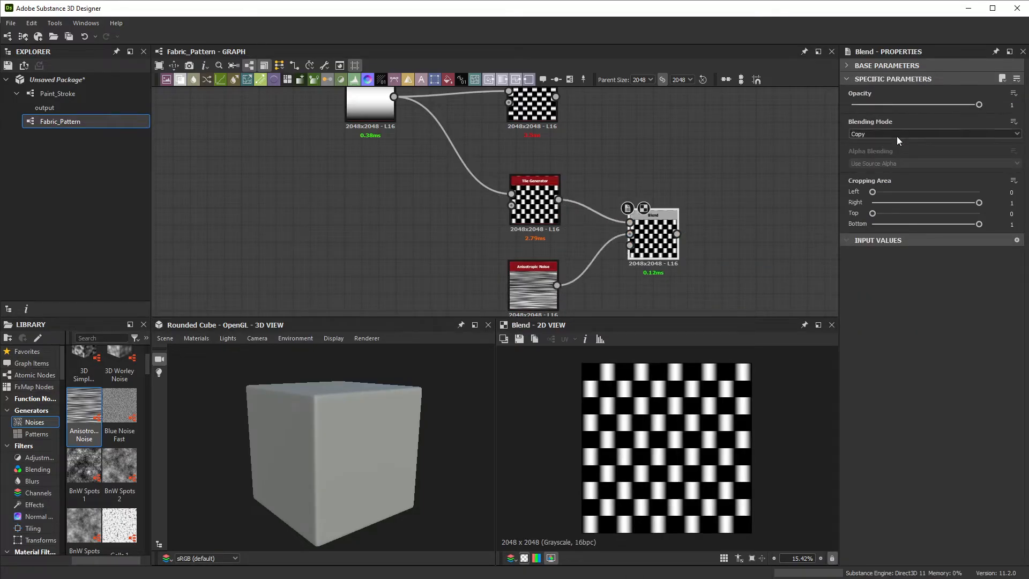
# Set the Blend of rotated tiles and noise to Multiply with opacity lowered to 0.39.
pyautogui.click(935, 134)
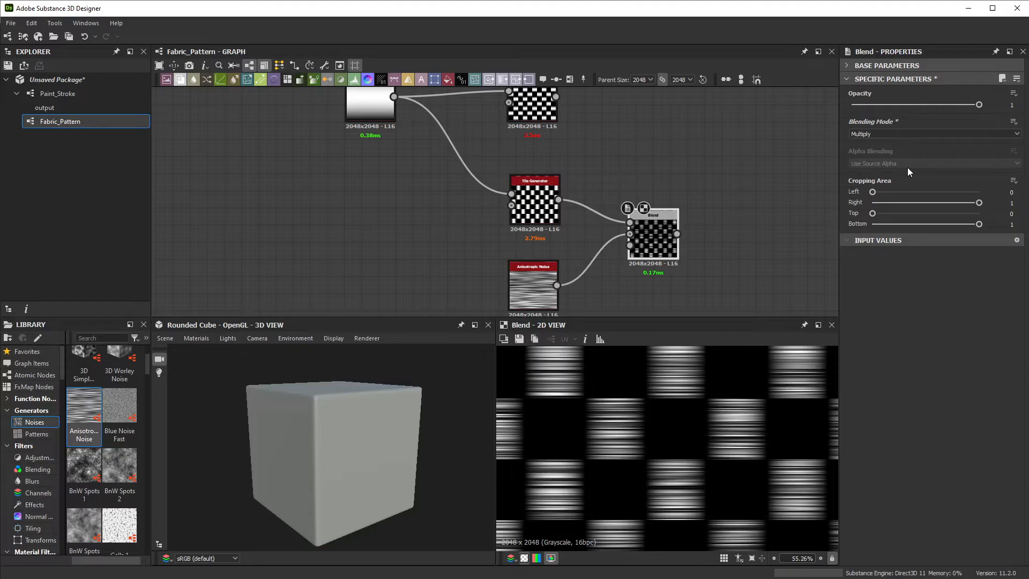
pyautogui.moveTo(979, 104); pyautogui.dragTo(936, 104)
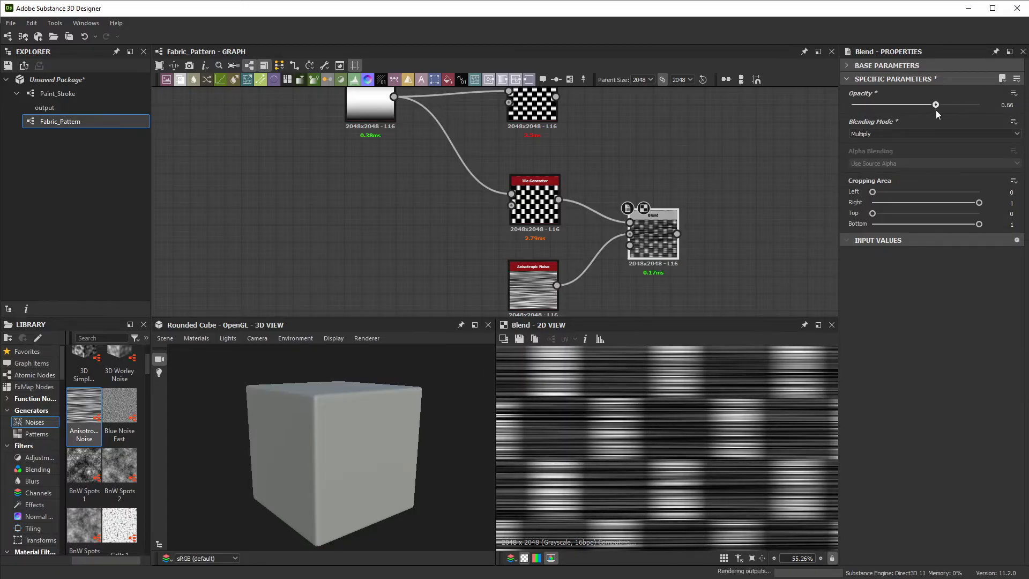
pyautogui.moveTo(936, 104); pyautogui.dragTo(931, 104)
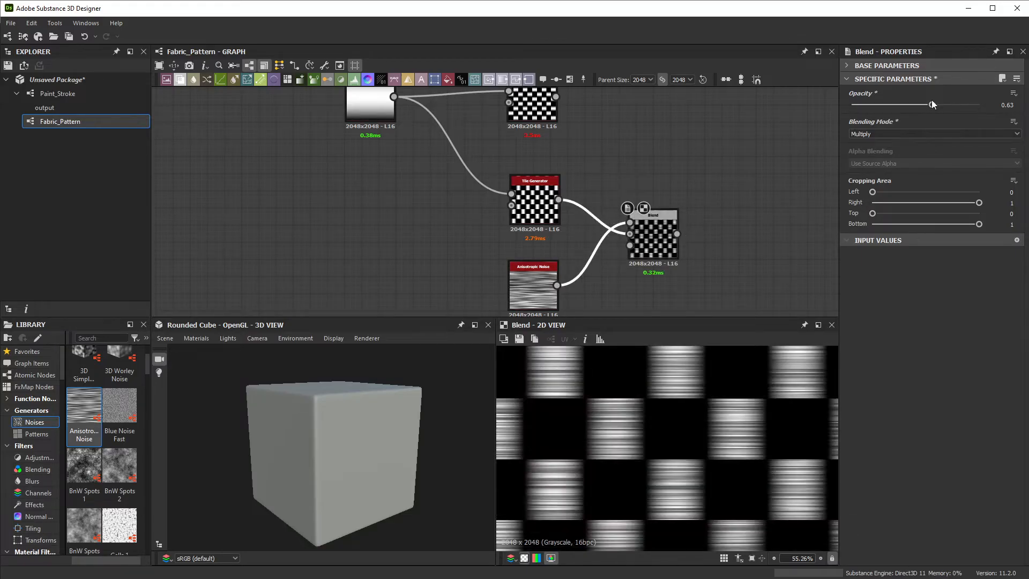
pyautogui.moveTo(930, 104); pyautogui.dragTo(898, 104)
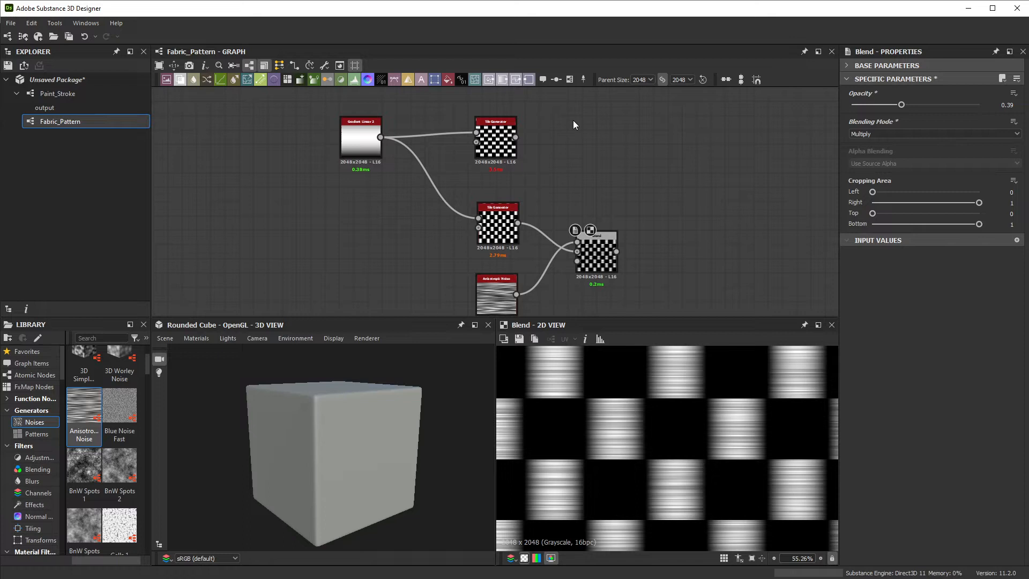
pyautogui.moveTo(607, 255)
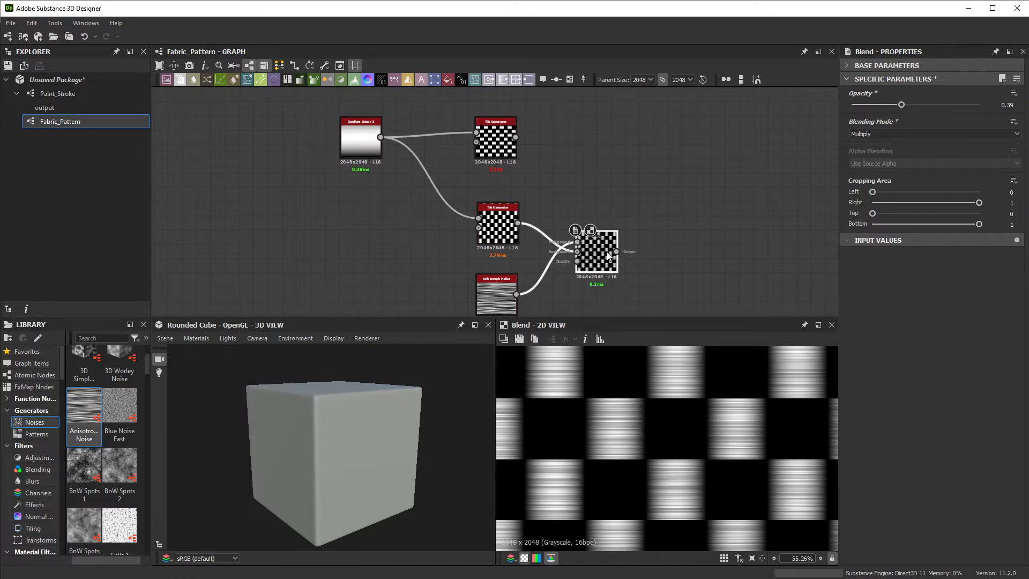
# Place the duplicated Multiply Blend beside the first Tile Generator and wire it to that generator and the Anisotropic Noise.
pyautogui.moveTo(596, 255); pyautogui.dragTo(588, 152)
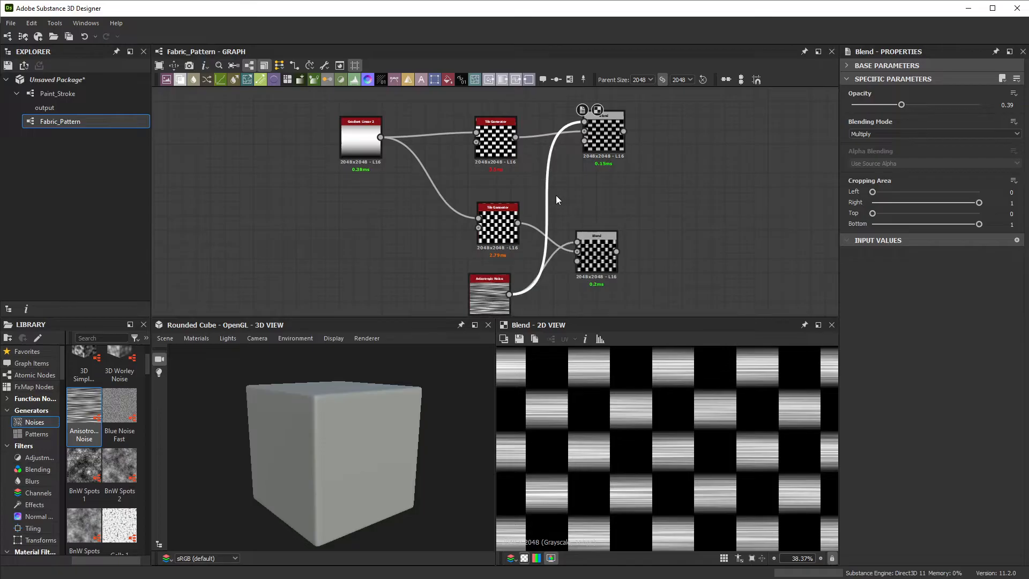
# Insert a Transformation 2D before the upper Blend and rotate the noise 90° clockwise for vertical streaks.
pyautogui.write('tr')
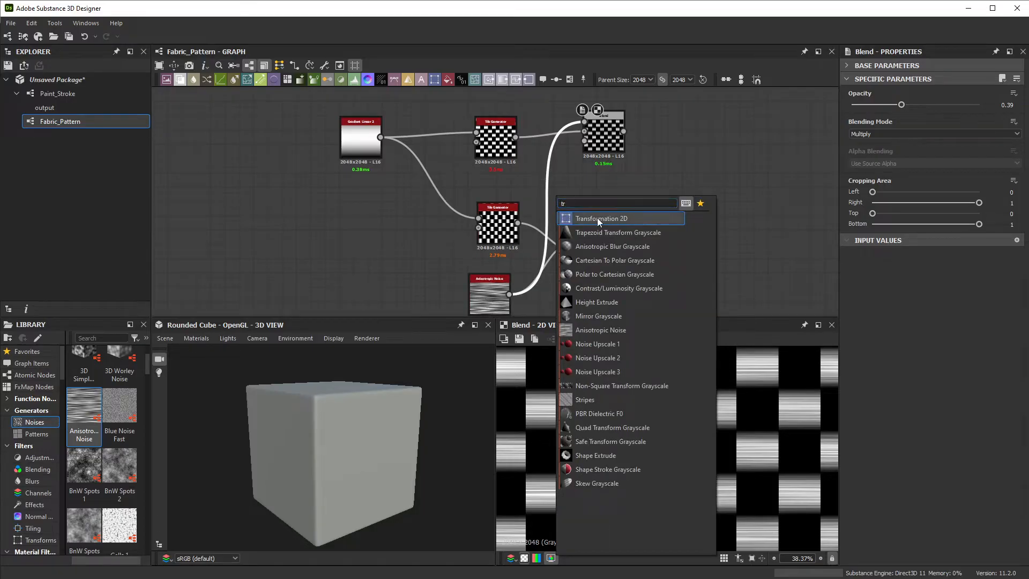
pyautogui.click(600, 219)
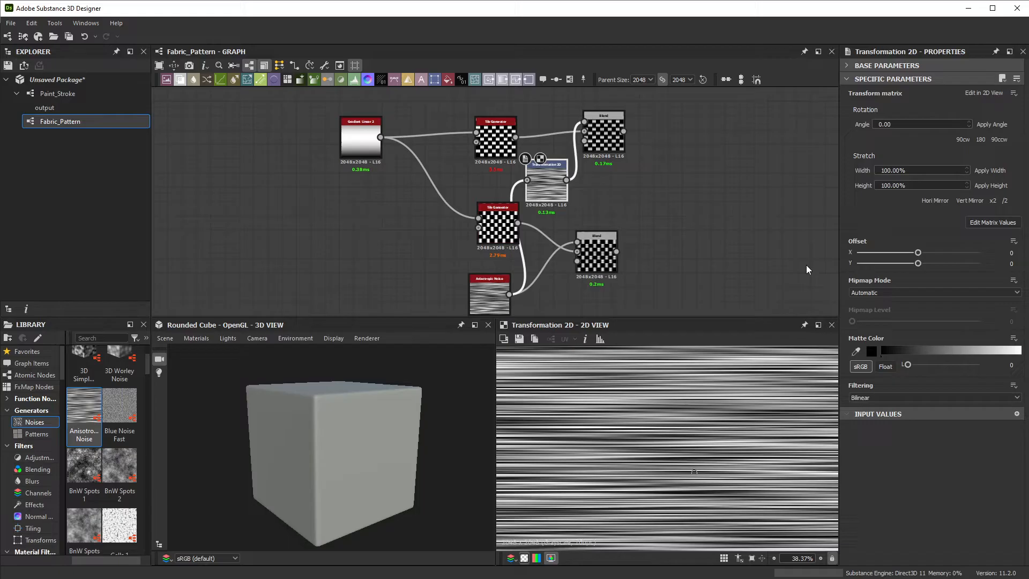
pyautogui.moveTo(992, 153)
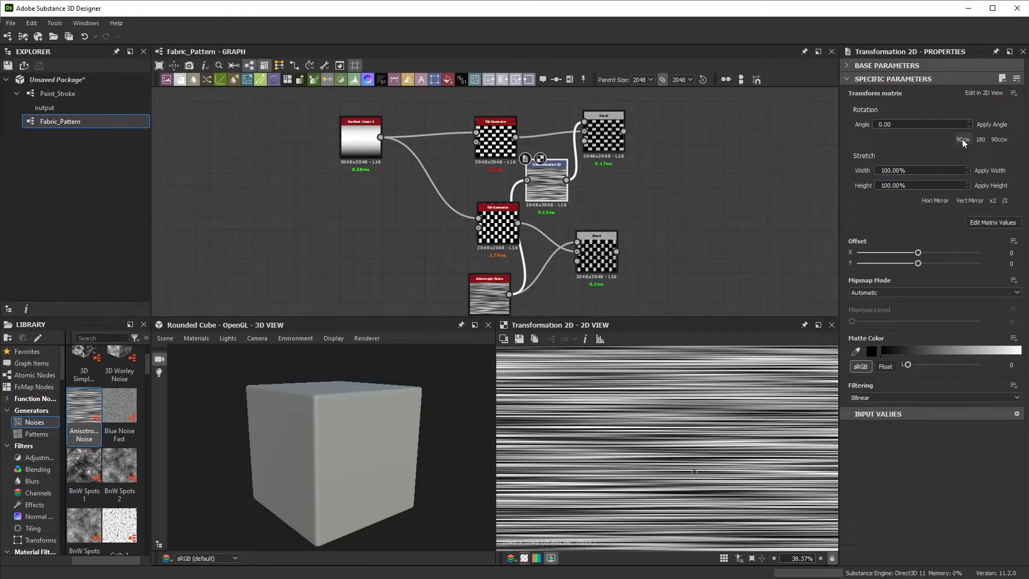
pyautogui.click(603, 133)
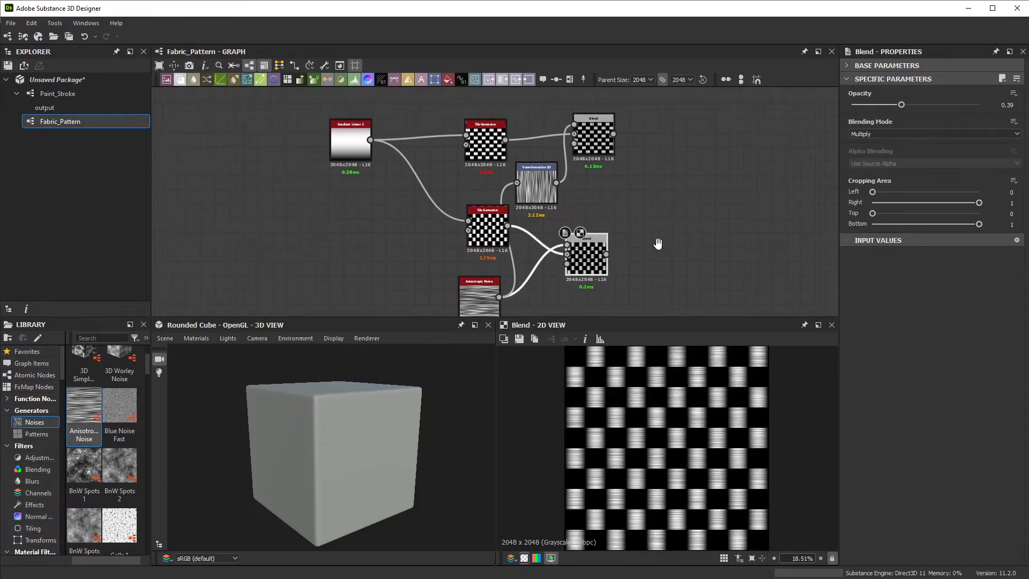
# Add a third Blend set to Add (Linear Dodge) combining both streaked checker blends into a weave.
pyautogui.write('blend')
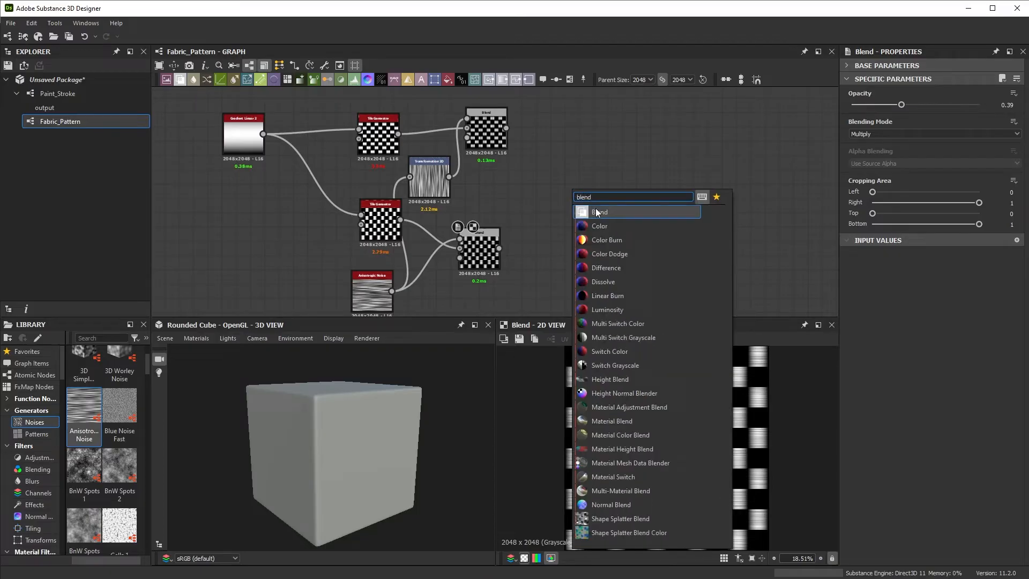
pyautogui.click(600, 211)
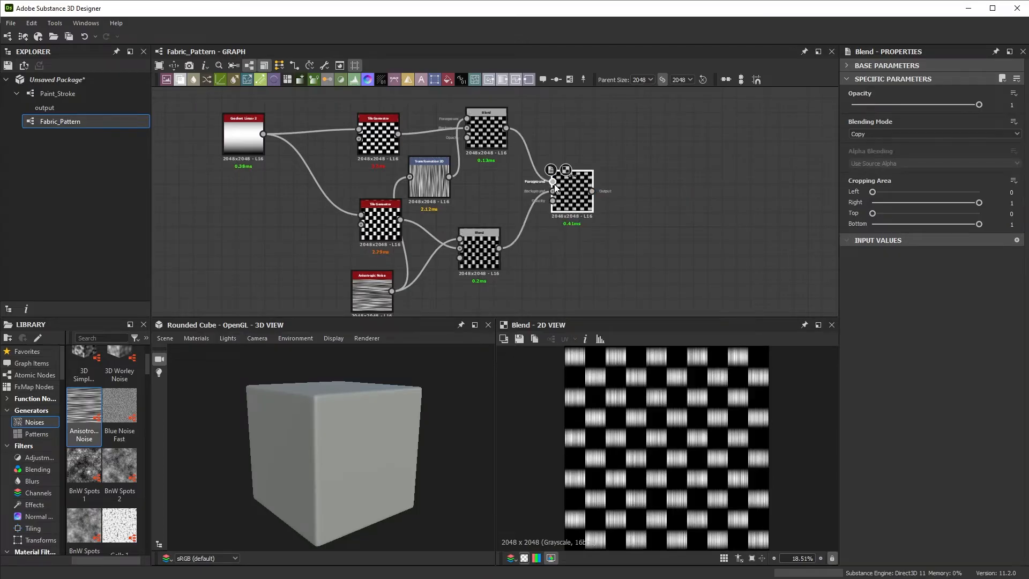
pyautogui.click(935, 134)
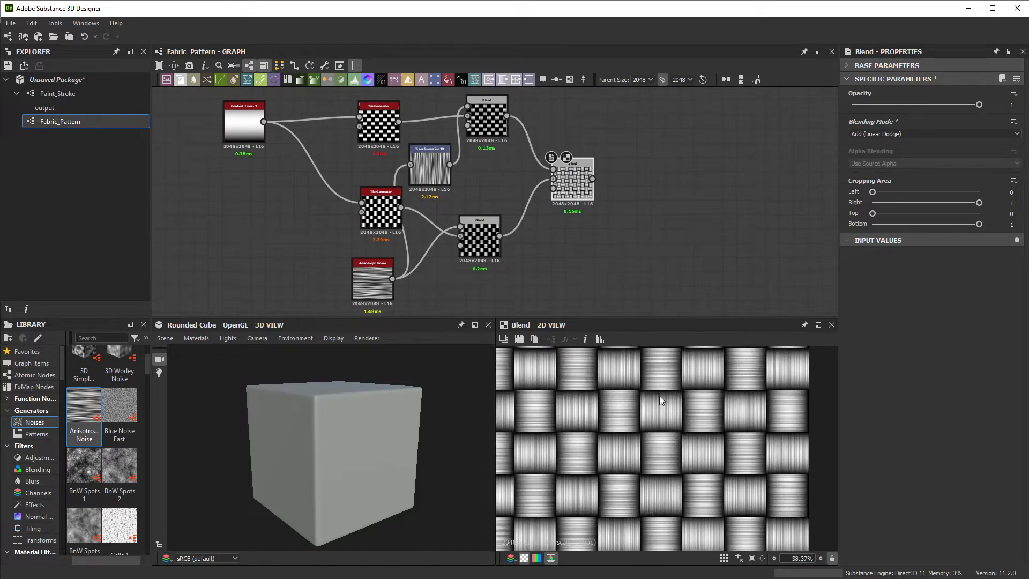
pyautogui.scroll(-3)
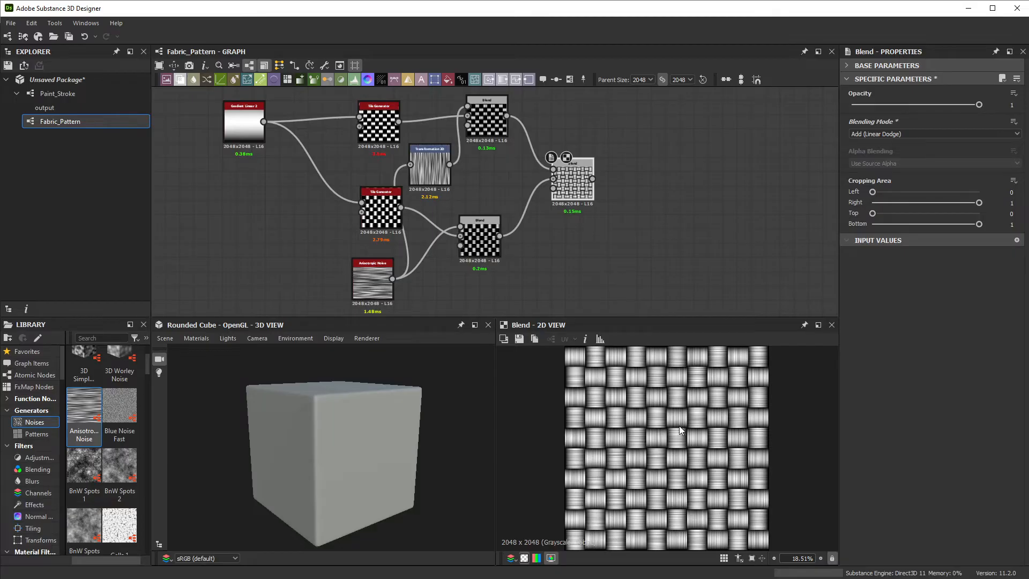
pyautogui.moveTo(723, 469)
pyautogui.write('lev')
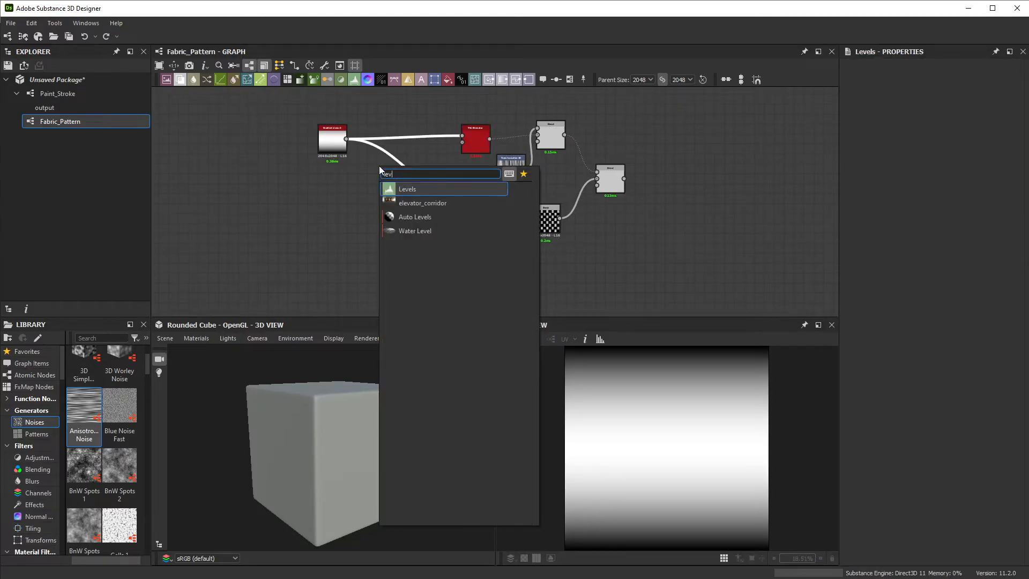
# Insert a Levels node between Gradient Linear 2 and both Tile Generators and adjust it.
pyautogui.click(407, 188)
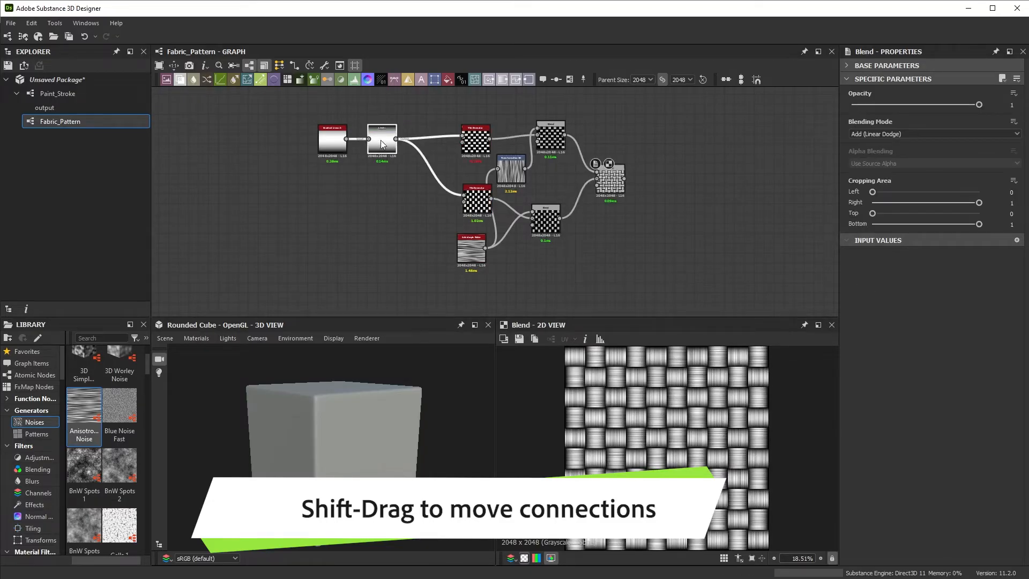
pyautogui.click(381, 140)
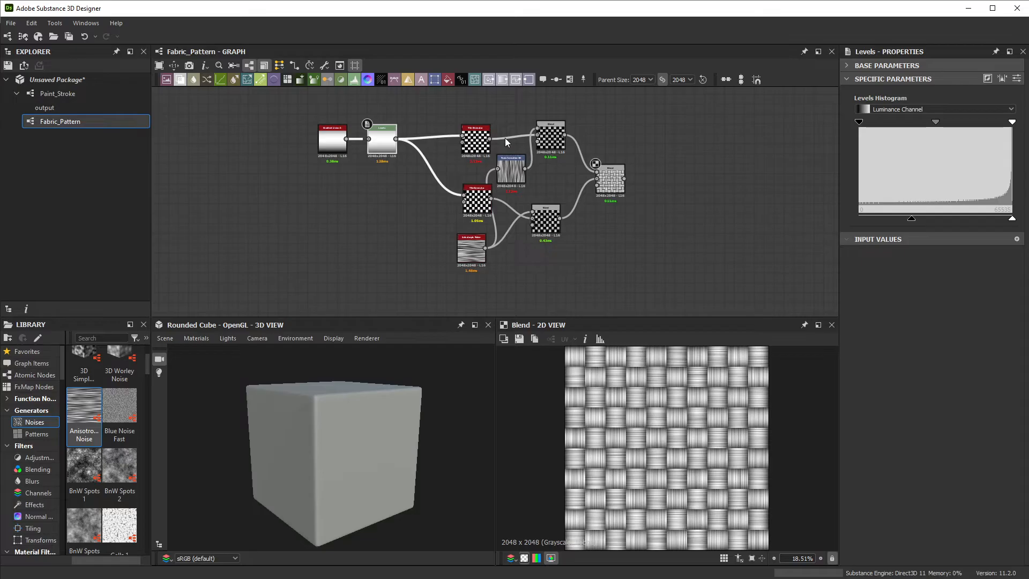
pyautogui.moveTo(746, 178)
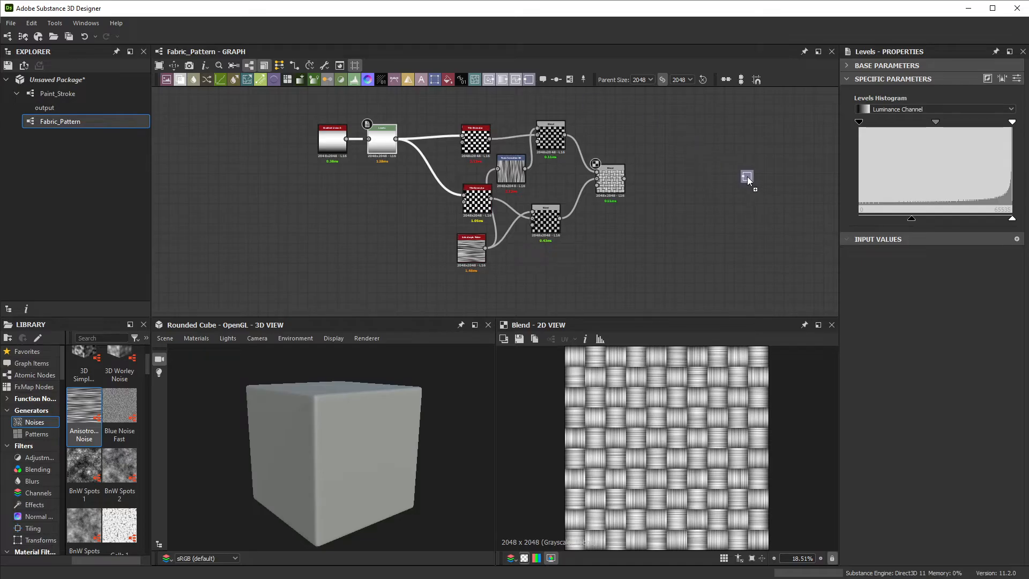
# End Fabric_Pattern in an Output node with a Warp inserted after the final Blend.
pyautogui.click(747, 177)
pyautogui.write('wa')
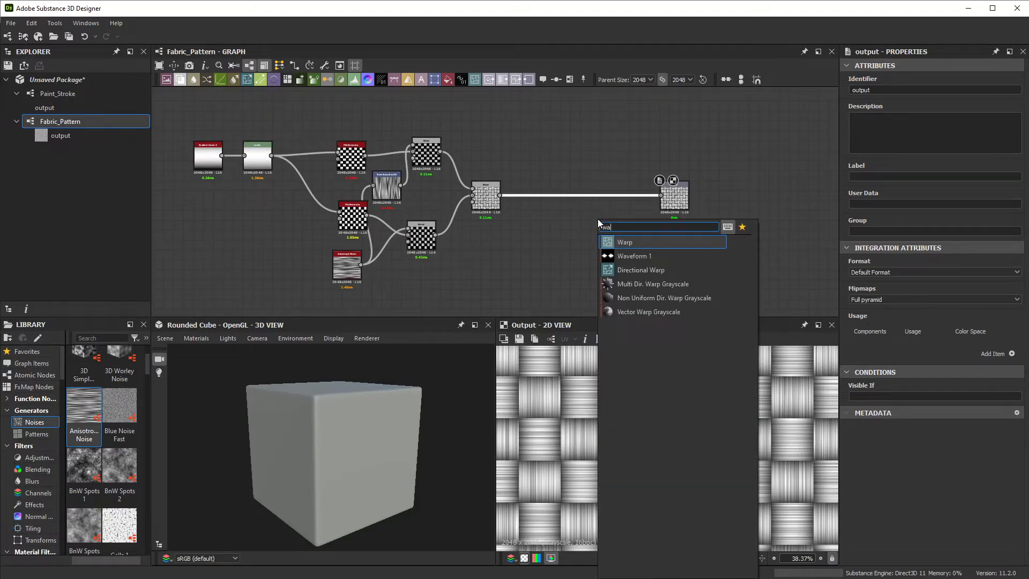
pyautogui.click(624, 243)
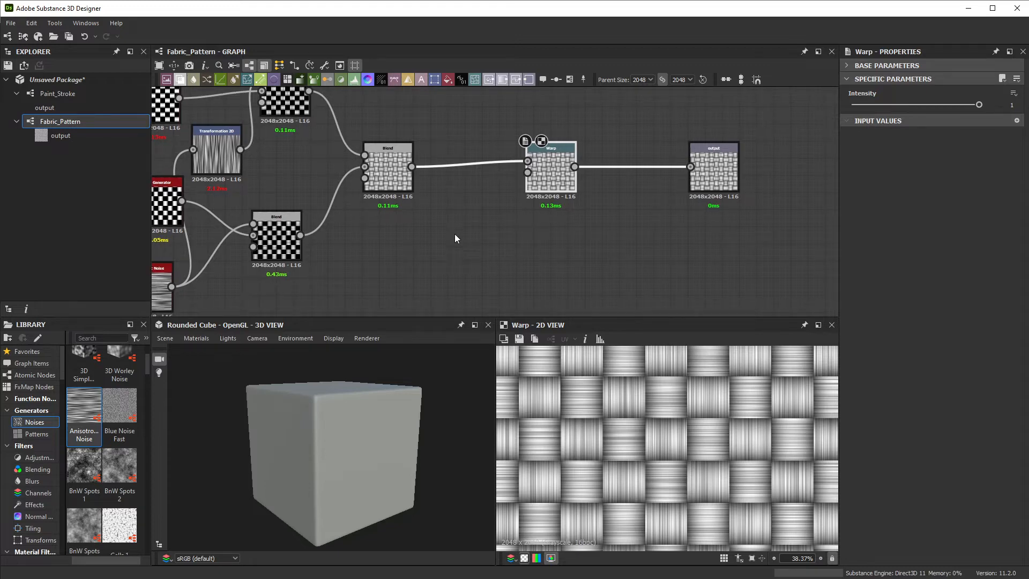
# Drive the Warp with a Gaussian Noise and bring its Intensity down to about 0.03.
pyautogui.write('gaus')
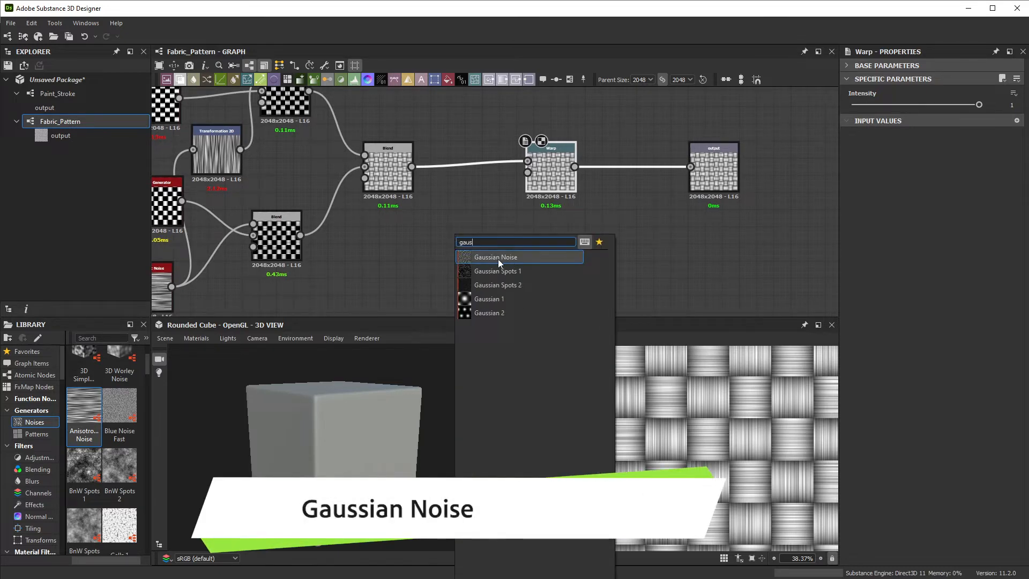
pyautogui.click(495, 257)
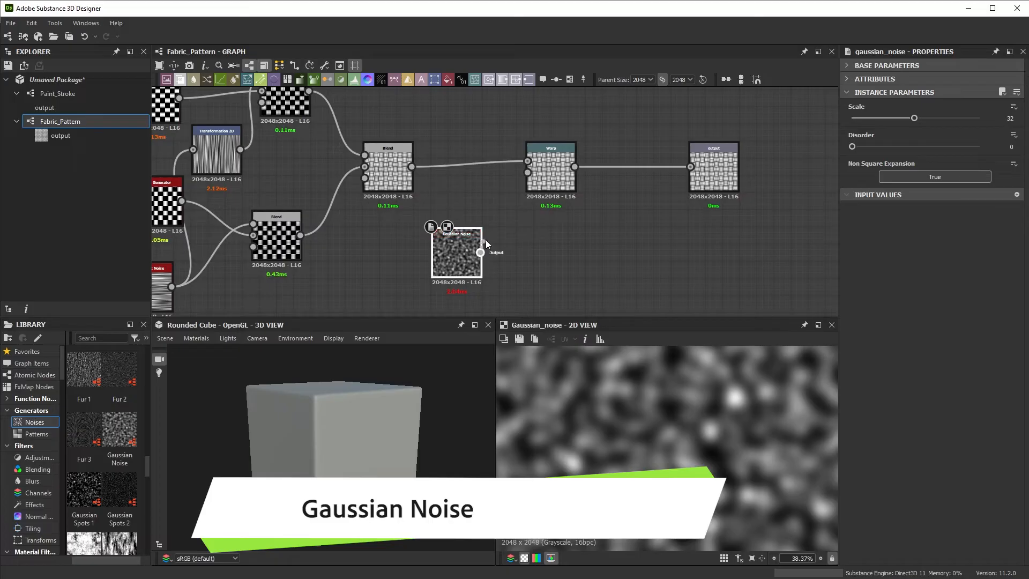
pyautogui.click(551, 166)
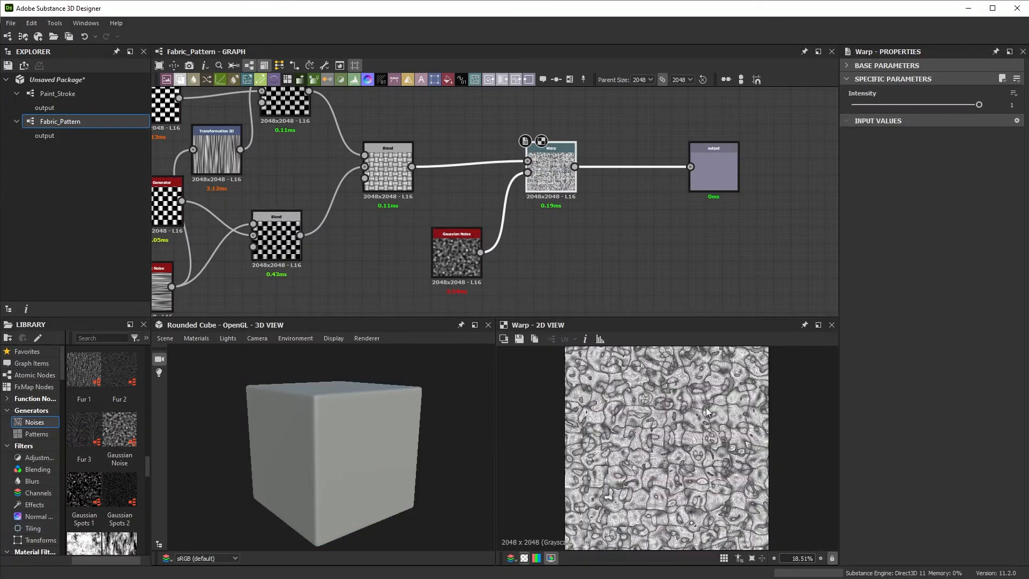
pyautogui.moveTo(978, 104); pyautogui.dragTo(888, 104)
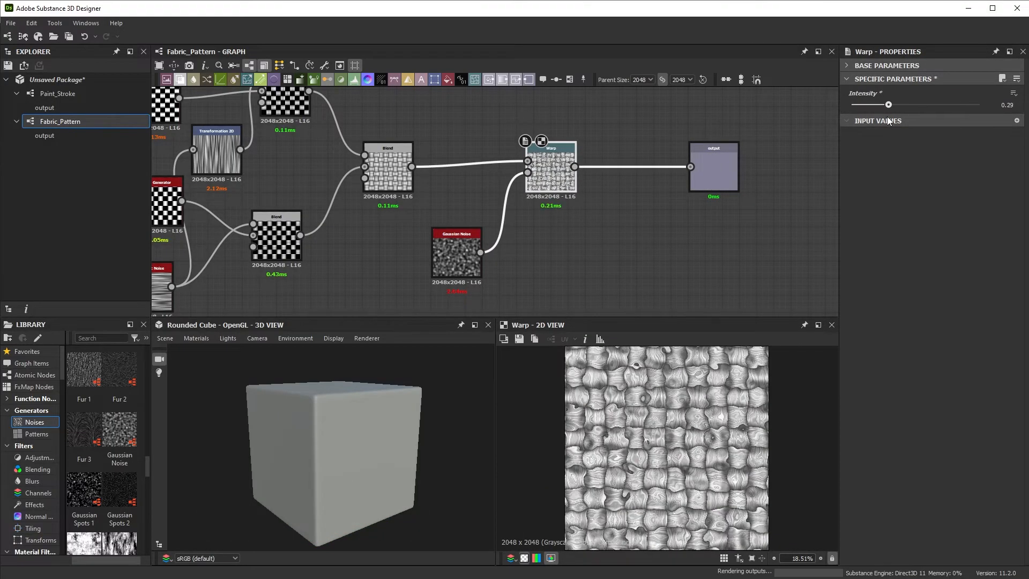
pyautogui.moveTo(890, 104); pyautogui.dragTo(855, 104)
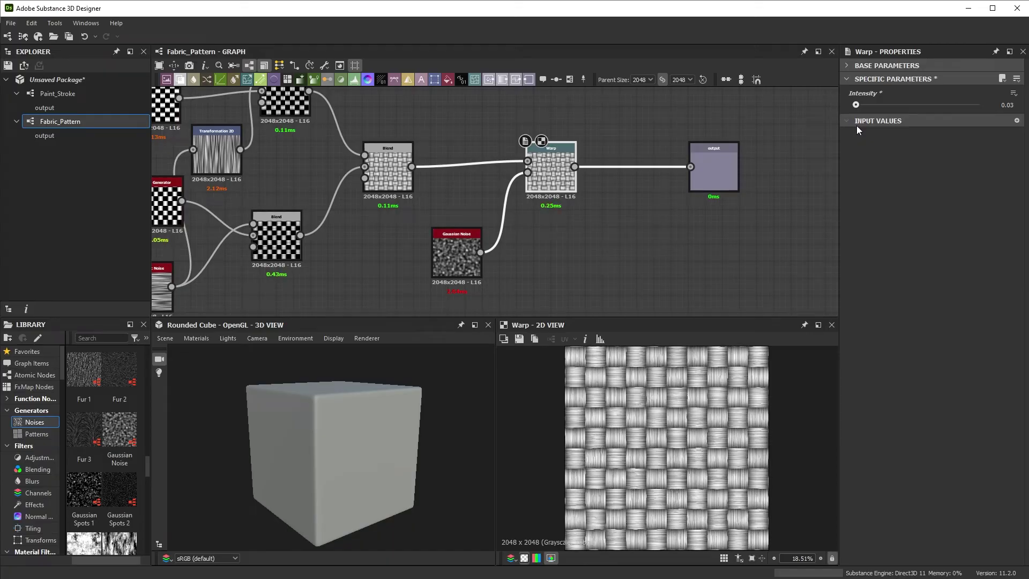
pyautogui.moveTo(857, 104); pyautogui.dragTo(866, 103)
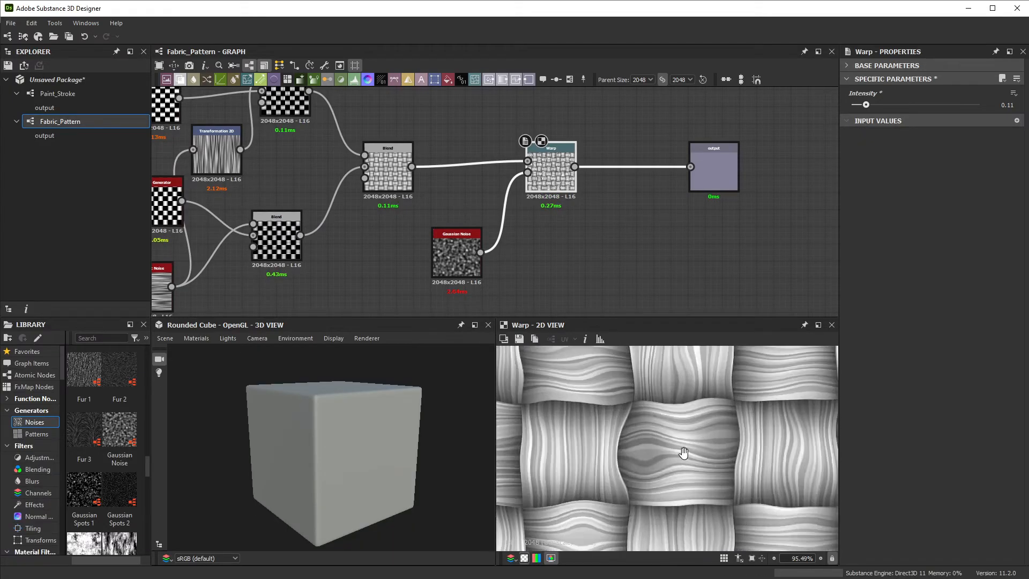
pyautogui.moveTo(867, 104); pyautogui.dragTo(858, 104)
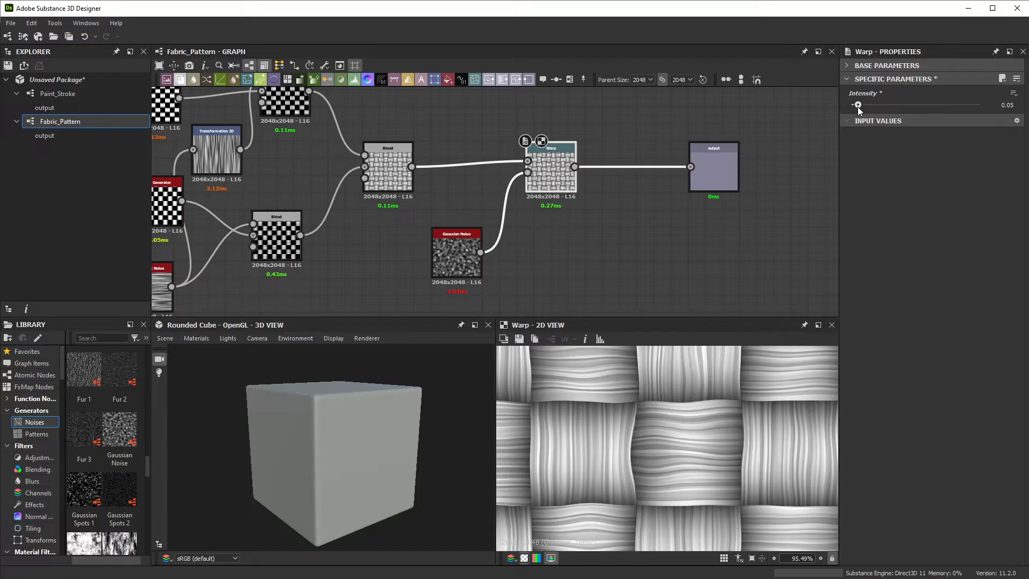
pyautogui.moveTo(857, 104); pyautogui.dragTo(855, 104)
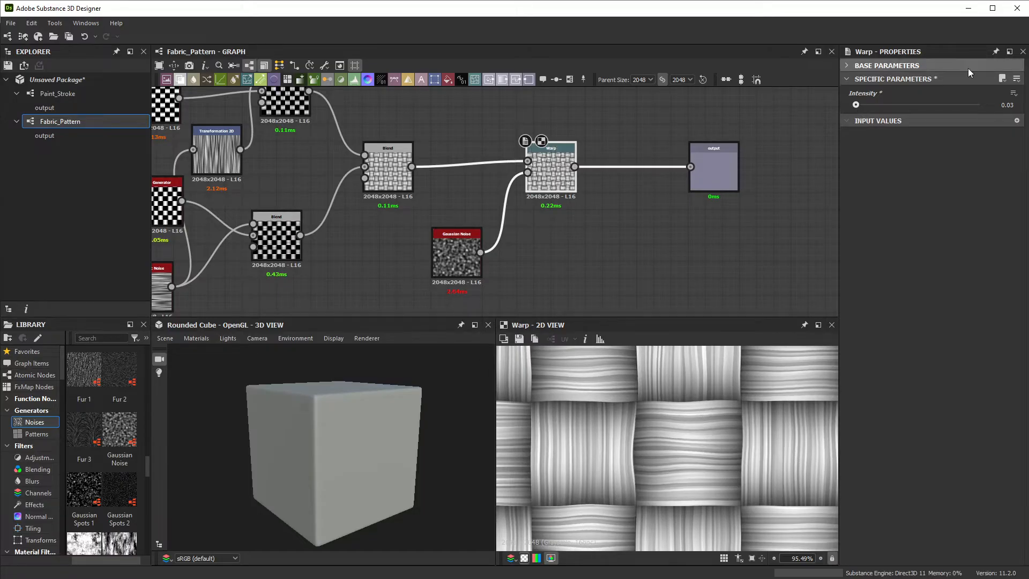
# Tweak the Gaussian Noise scale, settle Warp Intensity at 0.03, and begin a new graph.
pyautogui.click(457, 252)
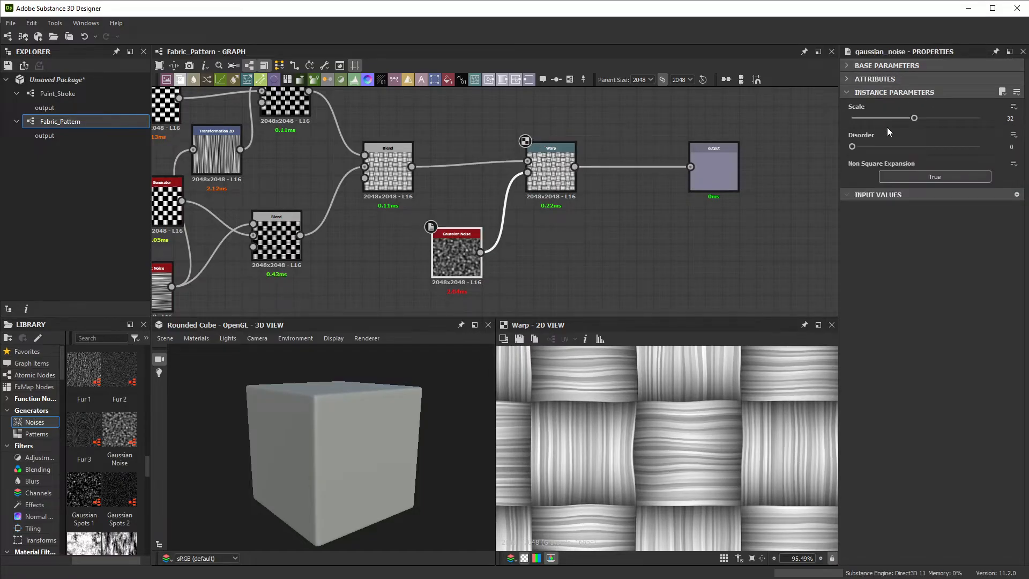
pyautogui.moveTo(913, 118); pyautogui.dragTo(937, 118)
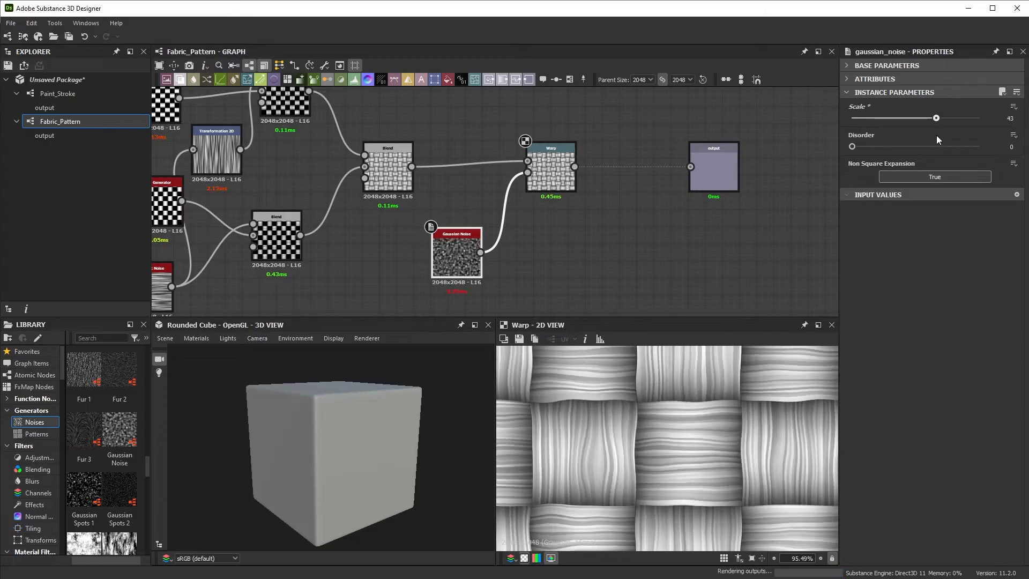
pyautogui.moveTo(936, 118); pyautogui.dragTo(892, 118)
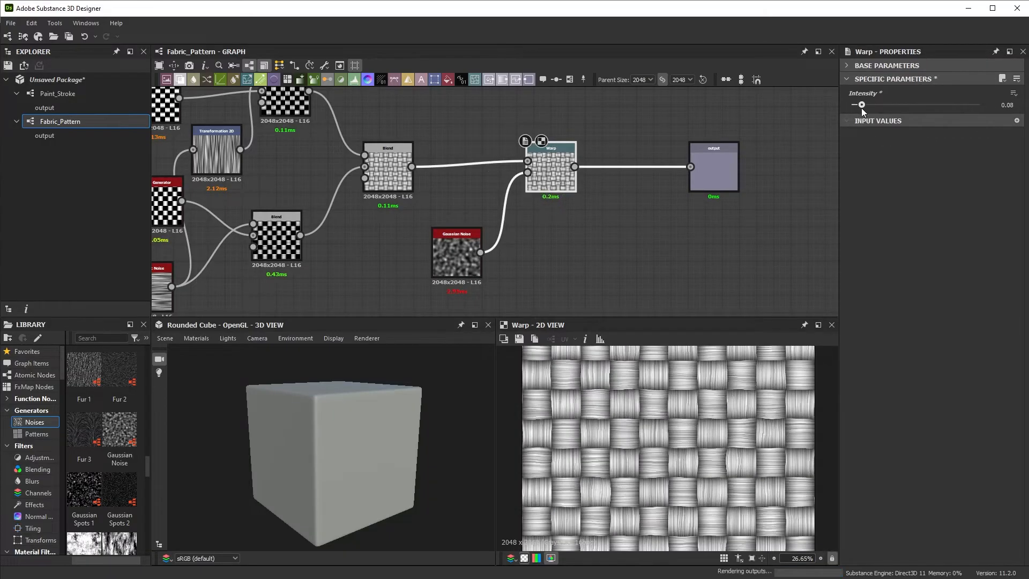
pyautogui.moveTo(861, 104); pyautogui.dragTo(855, 104)
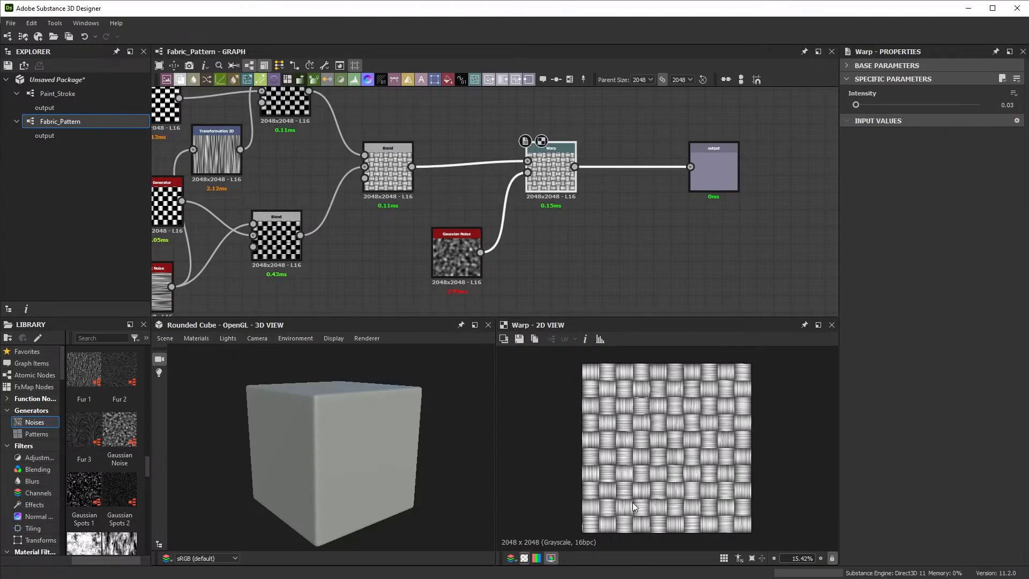
pyautogui.click(714, 166)
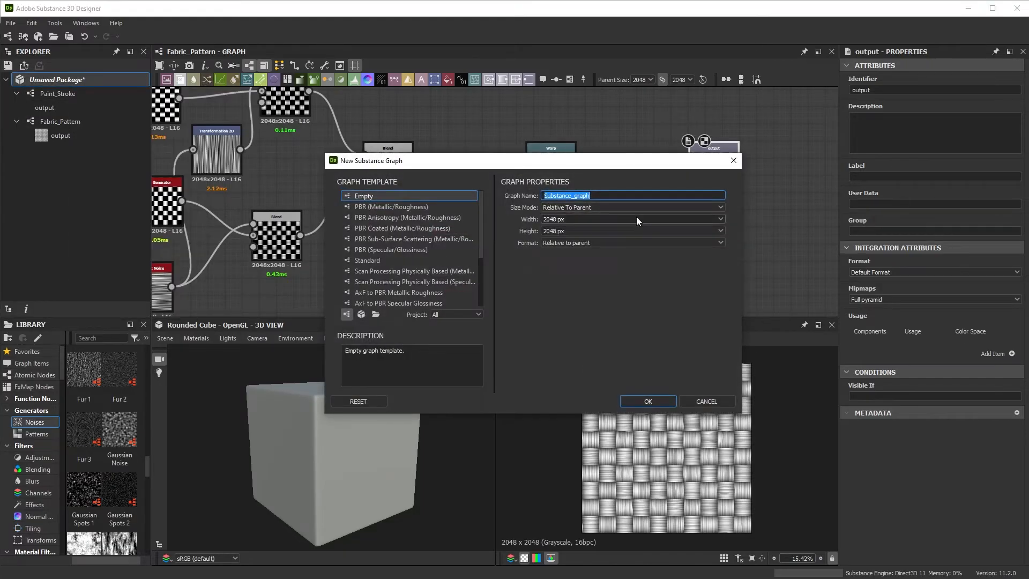
# Create a new Substance graph named Polka_Dots in the package.
pyautogui.write('Polk')
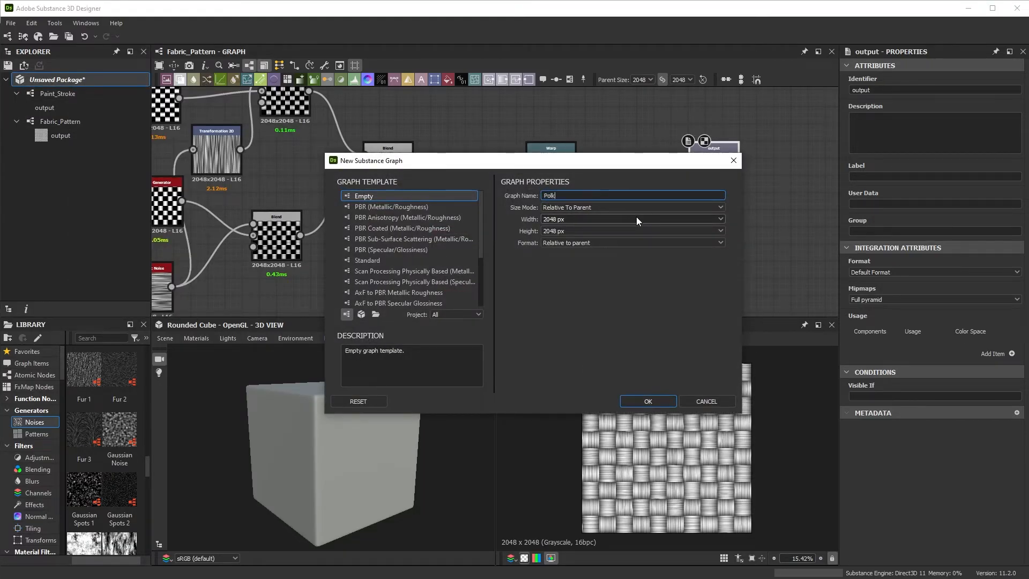
pyautogui.click(648, 400)
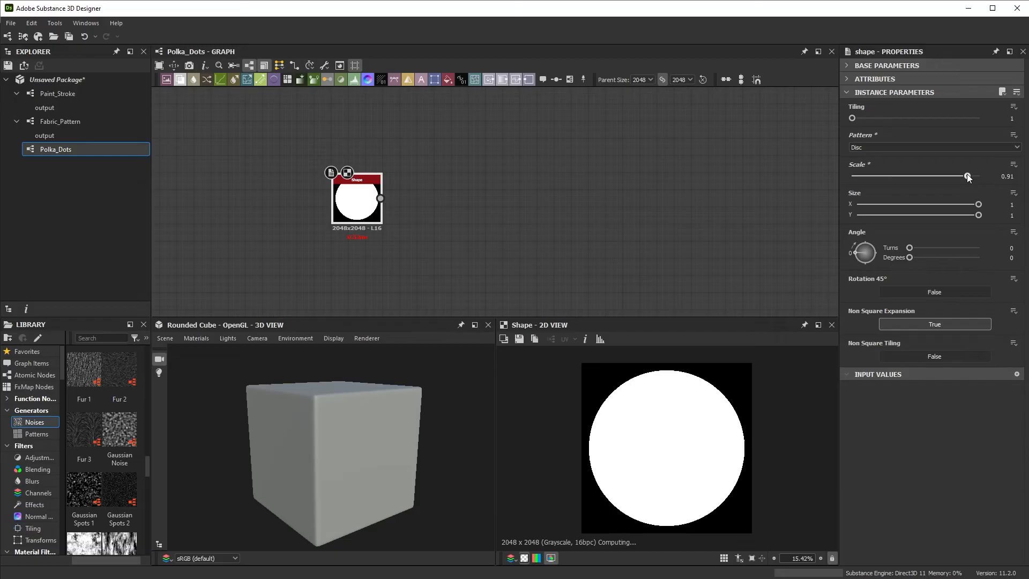
# Adjust the disc size and lower the Gaussian Noise scale feeding the Warp for softly irregular edges.
pyautogui.moveTo(965, 176); pyautogui.dragTo(942, 176)
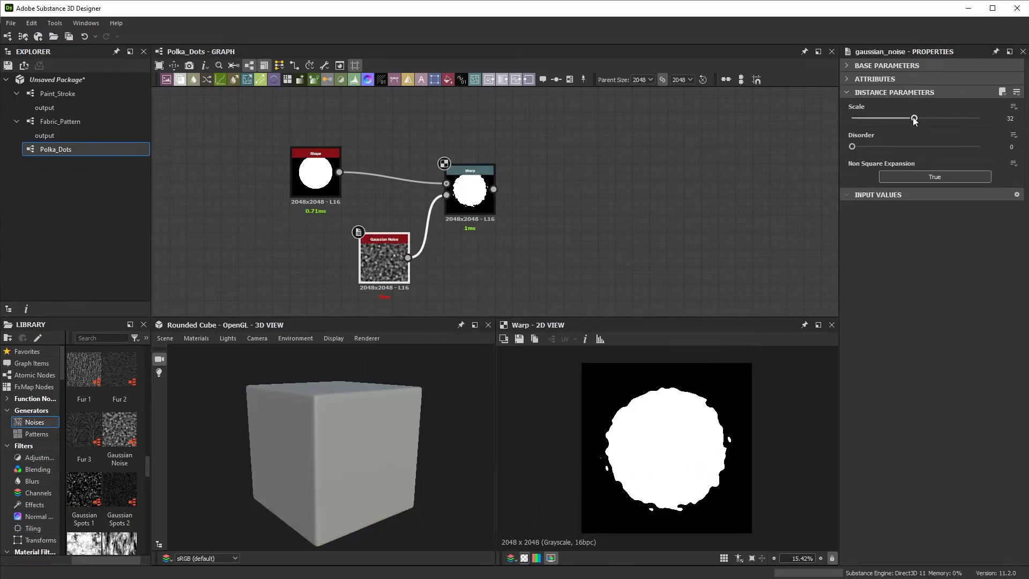
pyautogui.moveTo(914, 117); pyautogui.dragTo(876, 118)
pyautogui.write('t')
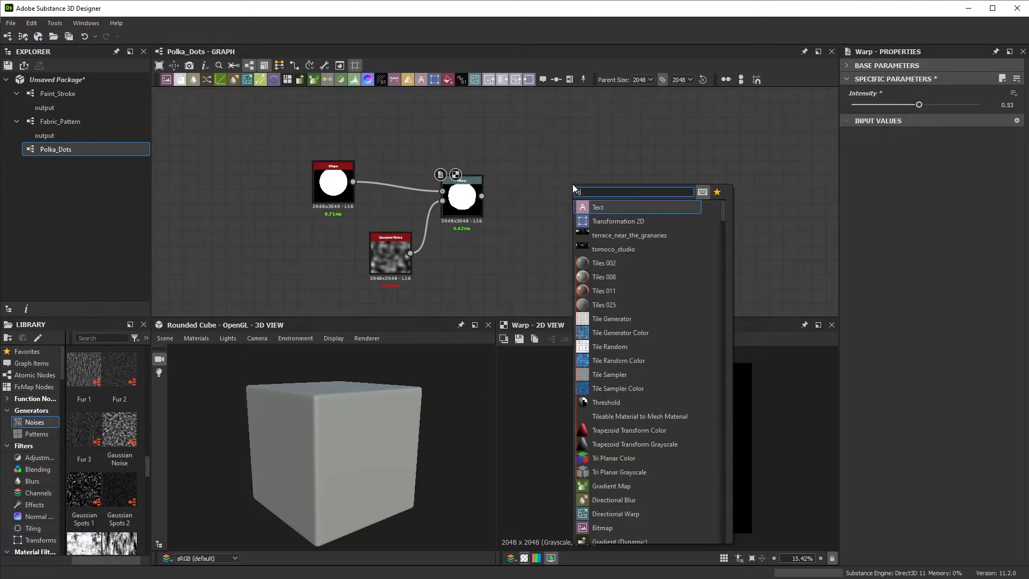
# Add a Tile Generator after the Warp and switch its Pattern from Brick to the input image.
pyautogui.click(611, 318)
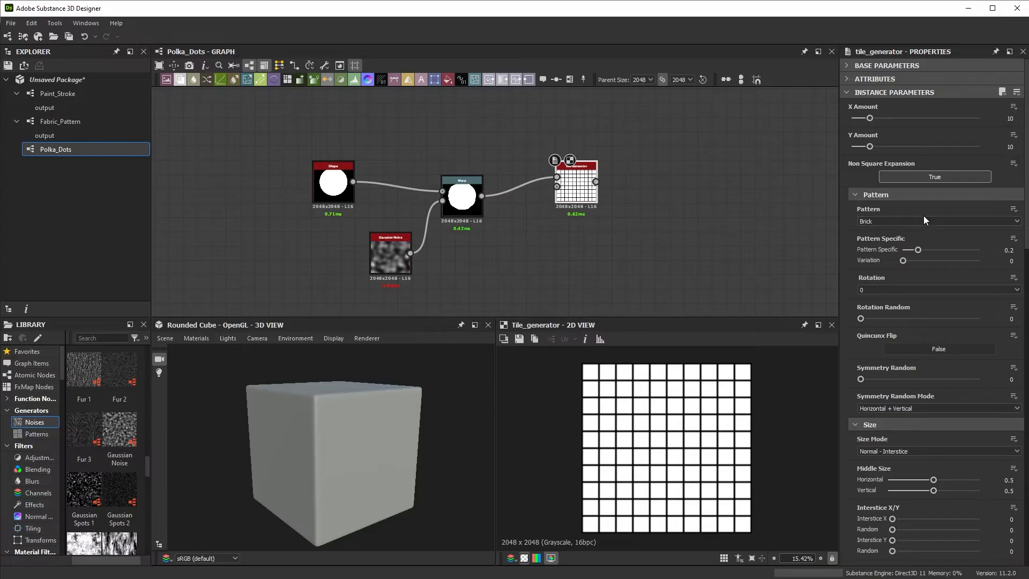
pyautogui.click(938, 221)
pyautogui.write('gau')
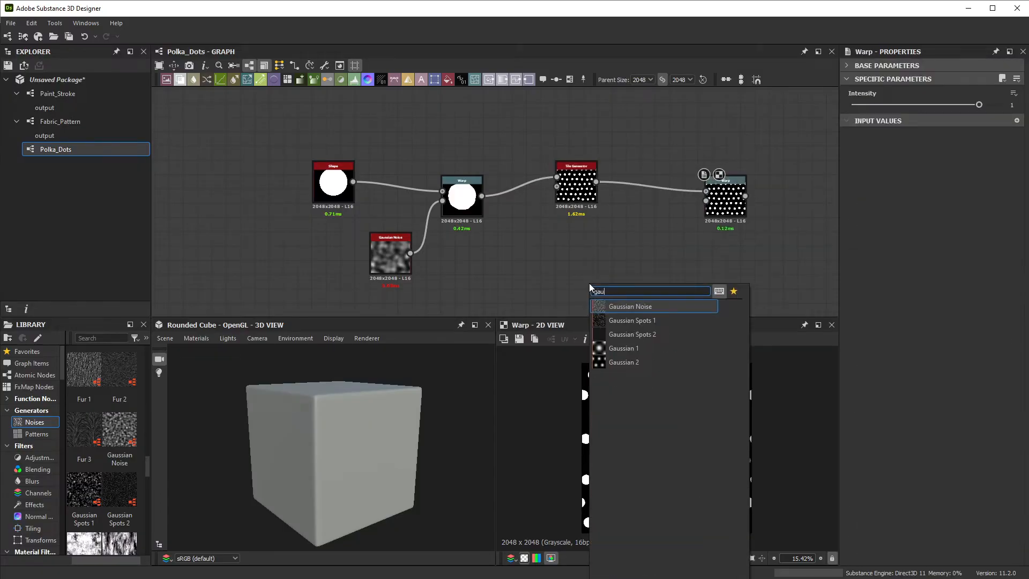
# Feed a second Gaussian Noise with raised Scale into the final Warp and set its Intensity to 0.05.
pyautogui.click(630, 306)
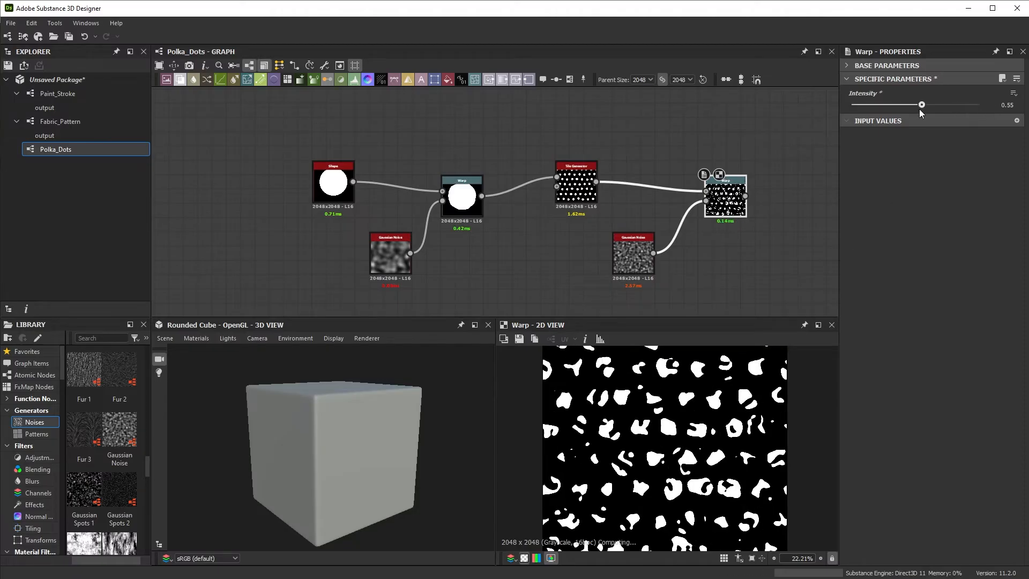
pyautogui.moveTo(922, 104); pyautogui.dragTo(869, 104)
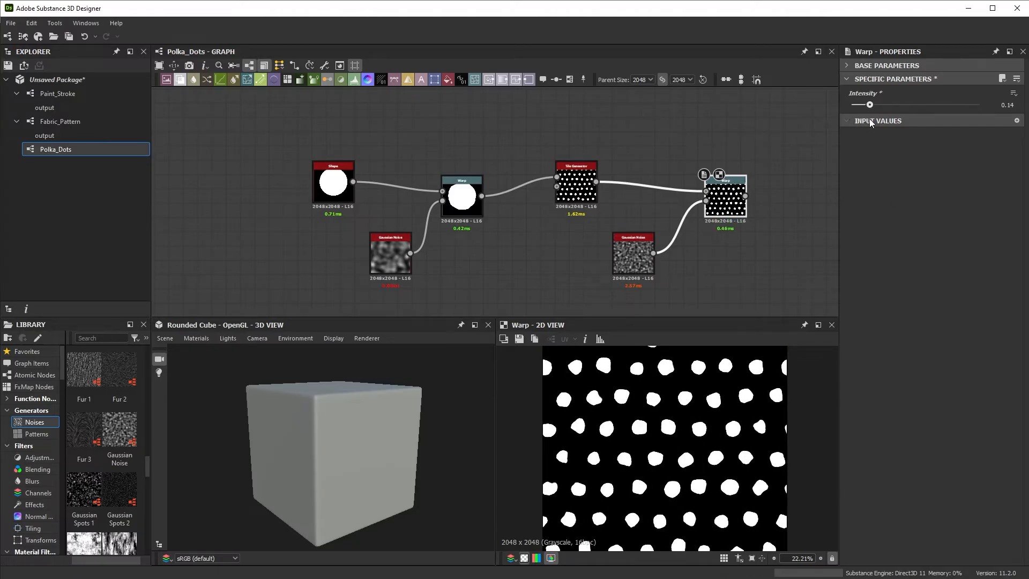
pyautogui.click(632, 252)
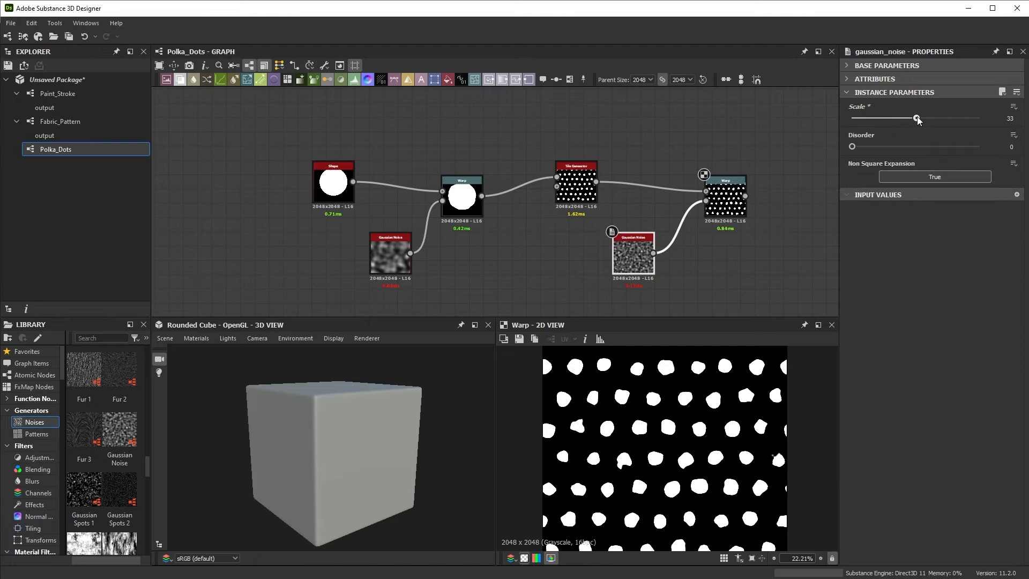
pyautogui.moveTo(917, 118); pyautogui.dragTo(959, 118)
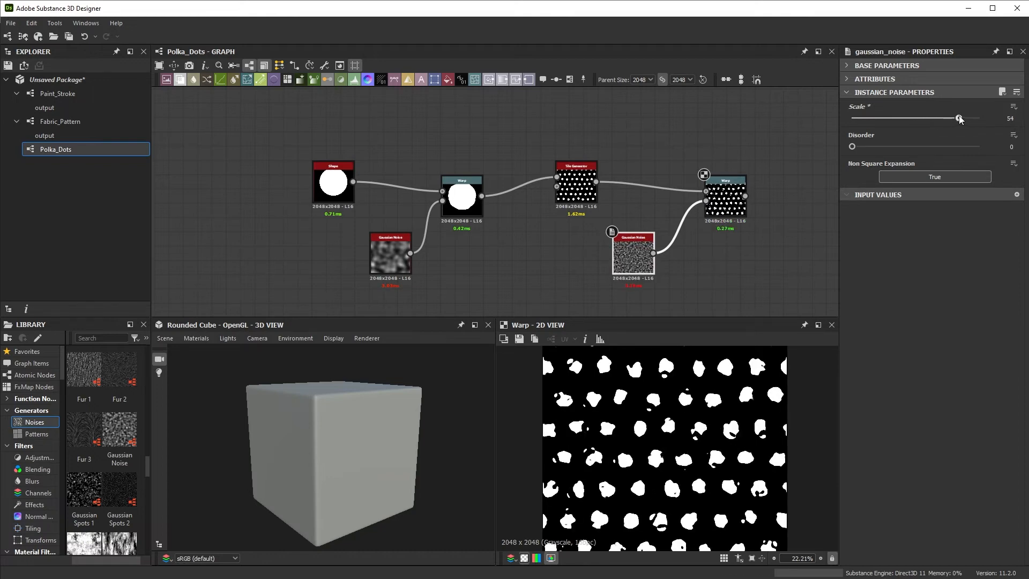
pyautogui.click(724, 196)
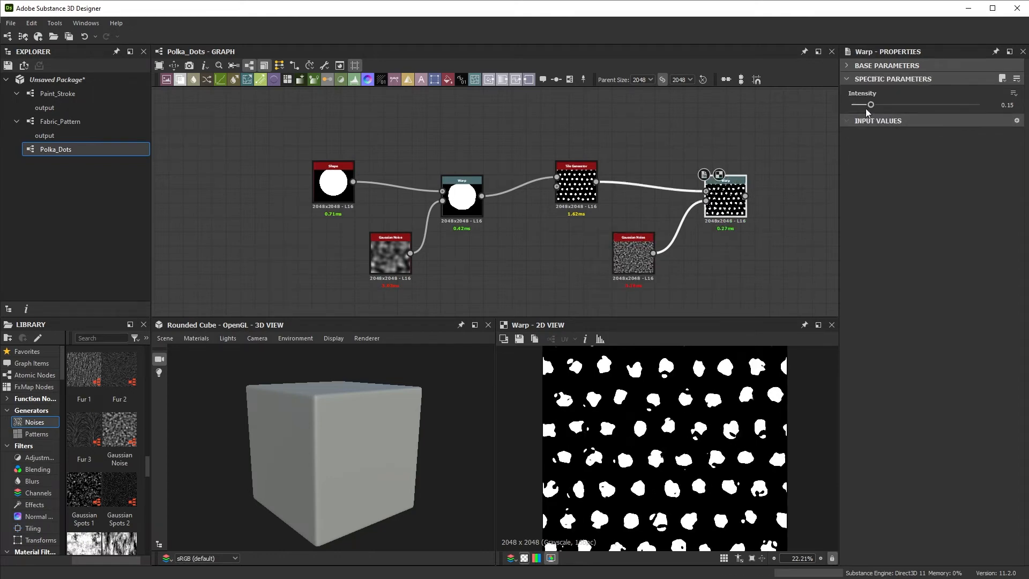
pyautogui.moveTo(870, 104); pyautogui.dragTo(858, 104)
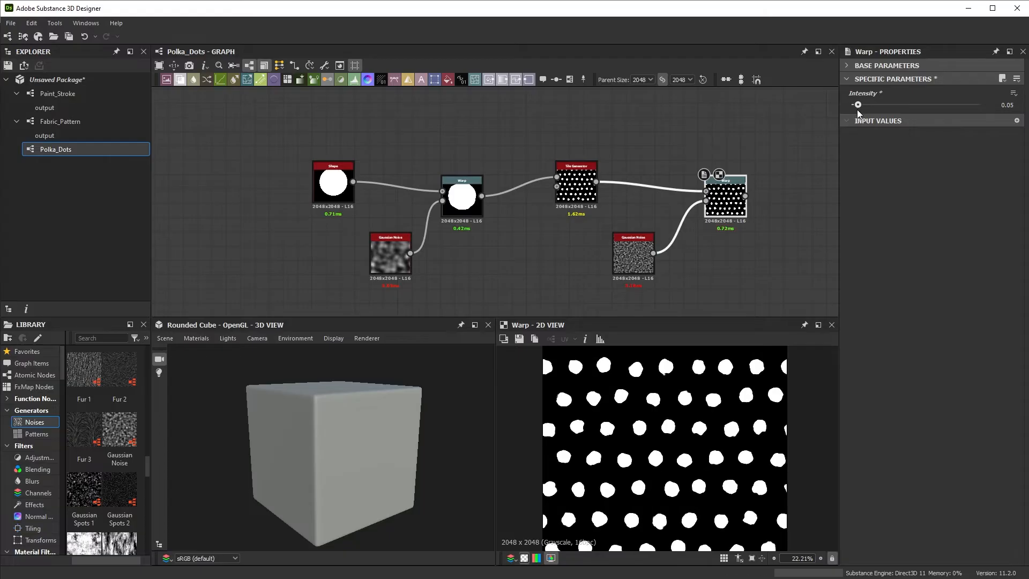
pyautogui.scroll(-3)
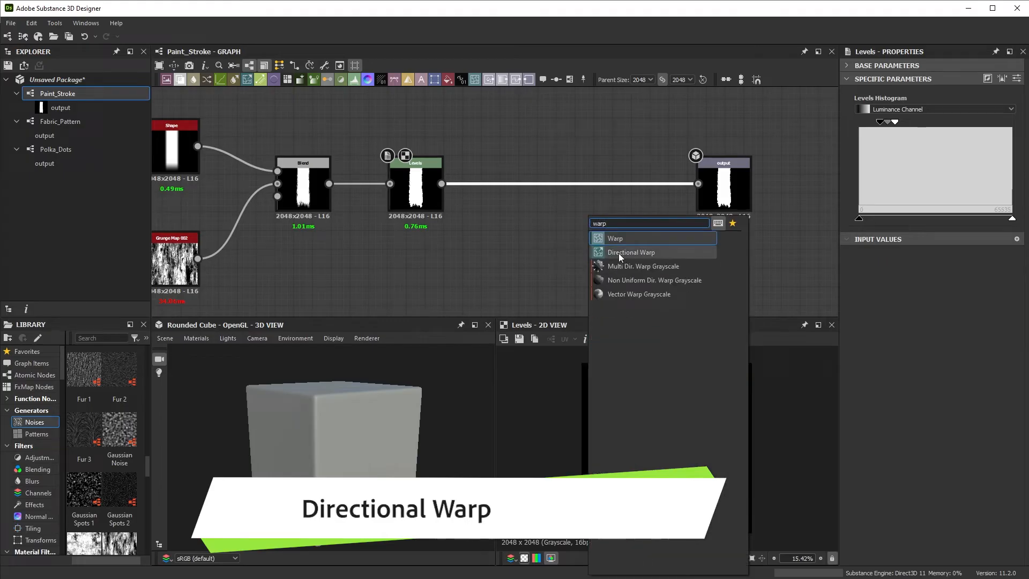
# Add a Directional Warp driven by a Gradient Linear 2 and raise its intensity to bend the stroke.
pyautogui.click(630, 251)
pyautogui.write('grad')
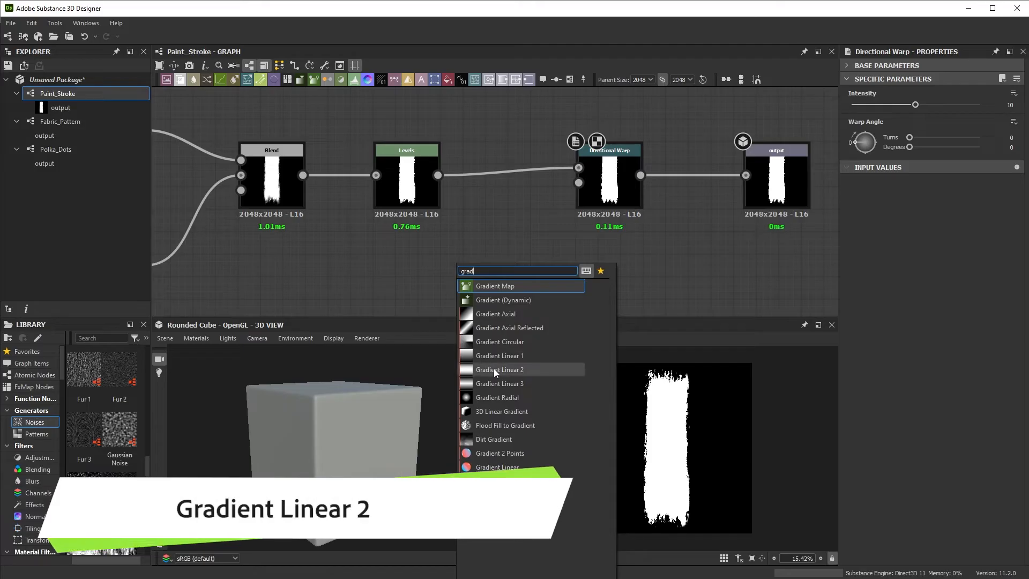
pyautogui.click(499, 369)
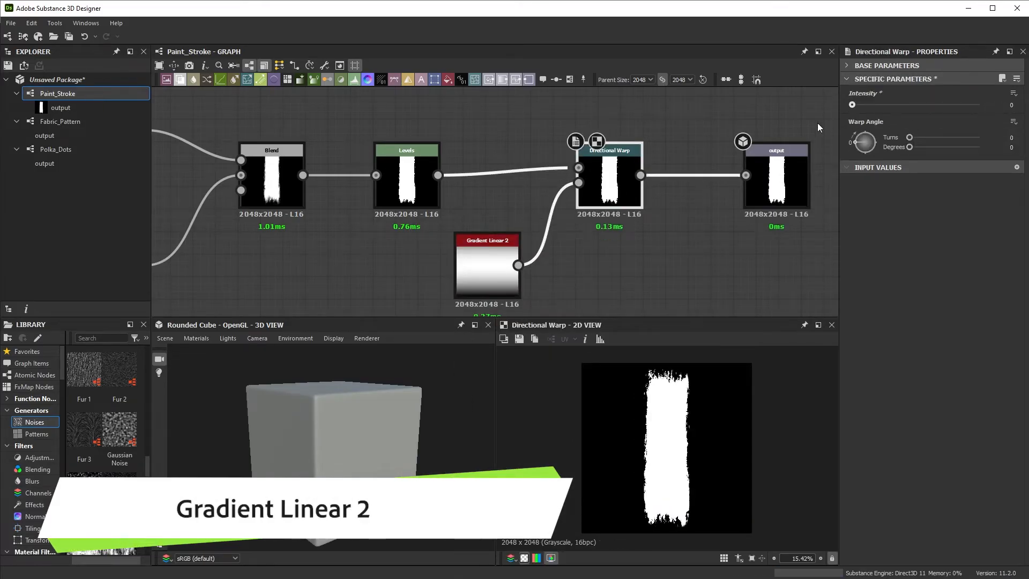
pyautogui.moveTo(852, 104); pyautogui.dragTo(979, 104)
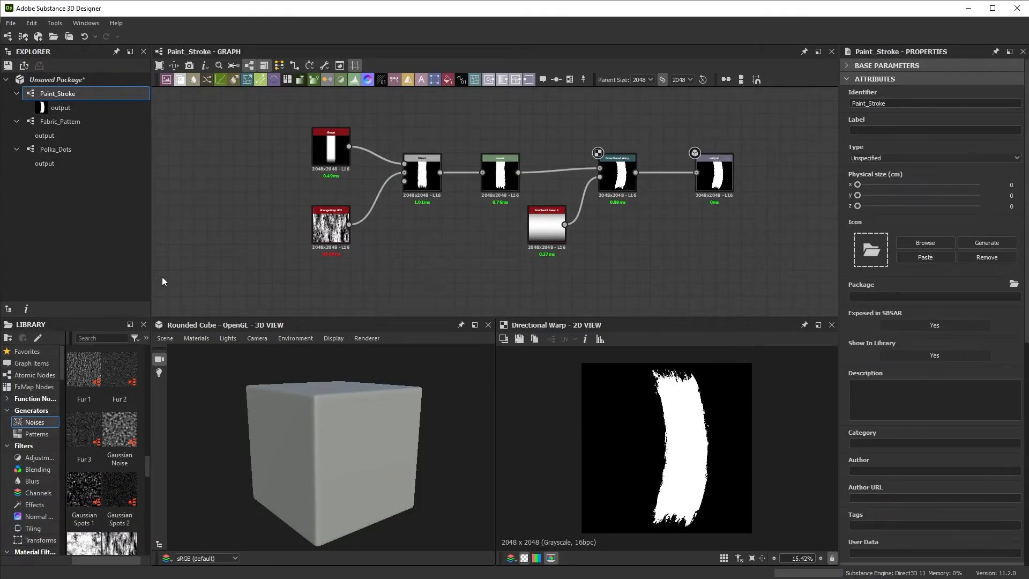
pyautogui.moveTo(155, 238)
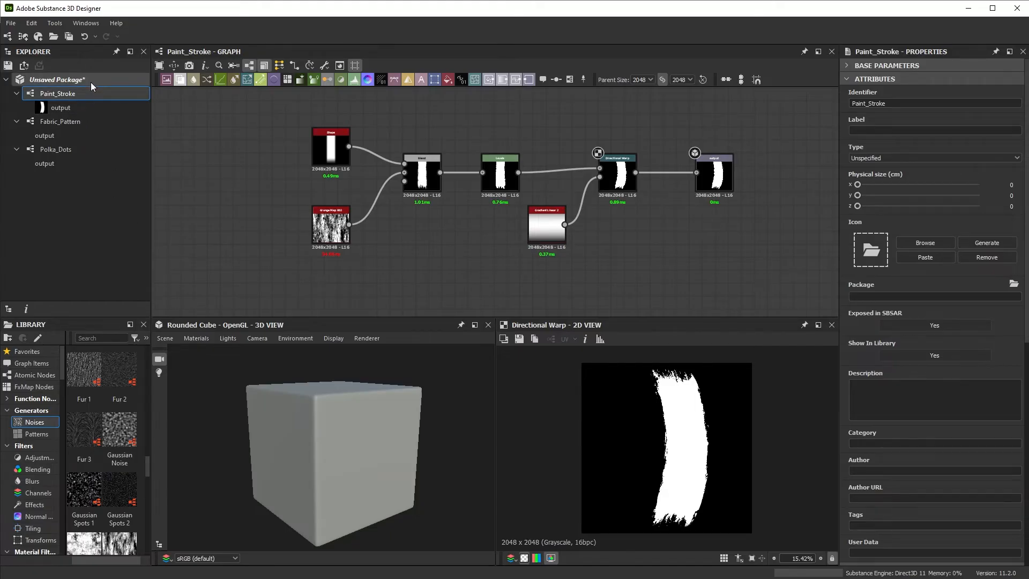
# Create a new empty Substance graph named Tiger in the package.
pyautogui.rightClick(56, 79)
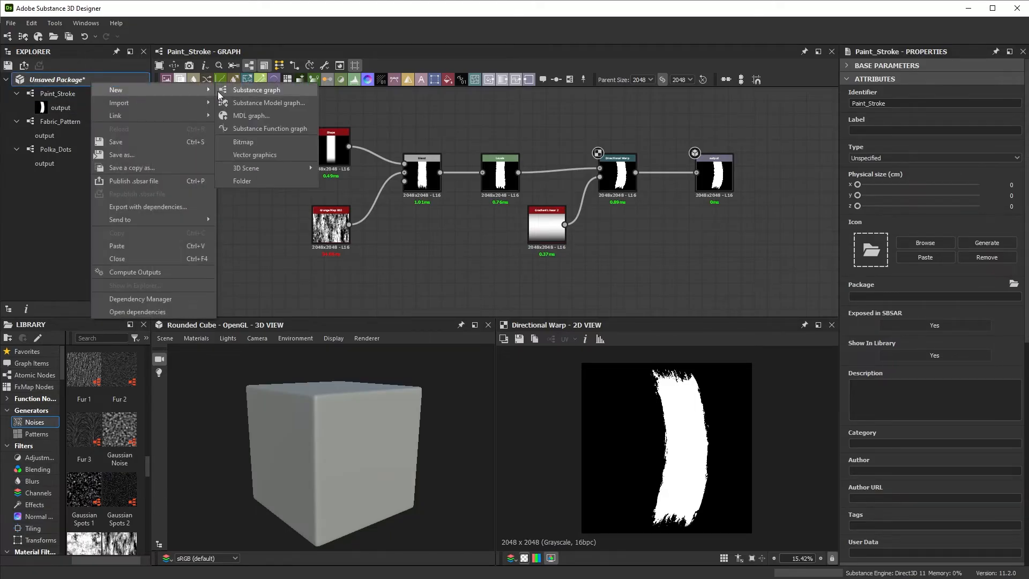
pyautogui.click(255, 91)
pyautogui.write('Tiger')
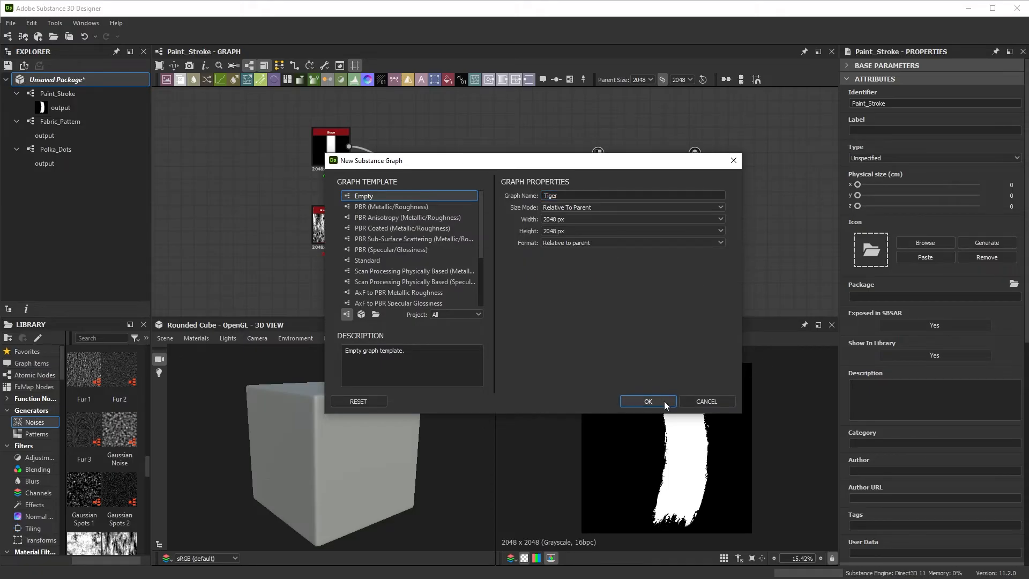
pyautogui.click(649, 401)
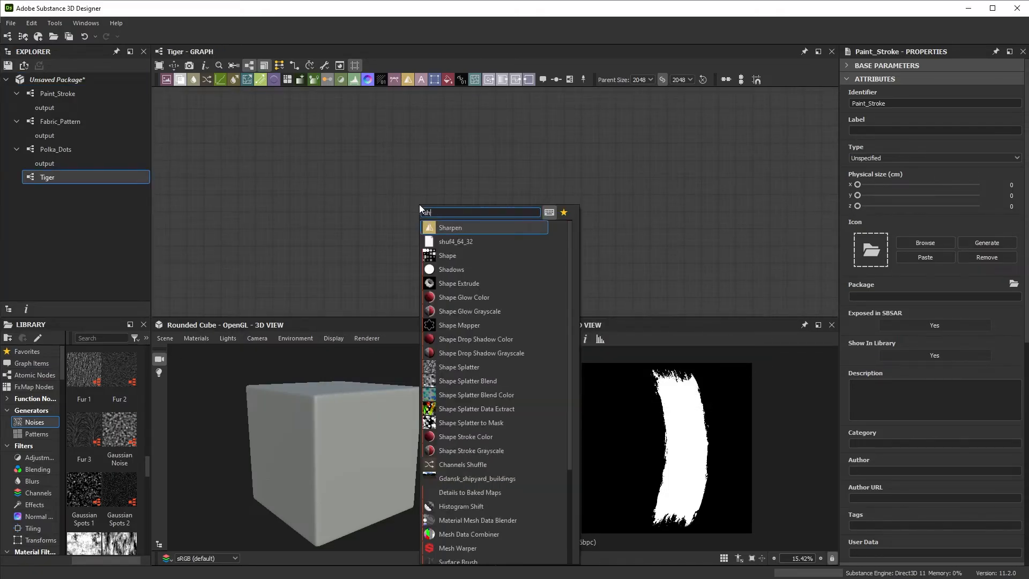
# Add a Shape node and lower Size X to get a thin vertical ellipse.
pyautogui.click(448, 255)
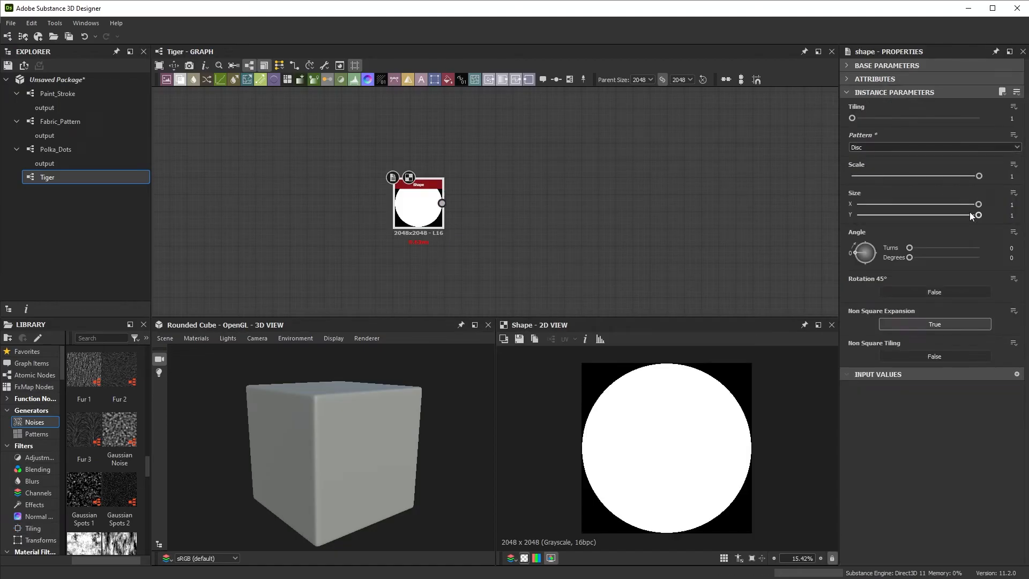
pyautogui.moveTo(979, 204); pyautogui.dragTo(872, 203)
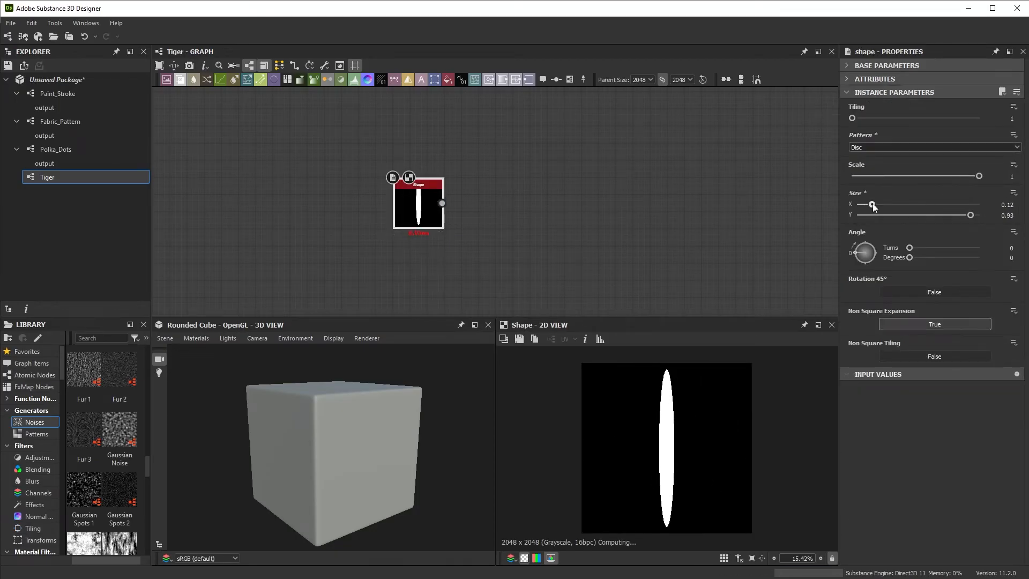
pyautogui.write('tile')
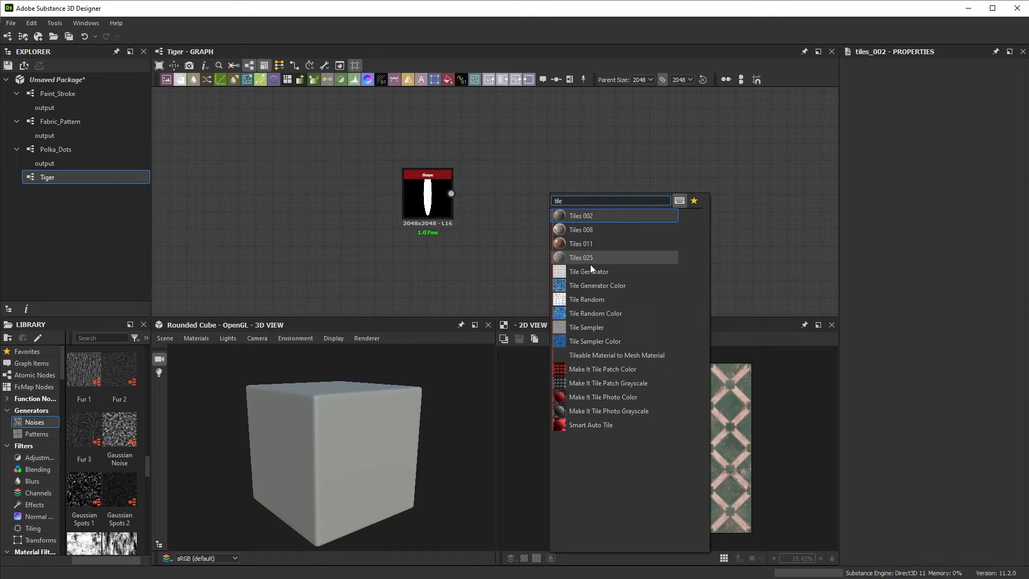
# Add a Tile Generator fed by the ellipse with random positions, diagonal rotation and enlarged scale.
pyautogui.click(589, 271)
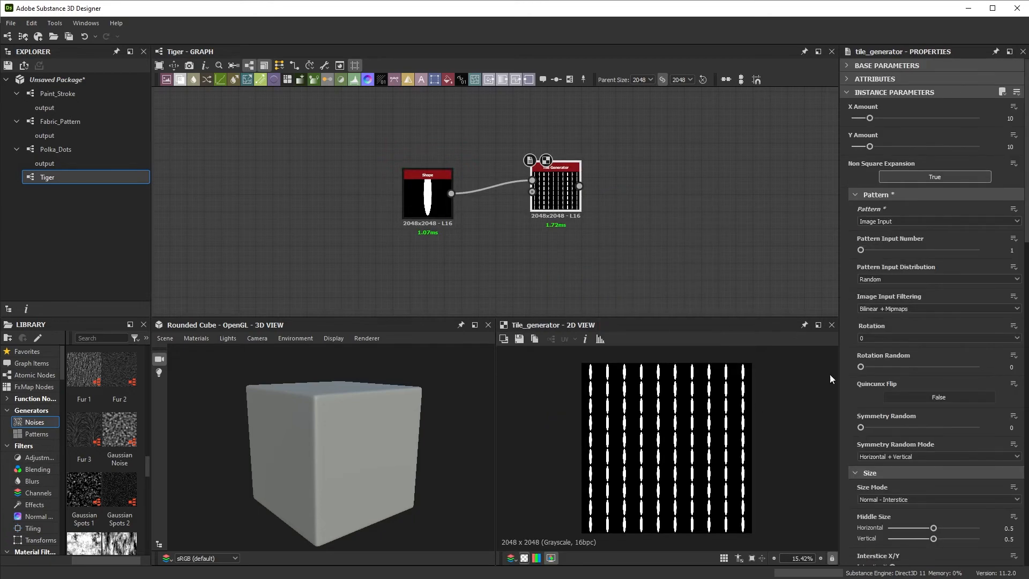
pyautogui.scroll(-3)
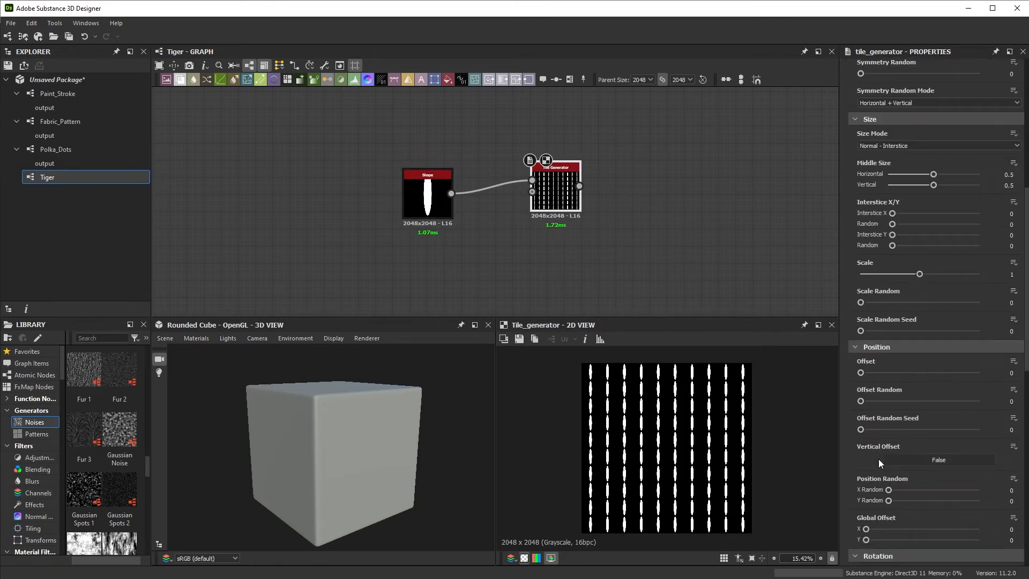
pyautogui.moveTo(861, 500); pyautogui.dragTo(916, 501)
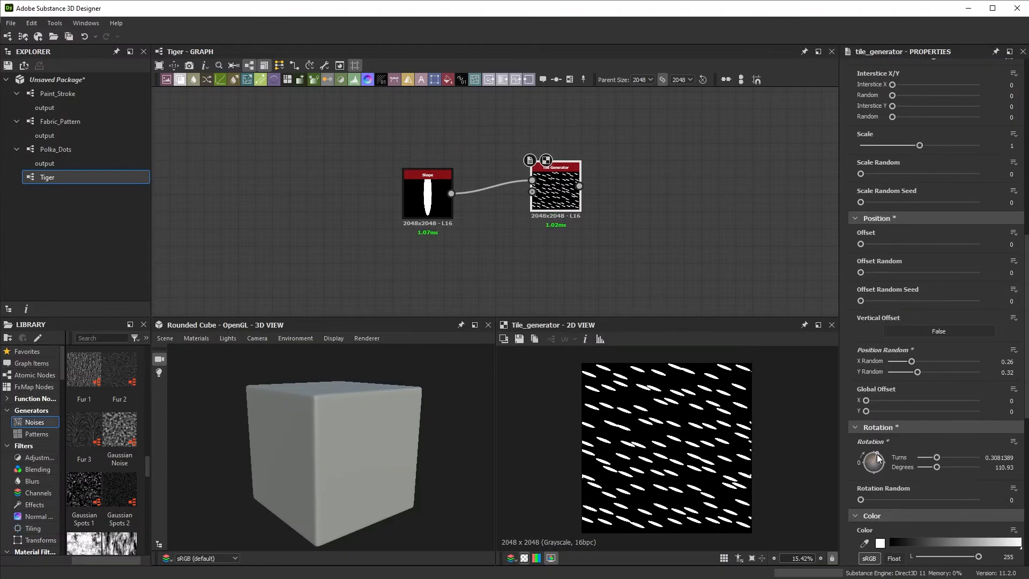
pyautogui.moveTo(877, 457); pyautogui.dragTo(879, 458)
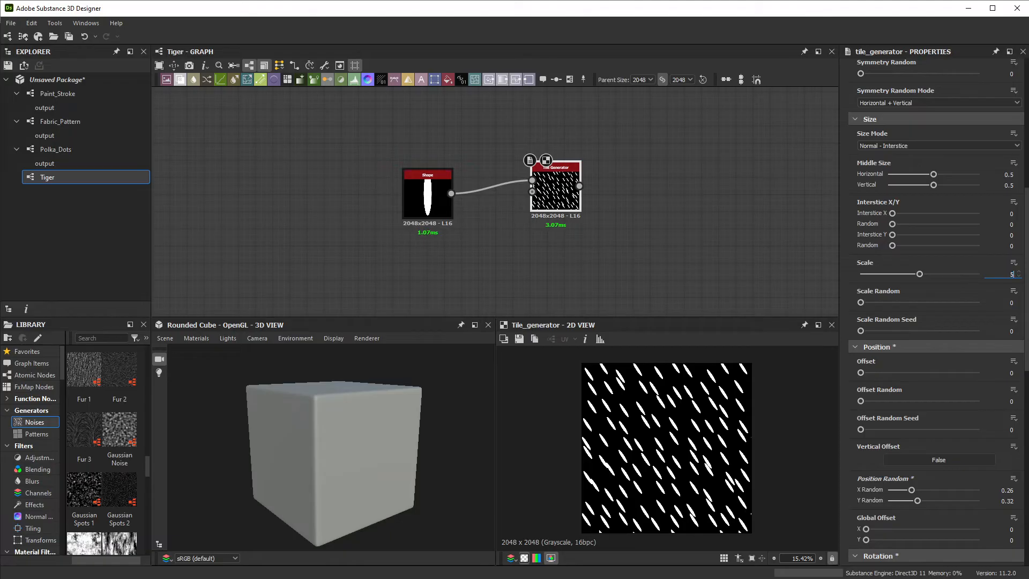
pyautogui.moveTo(919, 273); pyautogui.dragTo(911, 274)
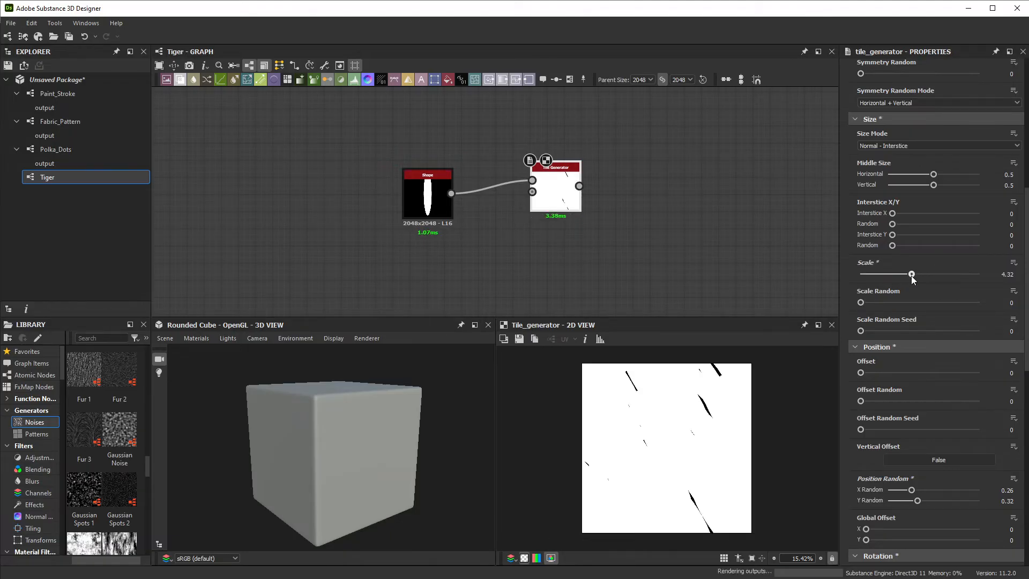
pyautogui.moveTo(911, 274); pyautogui.dragTo(909, 275)
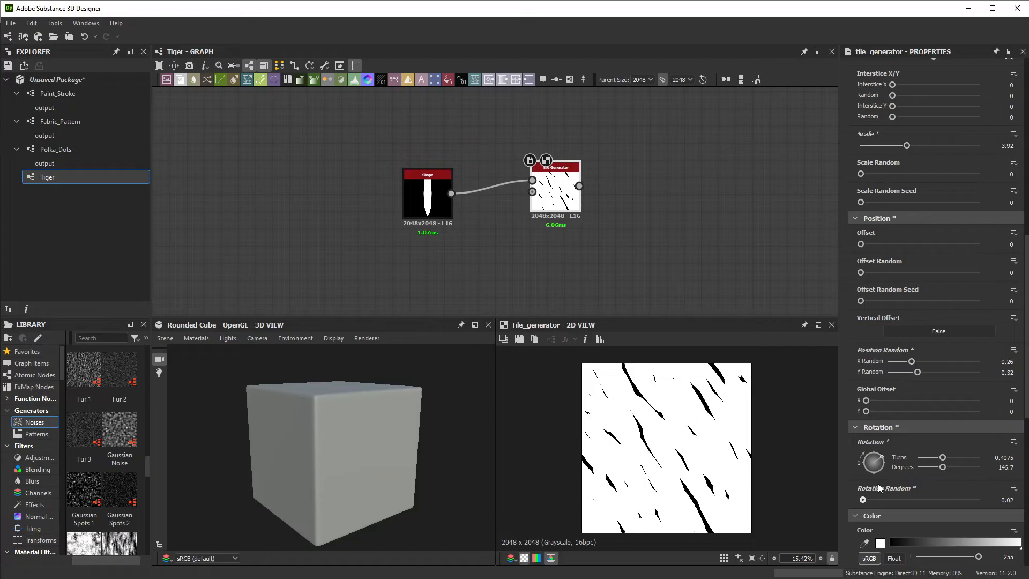
# Randomly mask out some tiles and reduce position randomness for bold diagonal stripes.
pyautogui.scroll(-3)
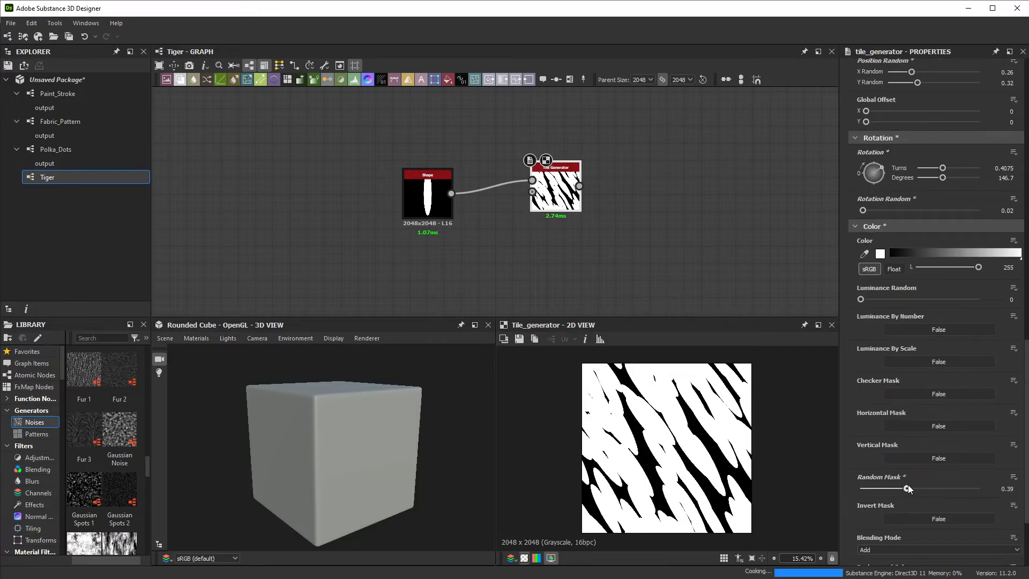
pyautogui.moveTo(907, 489); pyautogui.dragTo(910, 489)
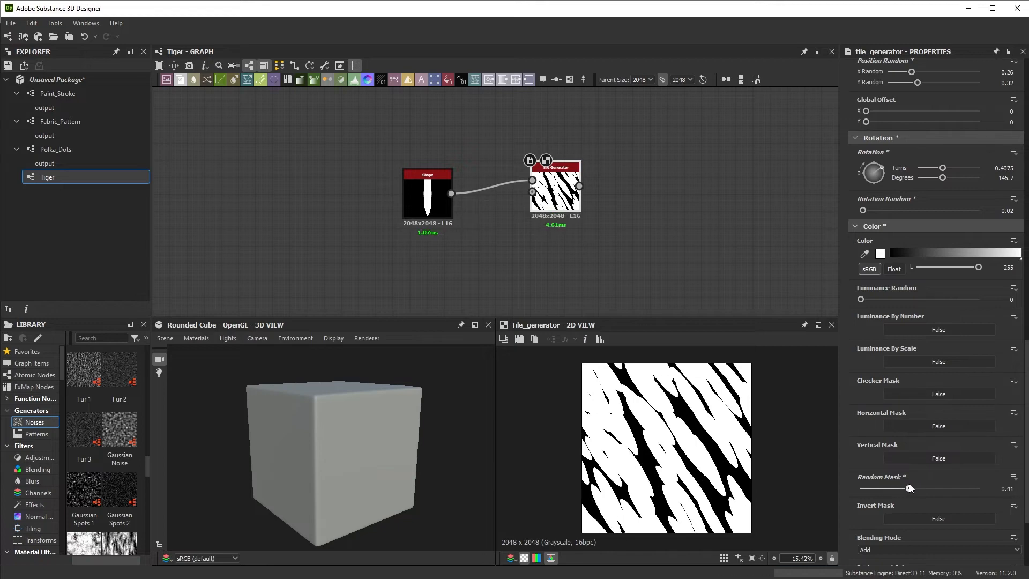
pyautogui.moveTo(910, 487); pyautogui.dragTo(912, 487)
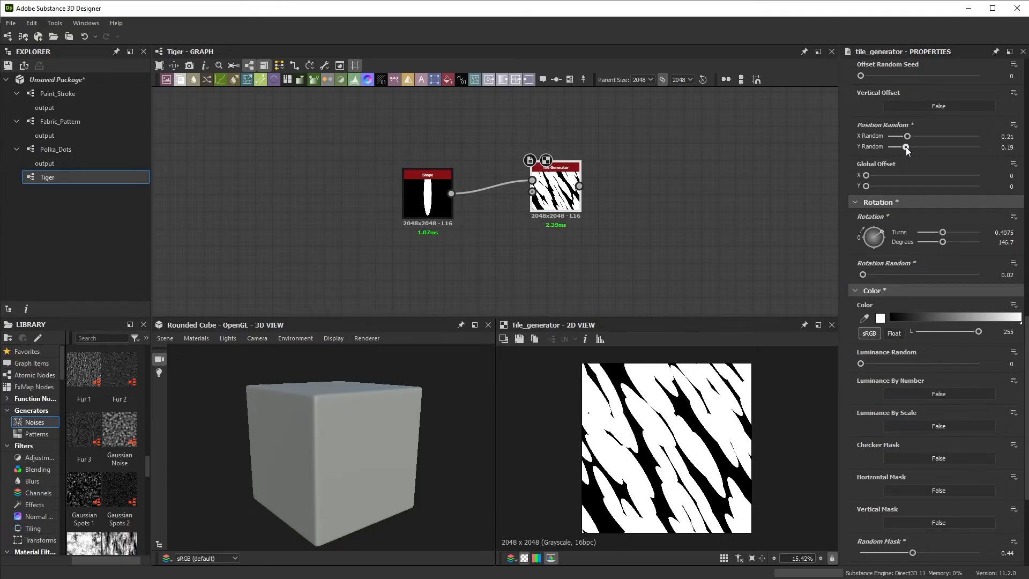
pyautogui.moveTo(904, 147); pyautogui.dragTo(906, 147)
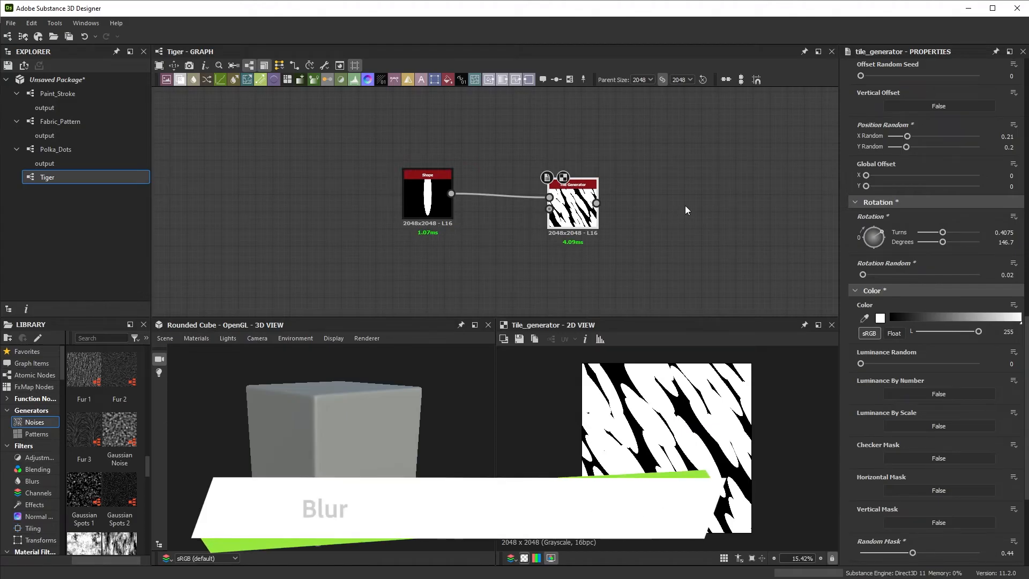
# Add a Blur node after the Tile Generator with lowered intensity.
pyautogui.write('blu')
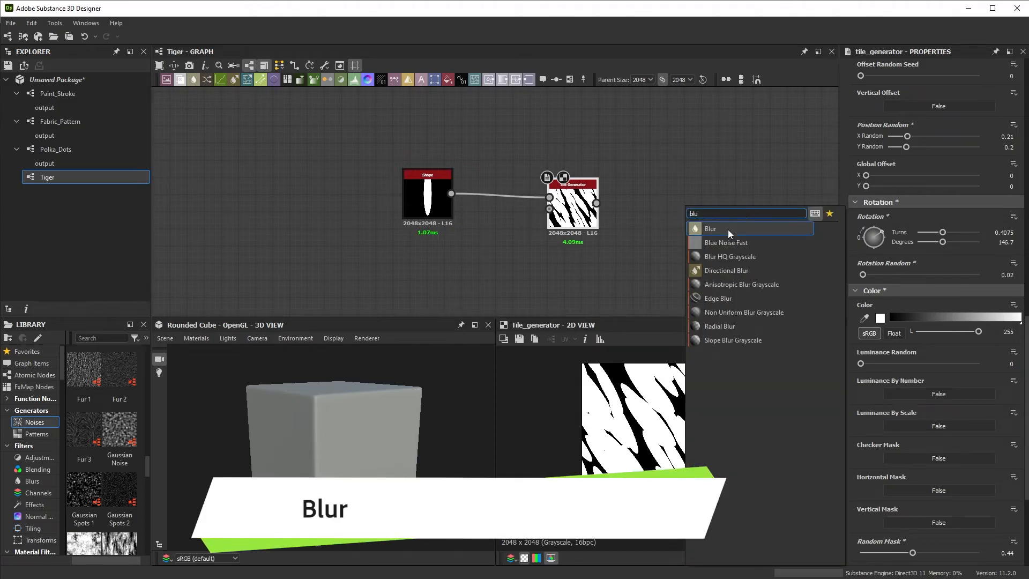
pyautogui.click(710, 228)
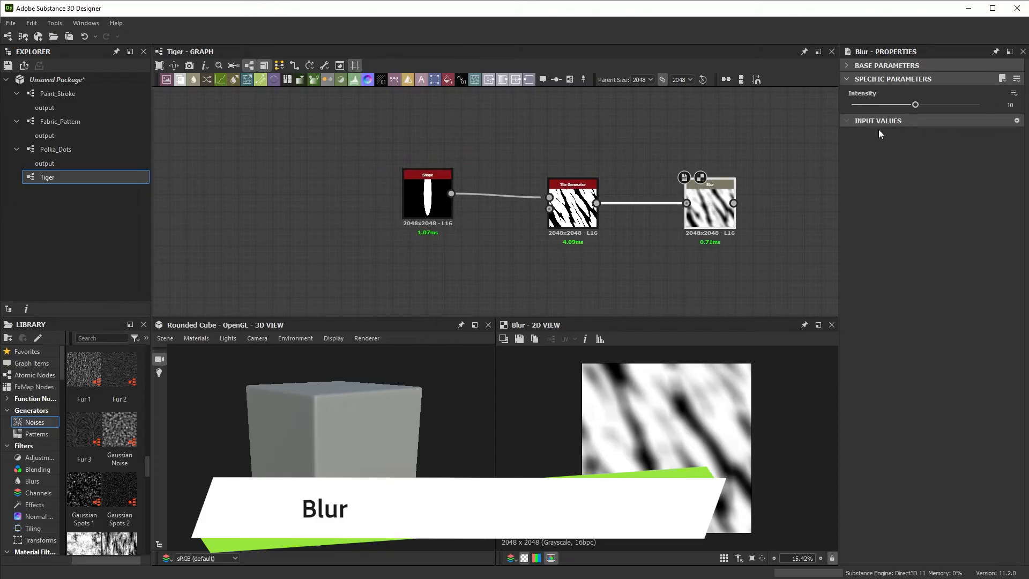
pyautogui.moveTo(916, 104); pyautogui.dragTo(873, 104)
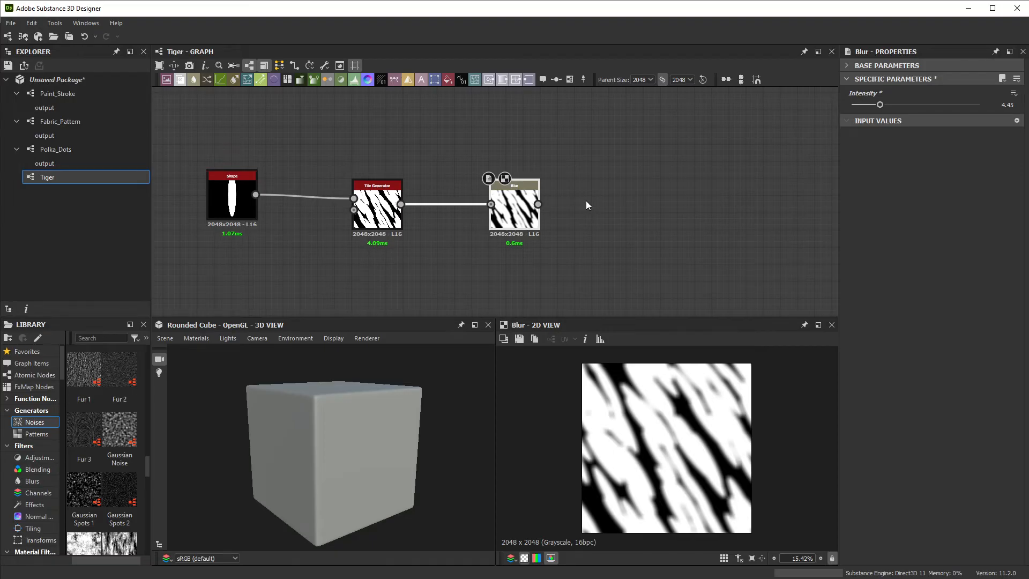
# Add a Threshold node after the blur and raise it for crisp, thick stripes.
pyautogui.write('thres')
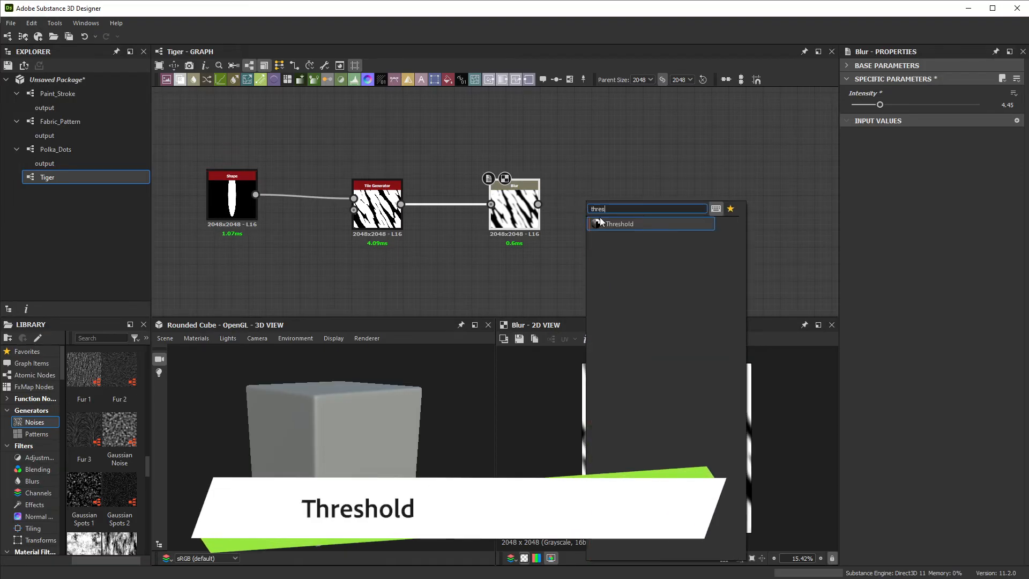
pyautogui.click(620, 223)
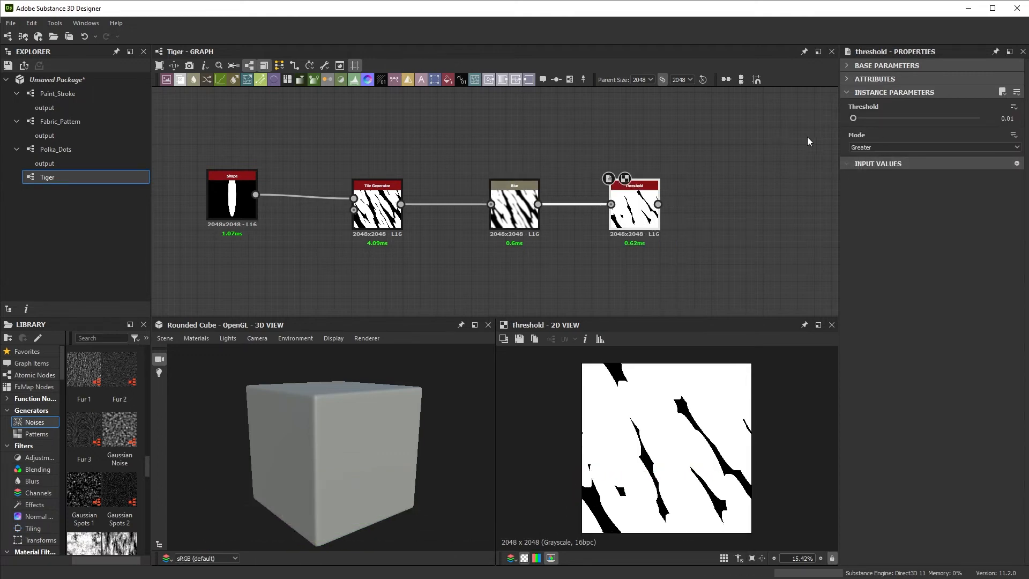
pyautogui.moveTo(853, 118); pyautogui.dragTo(964, 118)
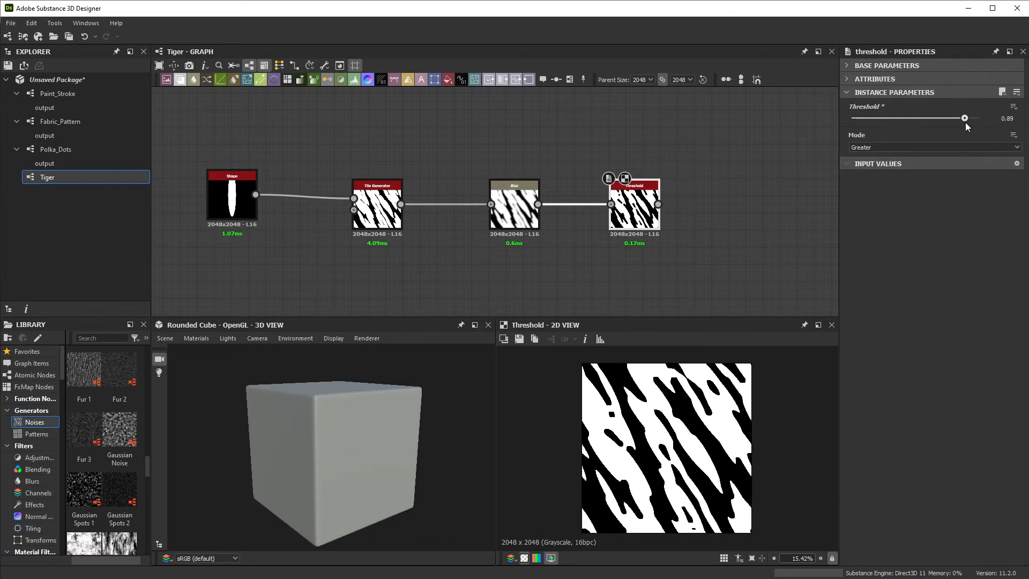
pyautogui.moveTo(963, 118); pyautogui.dragTo(948, 118)
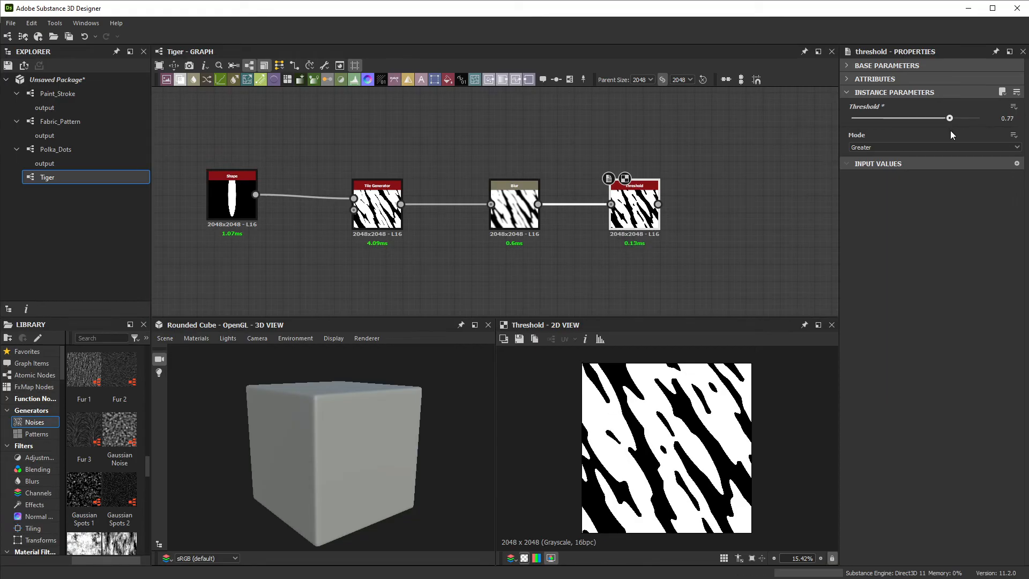
# Readjust the blur intensity to around 2.66 for clean stripe edges.
pyautogui.click(515, 205)
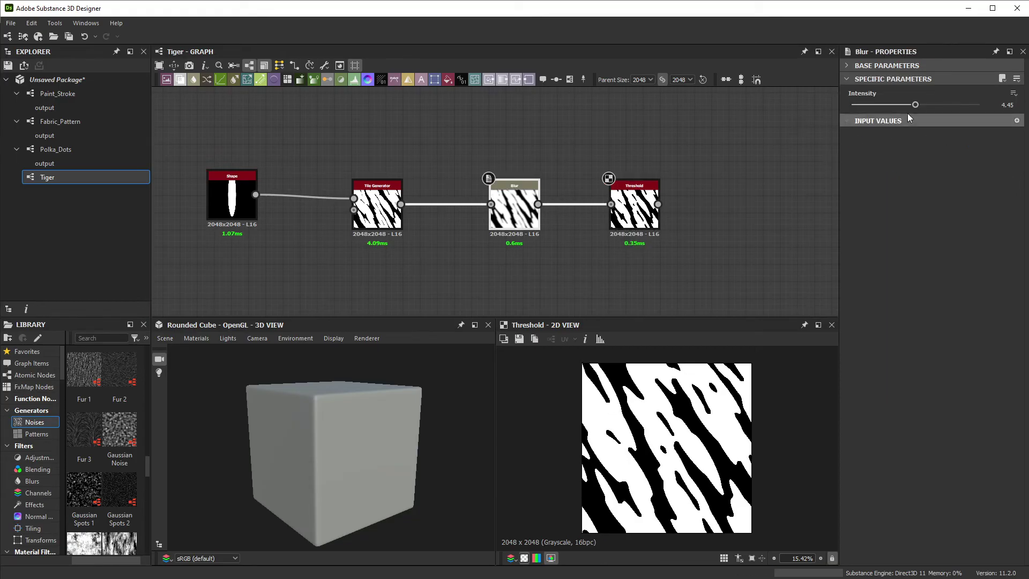
pyautogui.moveTo(915, 104); pyautogui.dragTo(852, 104)
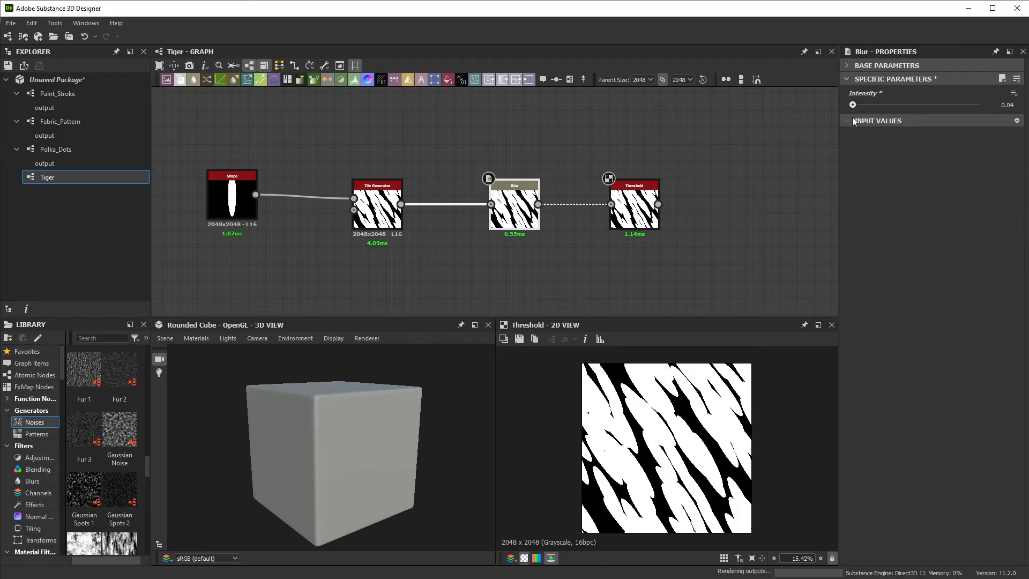
pyautogui.moveTo(853, 104); pyautogui.dragTo(889, 104)
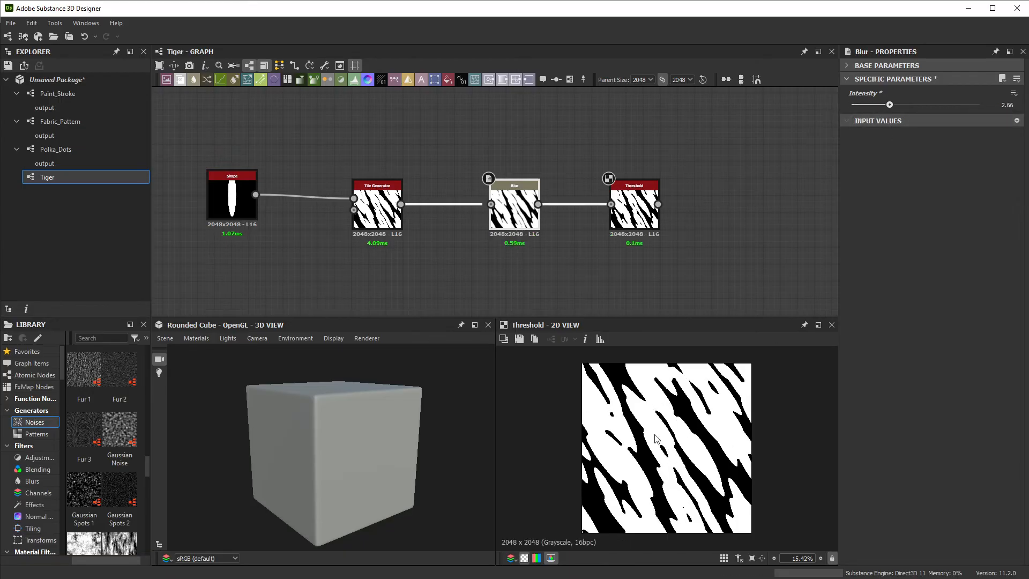
pyautogui.moveTo(891, 104); pyautogui.dragTo(882, 104)
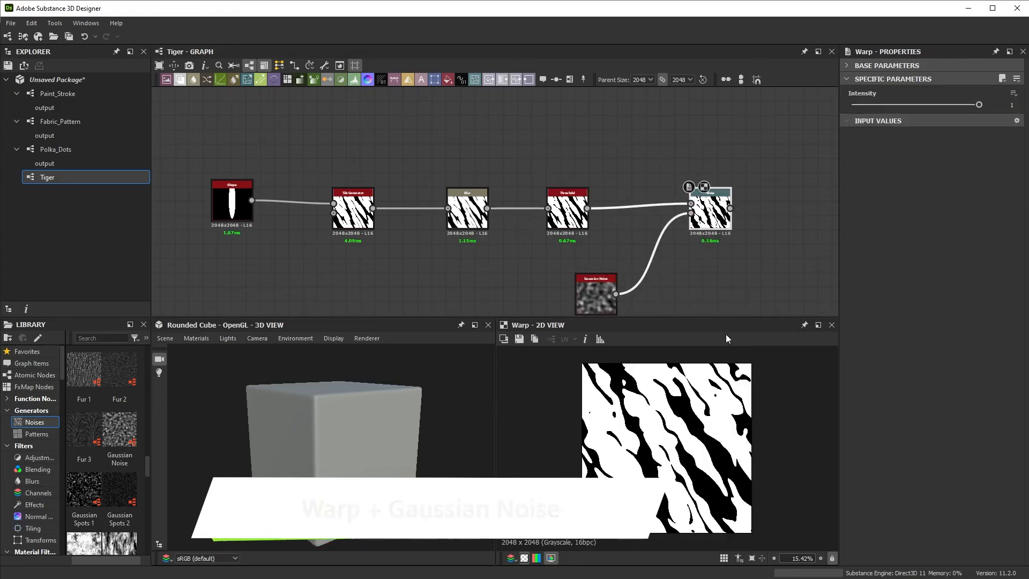
# Add a Gaussian Noise warp, a second Warp after it, and a Clouds 1 noise.
pyautogui.click(596, 293)
pyautogui.write('warp')
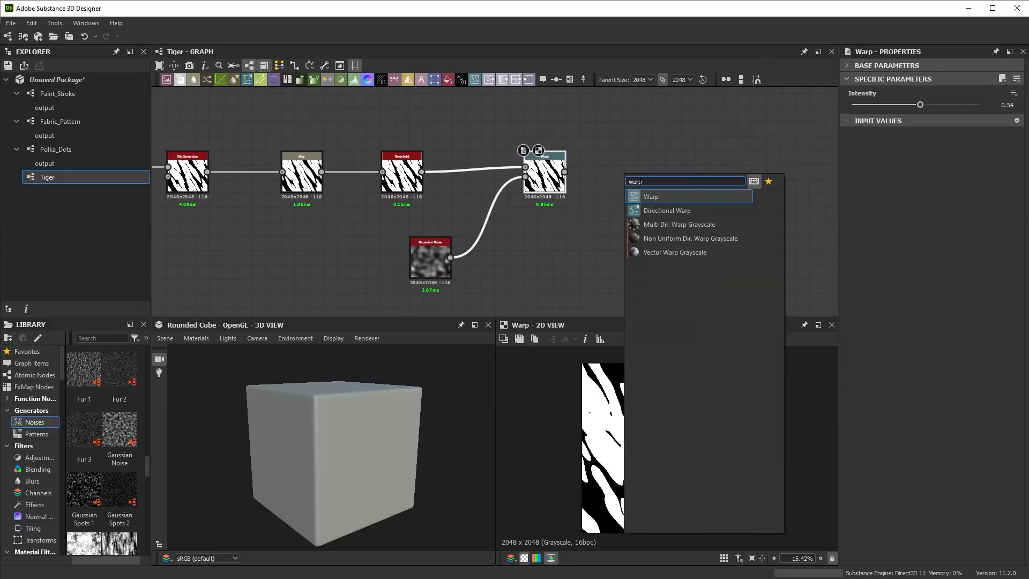
pyautogui.click(651, 196)
pyautogui.write('clouds')
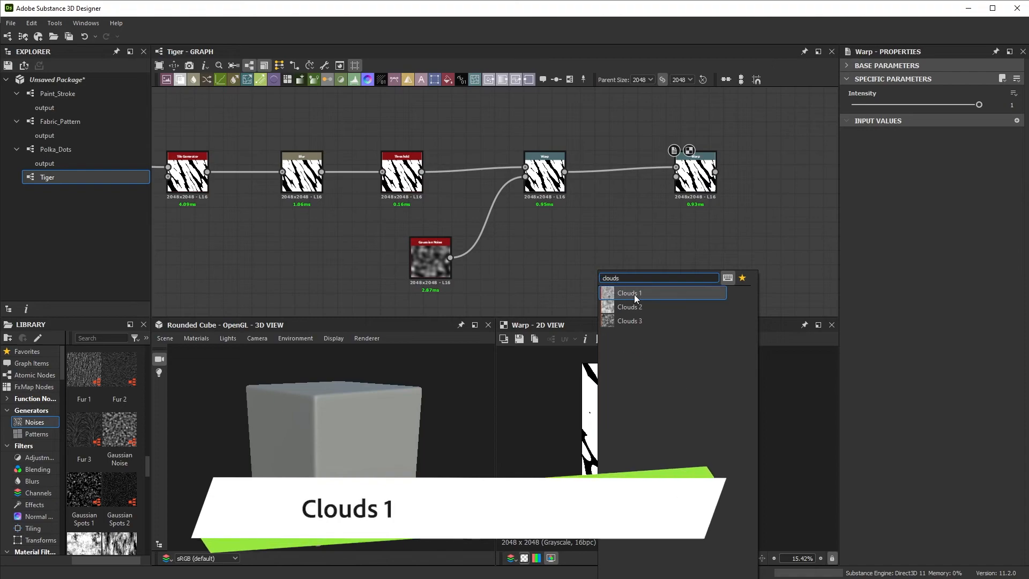
pyautogui.click(629, 292)
pyautogui.write('blur')
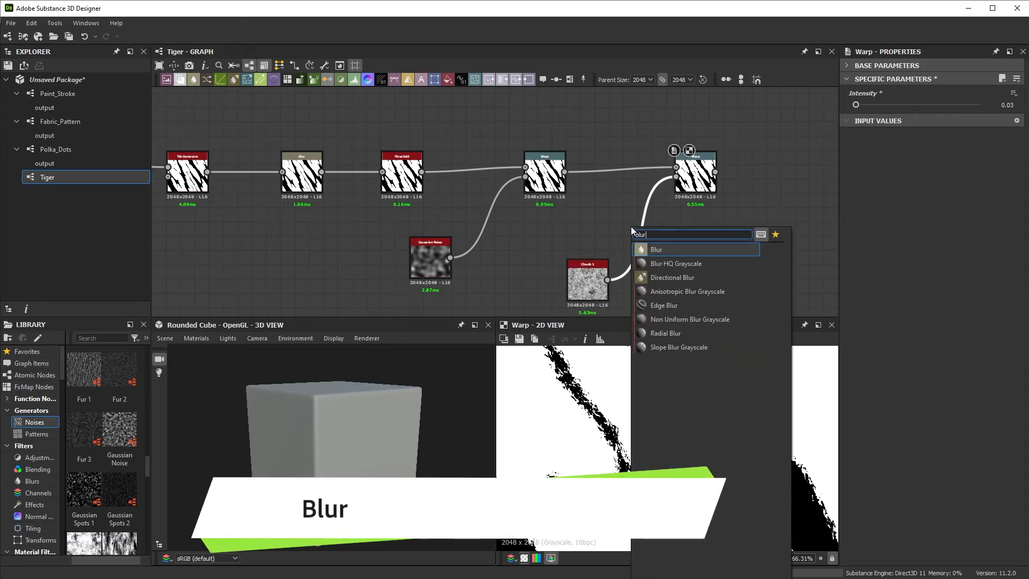
# Insert a low-intensity Blur between Clouds 1 and the second warp.
pyautogui.click(656, 249)
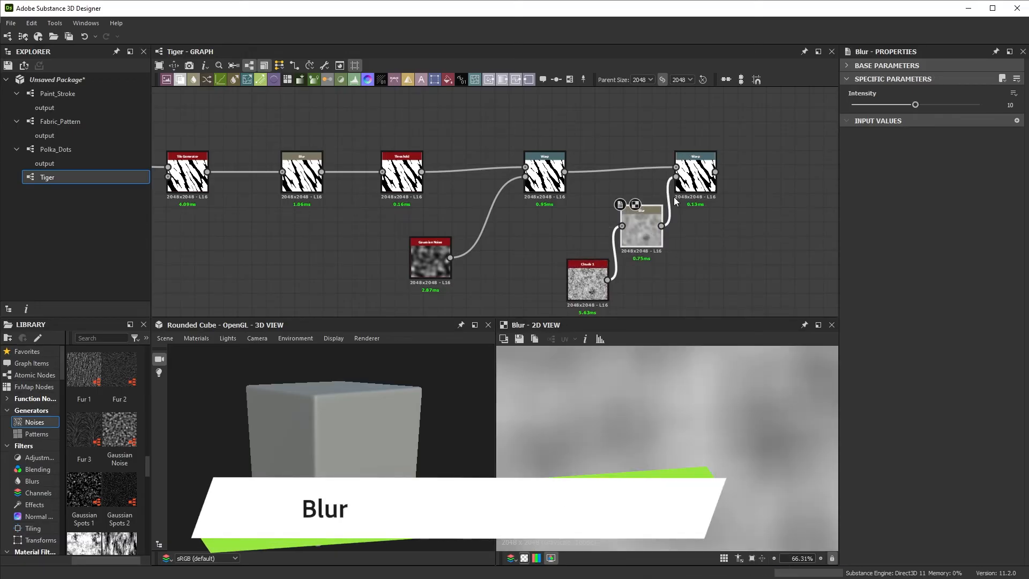
pyautogui.moveTo(916, 103); pyautogui.dragTo(882, 104)
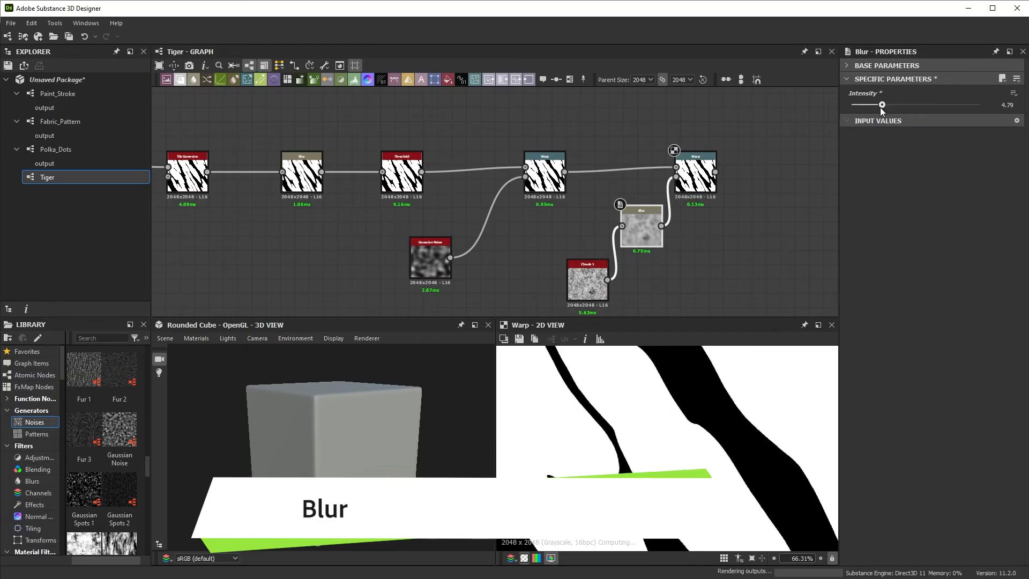
pyautogui.moveTo(882, 104); pyautogui.dragTo(856, 104)
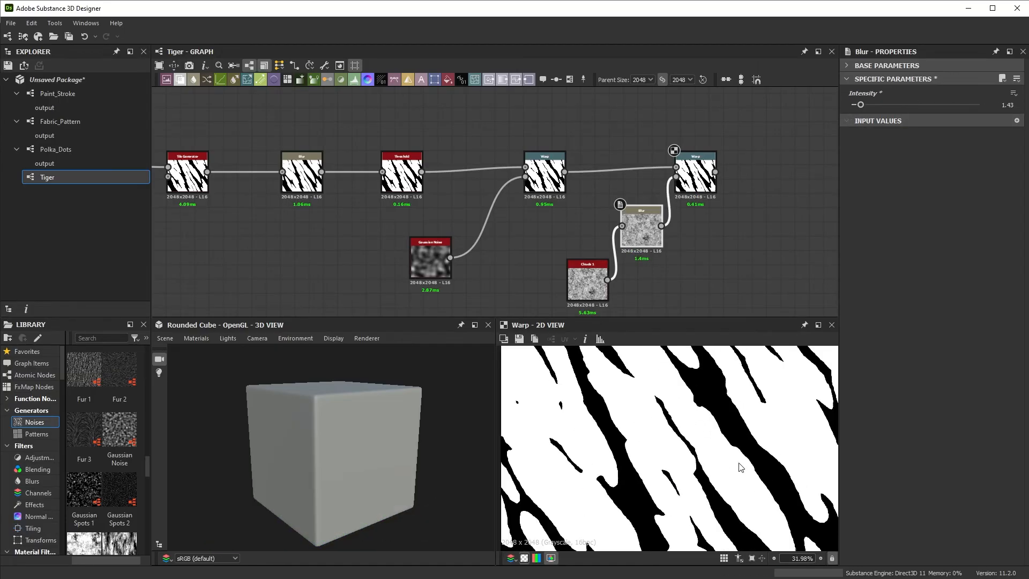
pyautogui.moveTo(859, 104); pyautogui.dragTo(863, 104)
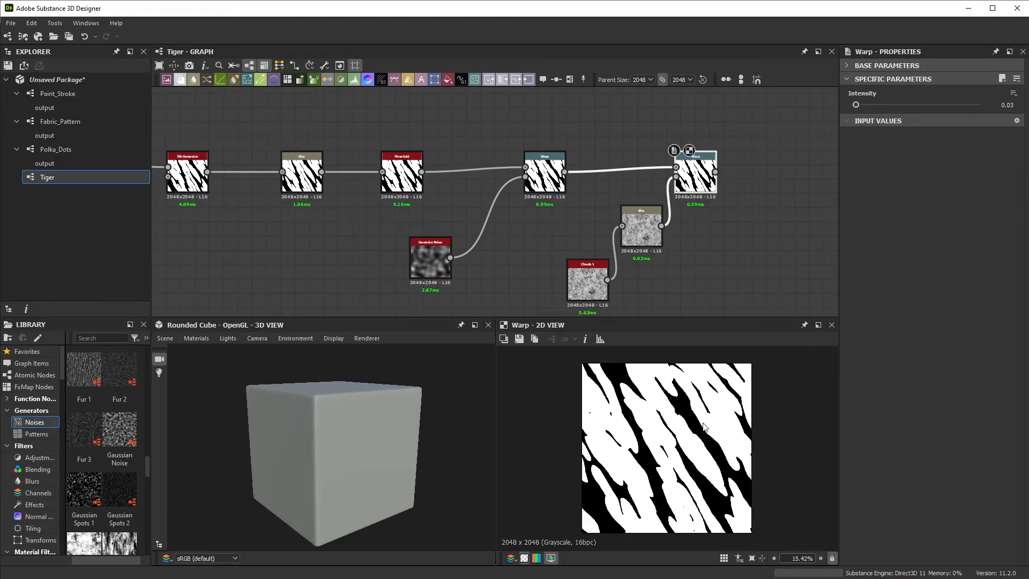
pyautogui.moveTo(420, 230)
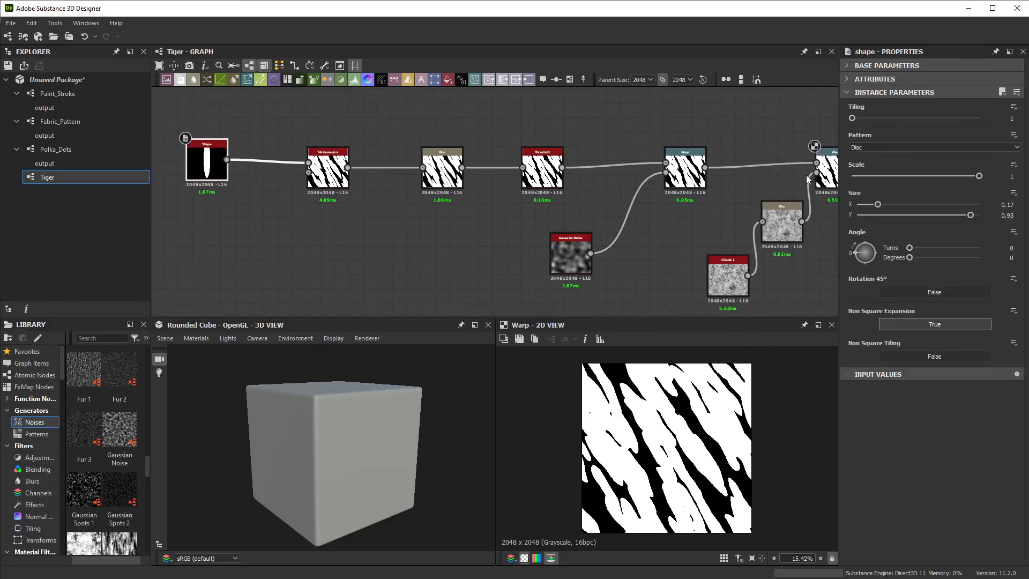
# Lower the Shape's Size X from 0.17 to about 0.09 for thinner stripes.
pyautogui.moveTo(887, 203); pyautogui.dragTo(869, 204)
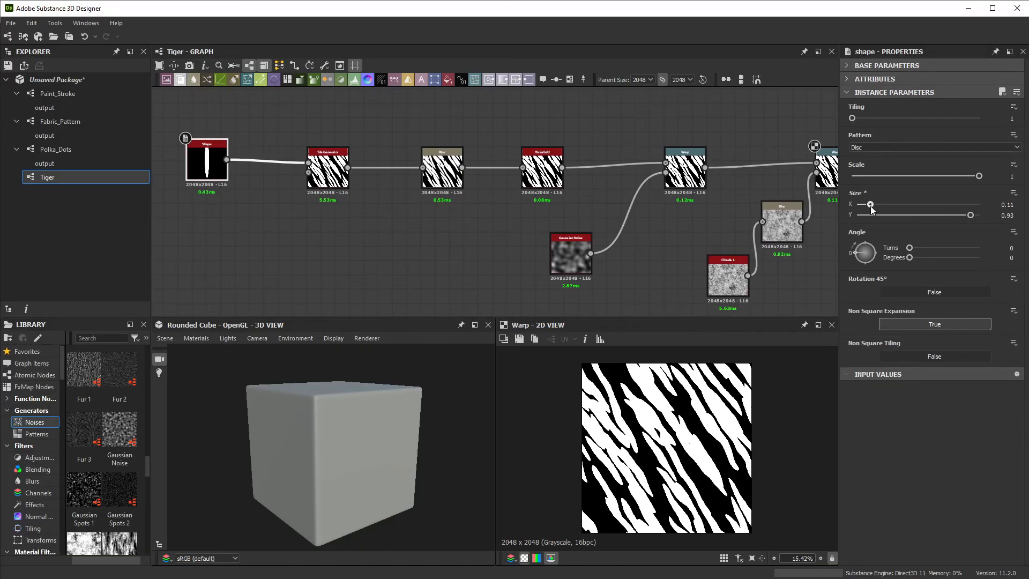
pyautogui.moveTo(871, 205); pyautogui.dragTo(867, 205)
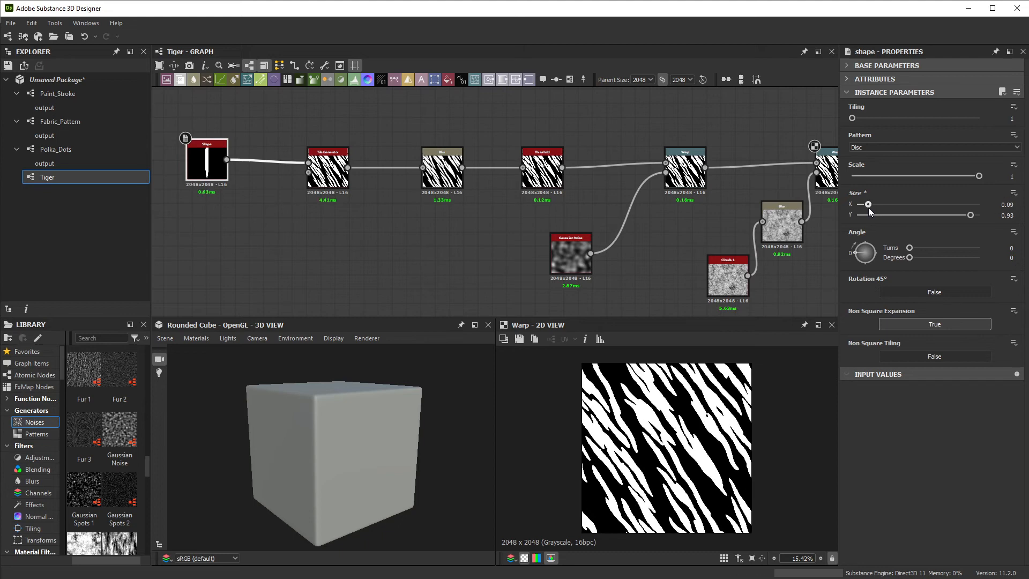
pyautogui.moveTo(867, 204); pyautogui.dragTo(870, 203)
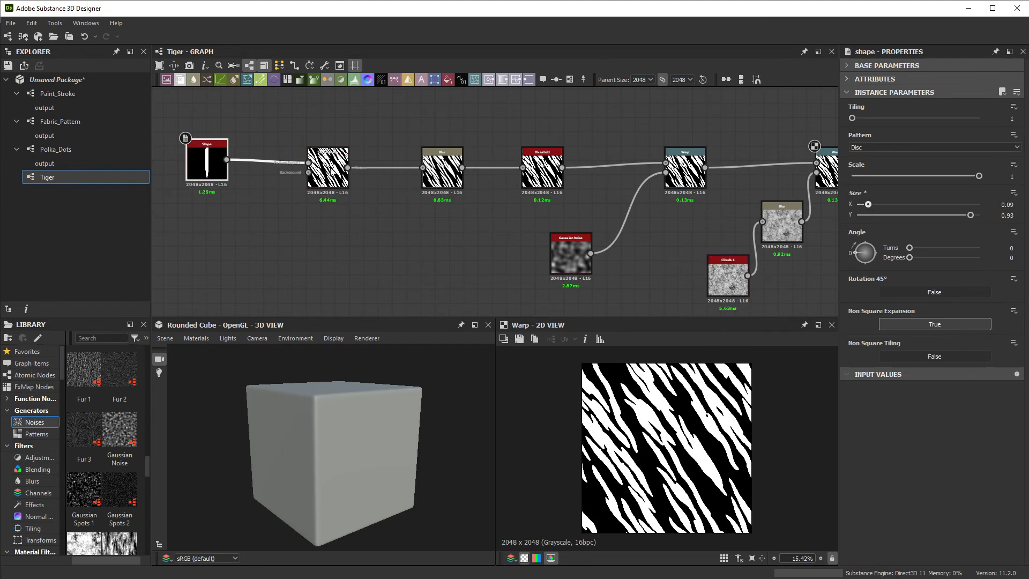
pyautogui.click(328, 170)
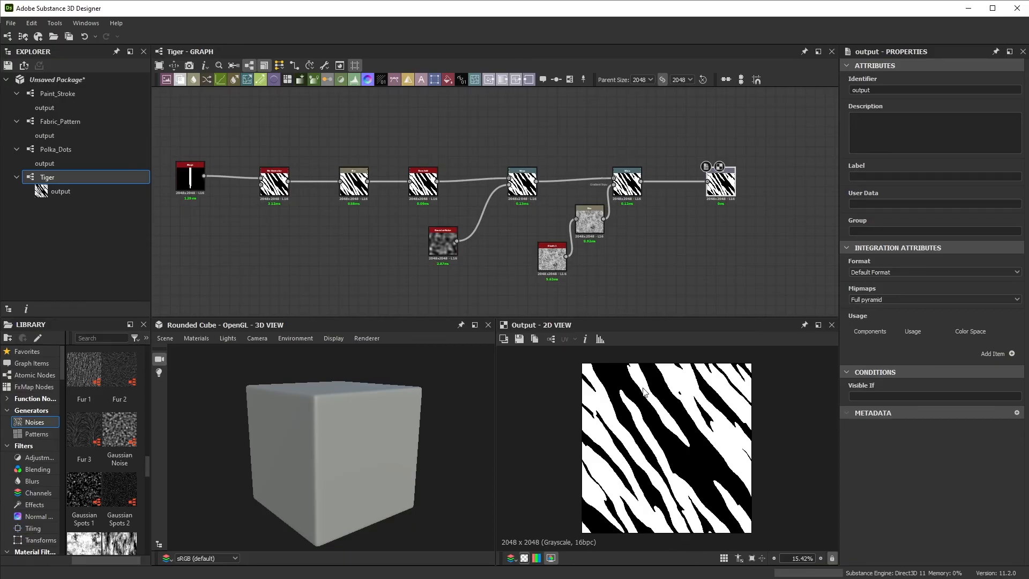
pyautogui.moveTo(224, 203)
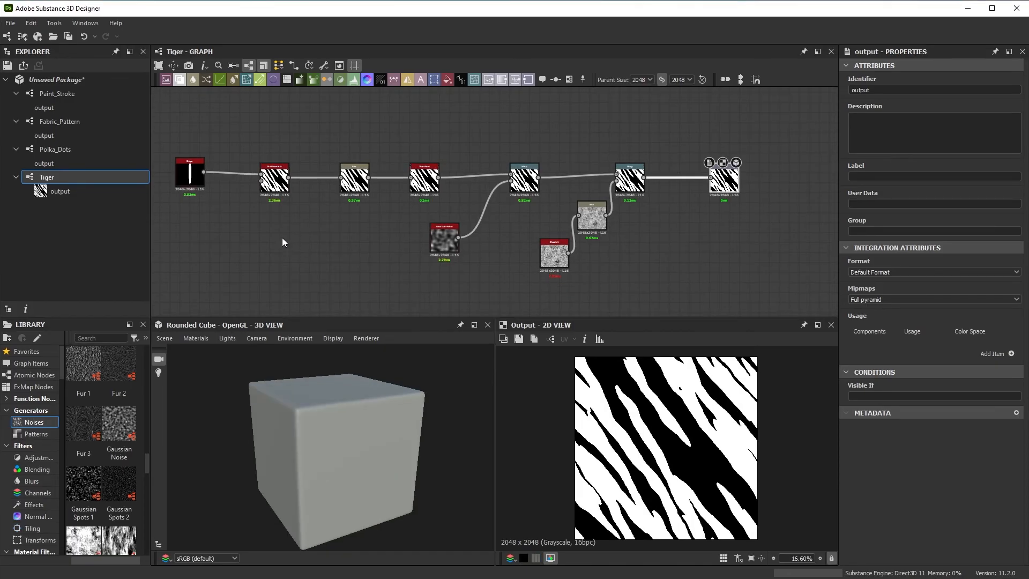
# Save the package as Pattern.sbs from the Explorer.
pyautogui.rightClick(54, 79)
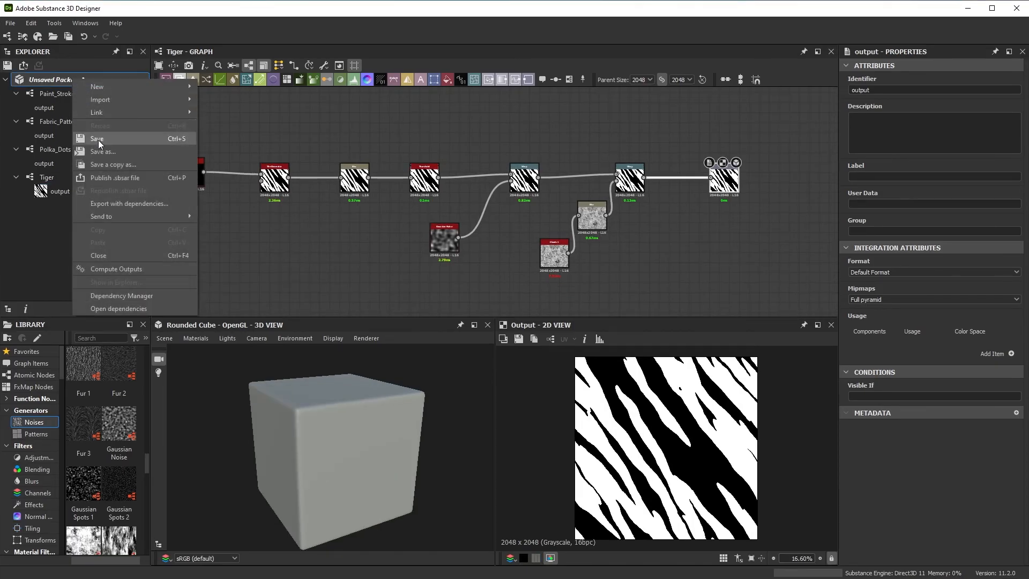
pyautogui.click(98, 138)
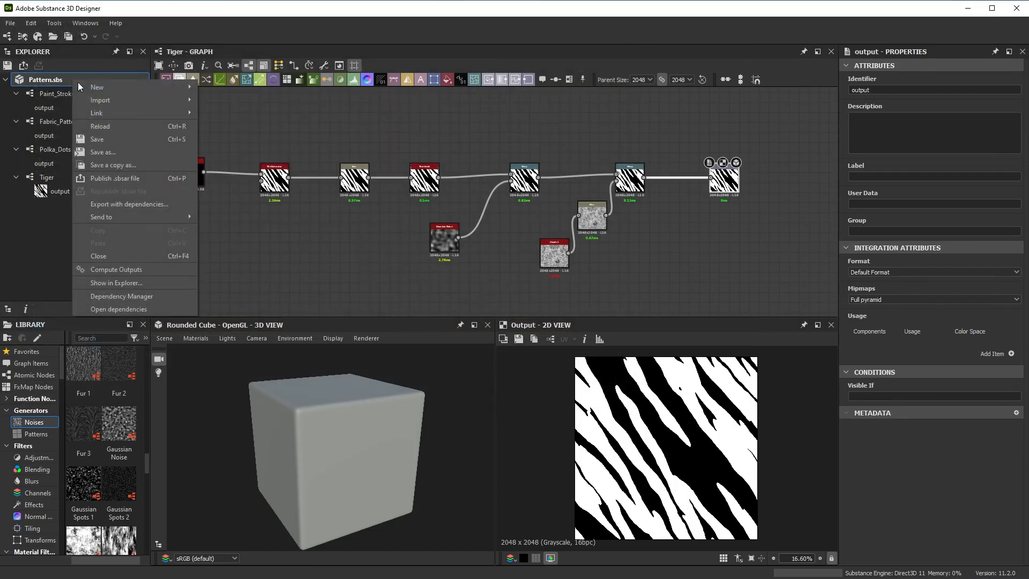
pyautogui.moveTo(101, 217)
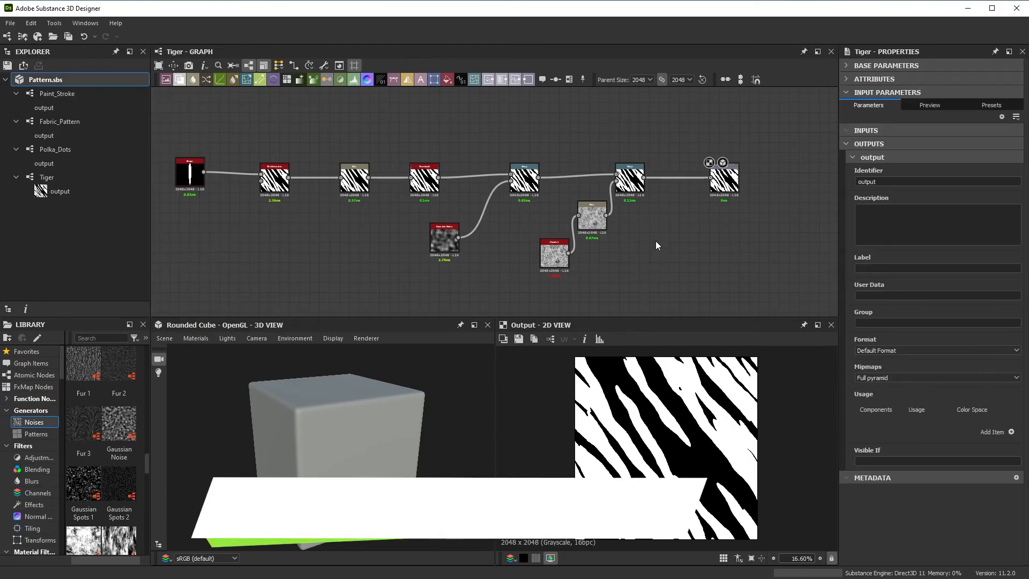
# Set the Tiger graph's Type attribute to Texture Generator.
pyautogui.click(47, 177)
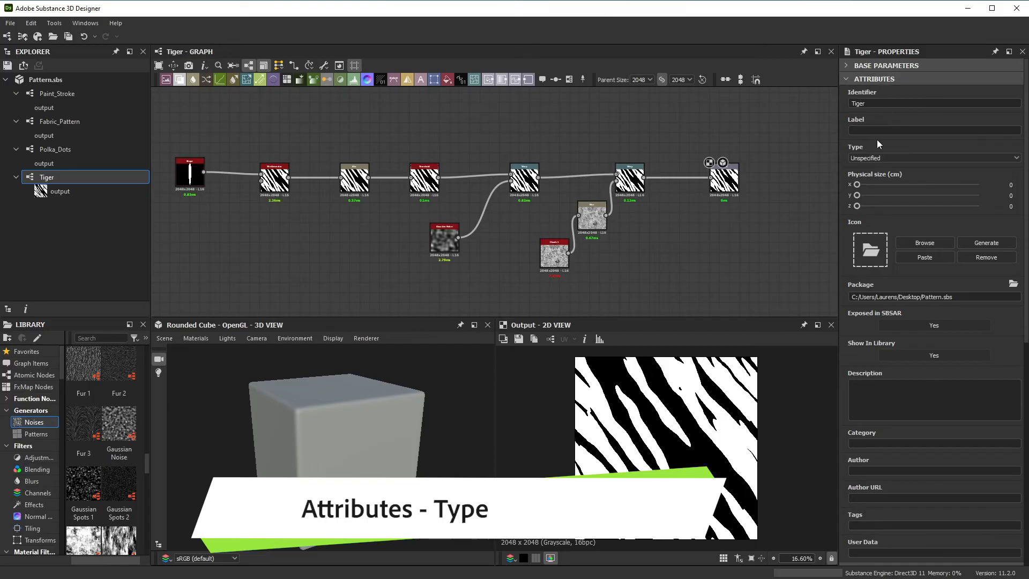
pyautogui.click(934, 158)
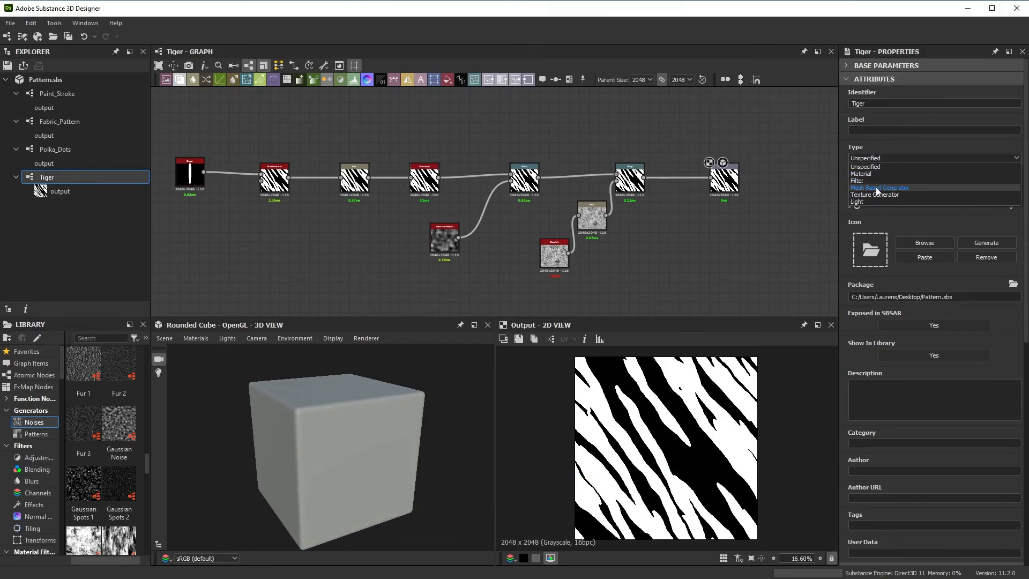
pyautogui.moveTo(878, 174)
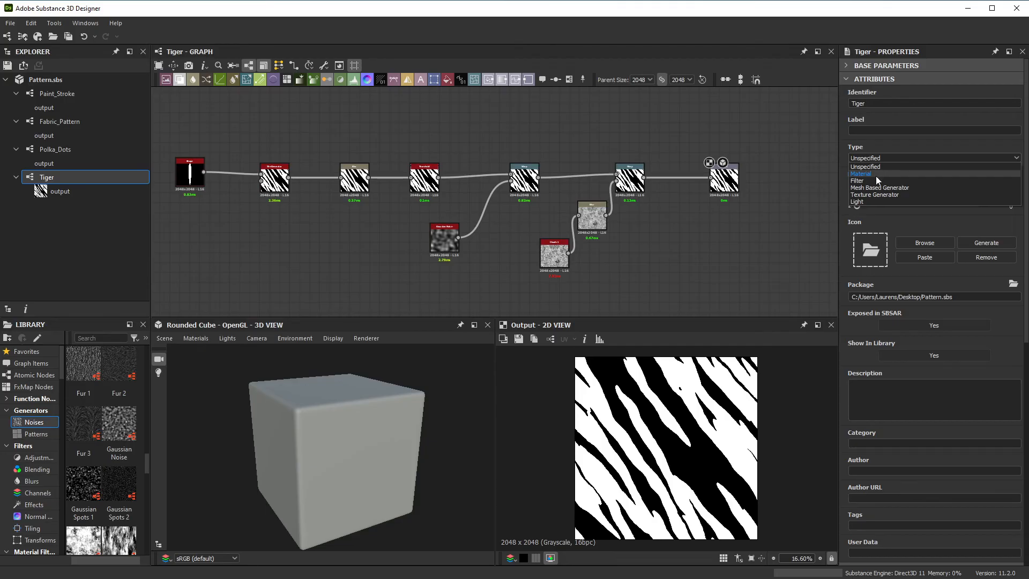
pyautogui.moveTo(876, 195)
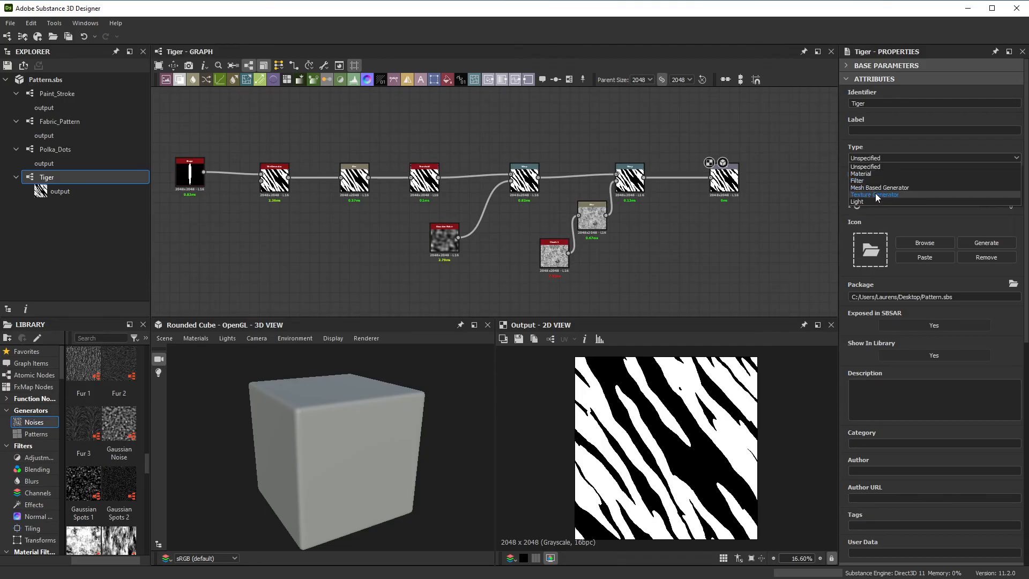
pyautogui.click(874, 194)
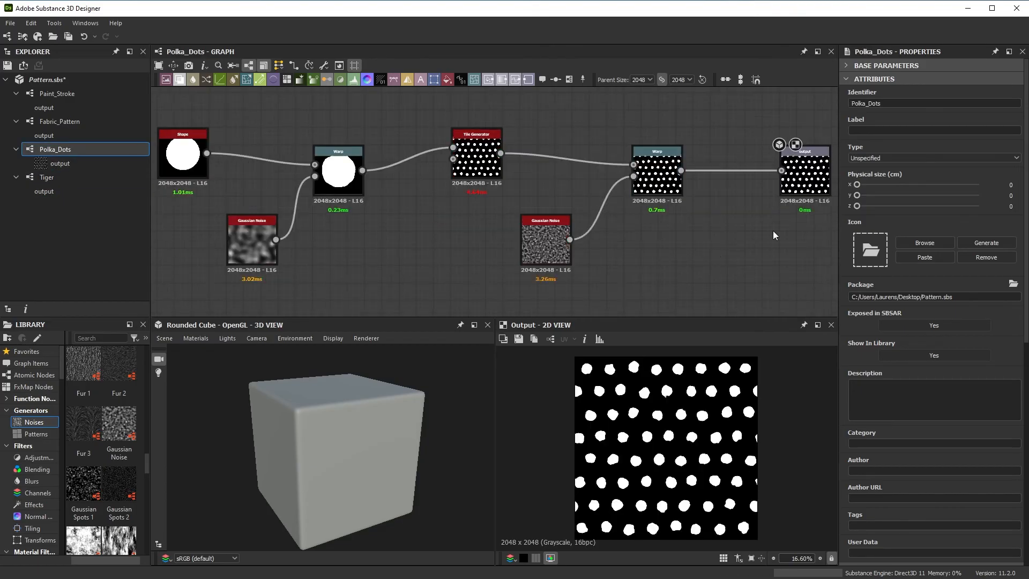
# Select the Fabric_Pattern graph and the package to continue setting graph types.
pyautogui.click(59, 121)
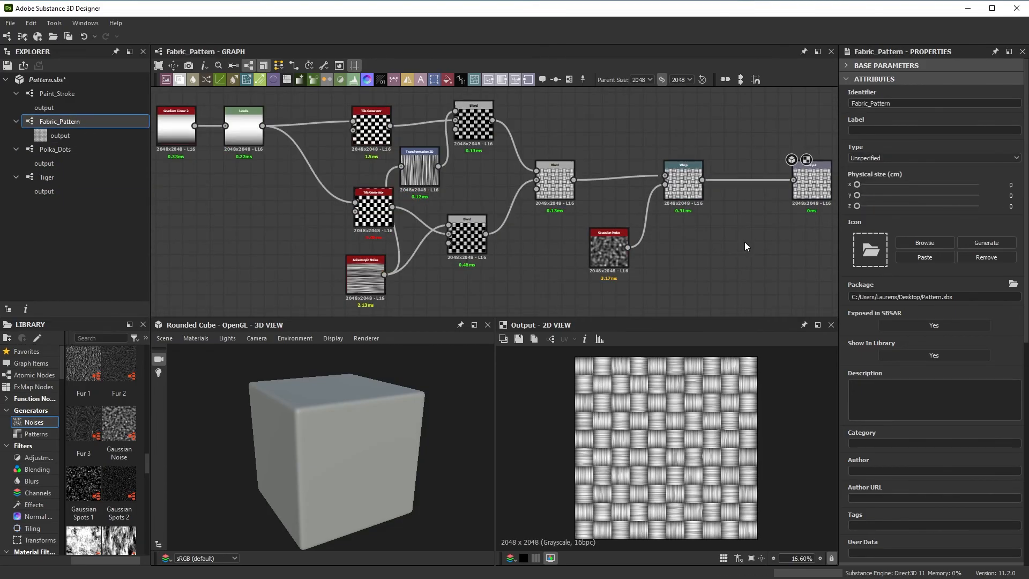
pyautogui.click(57, 94)
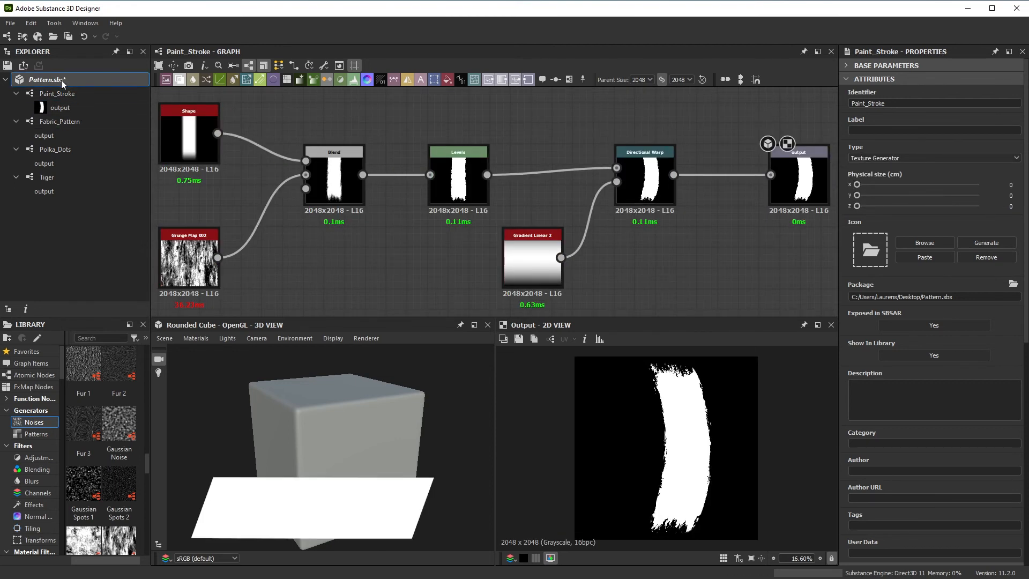
pyautogui.rightClick(59, 79)
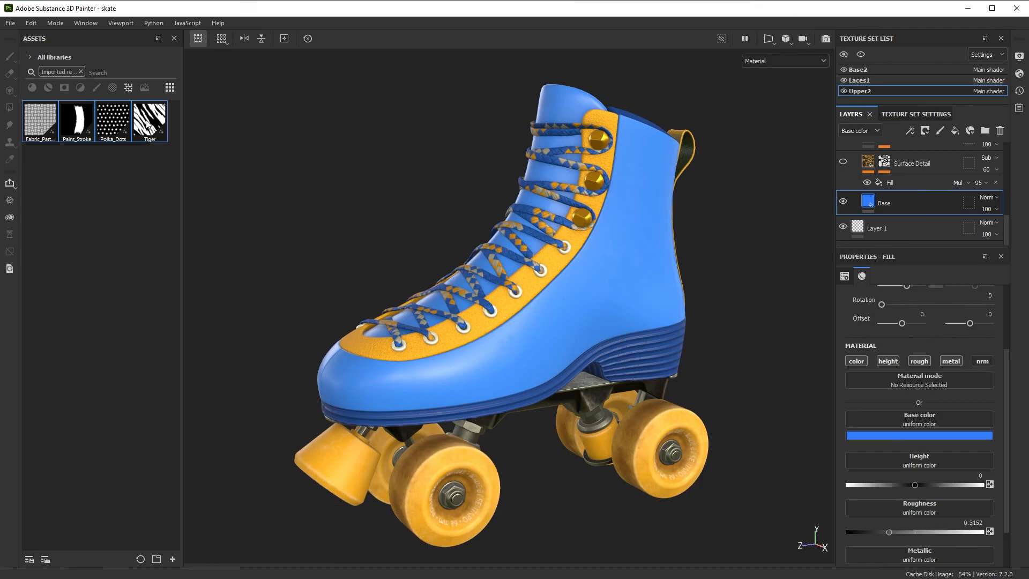
pyautogui.moveTo(71, 153)
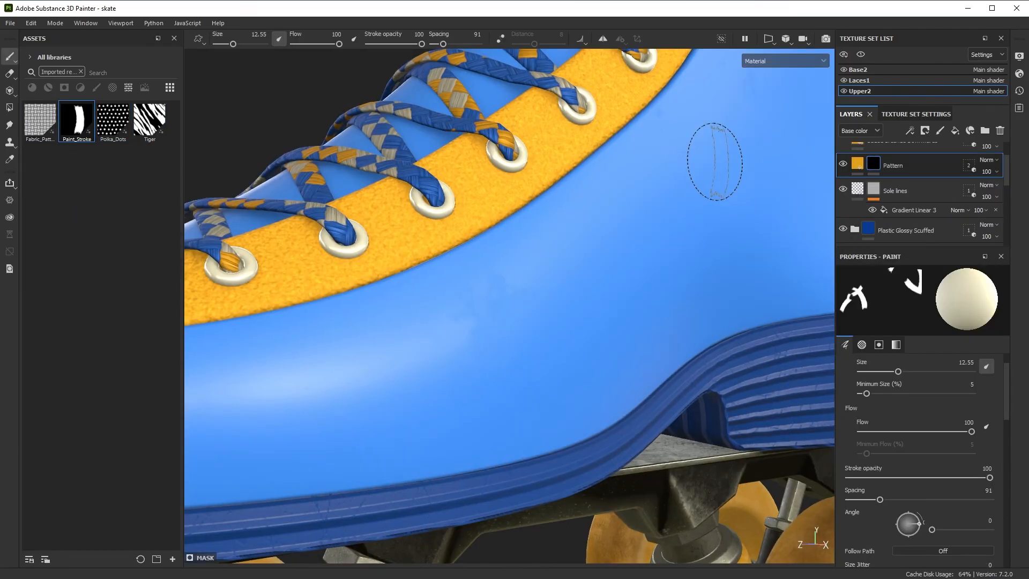
# Brush orange Paint_Stroke marks across the blue skate upper on the Pattern layer.
pyautogui.moveTo(715, 164); pyautogui.dragTo(223, 427)
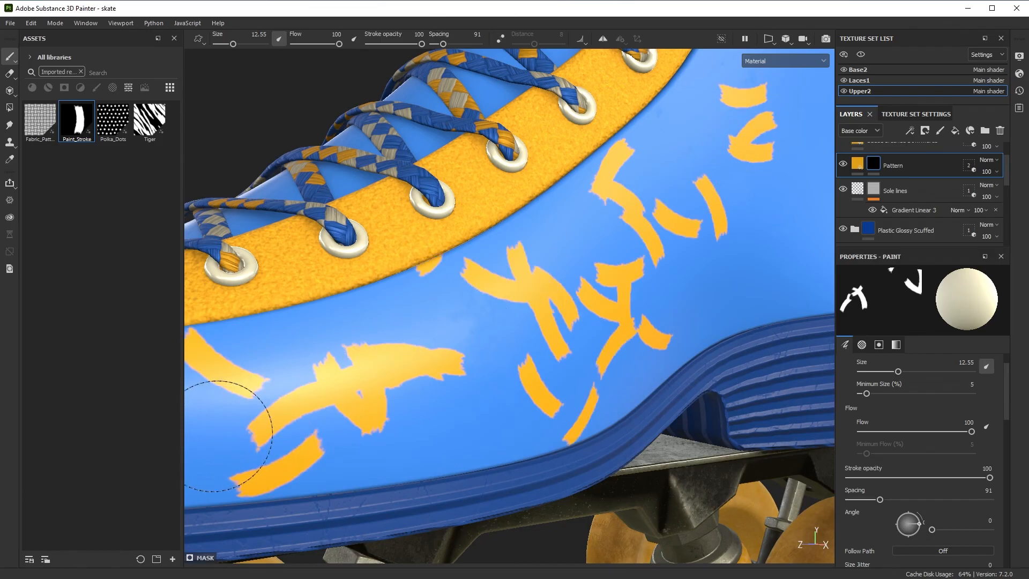